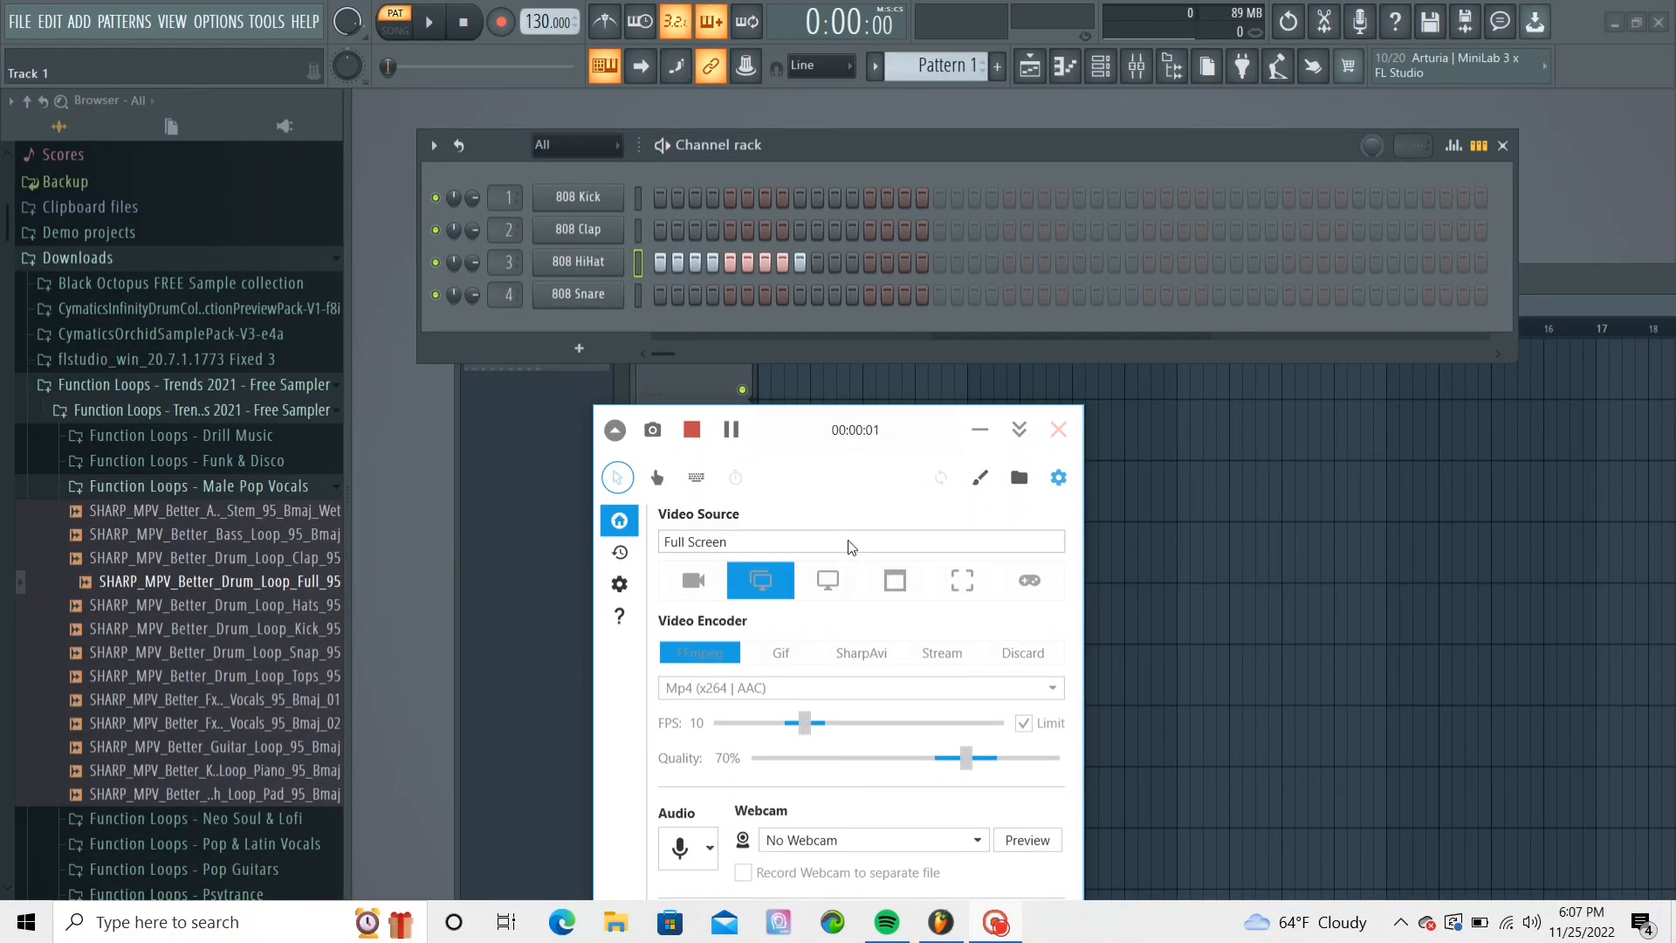
mouse_move(978, 430)
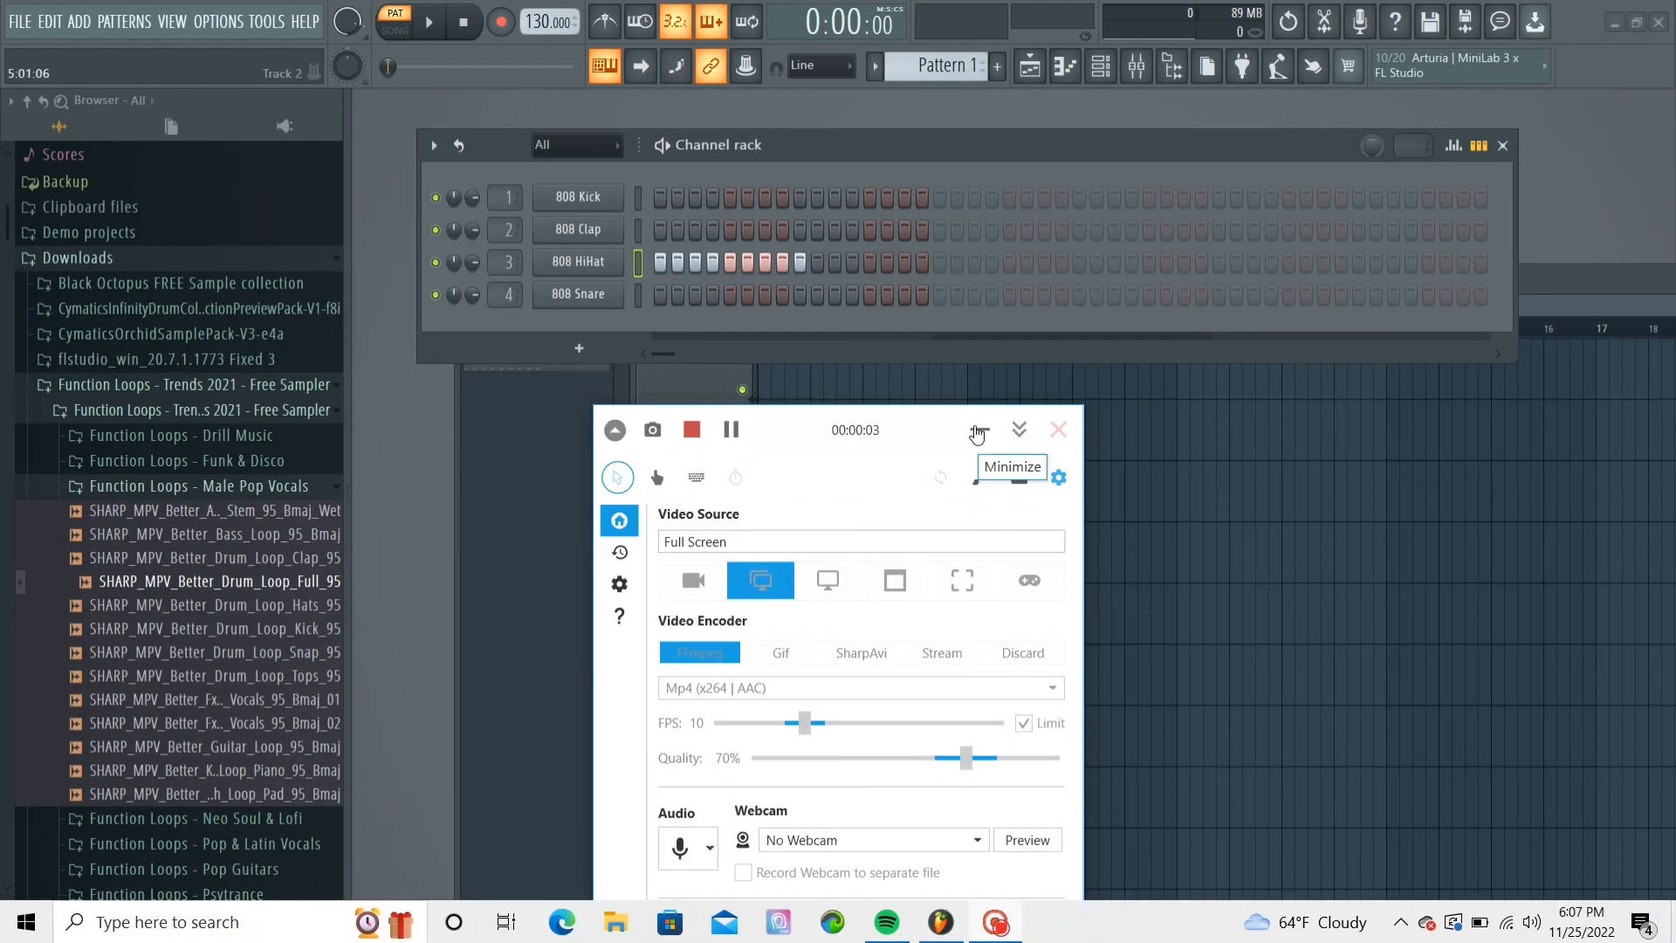
Audition loop samples in the Pop Guitars pack, then browse into the Black Octopus TAPE FUNK folder.
left_click(976, 430)
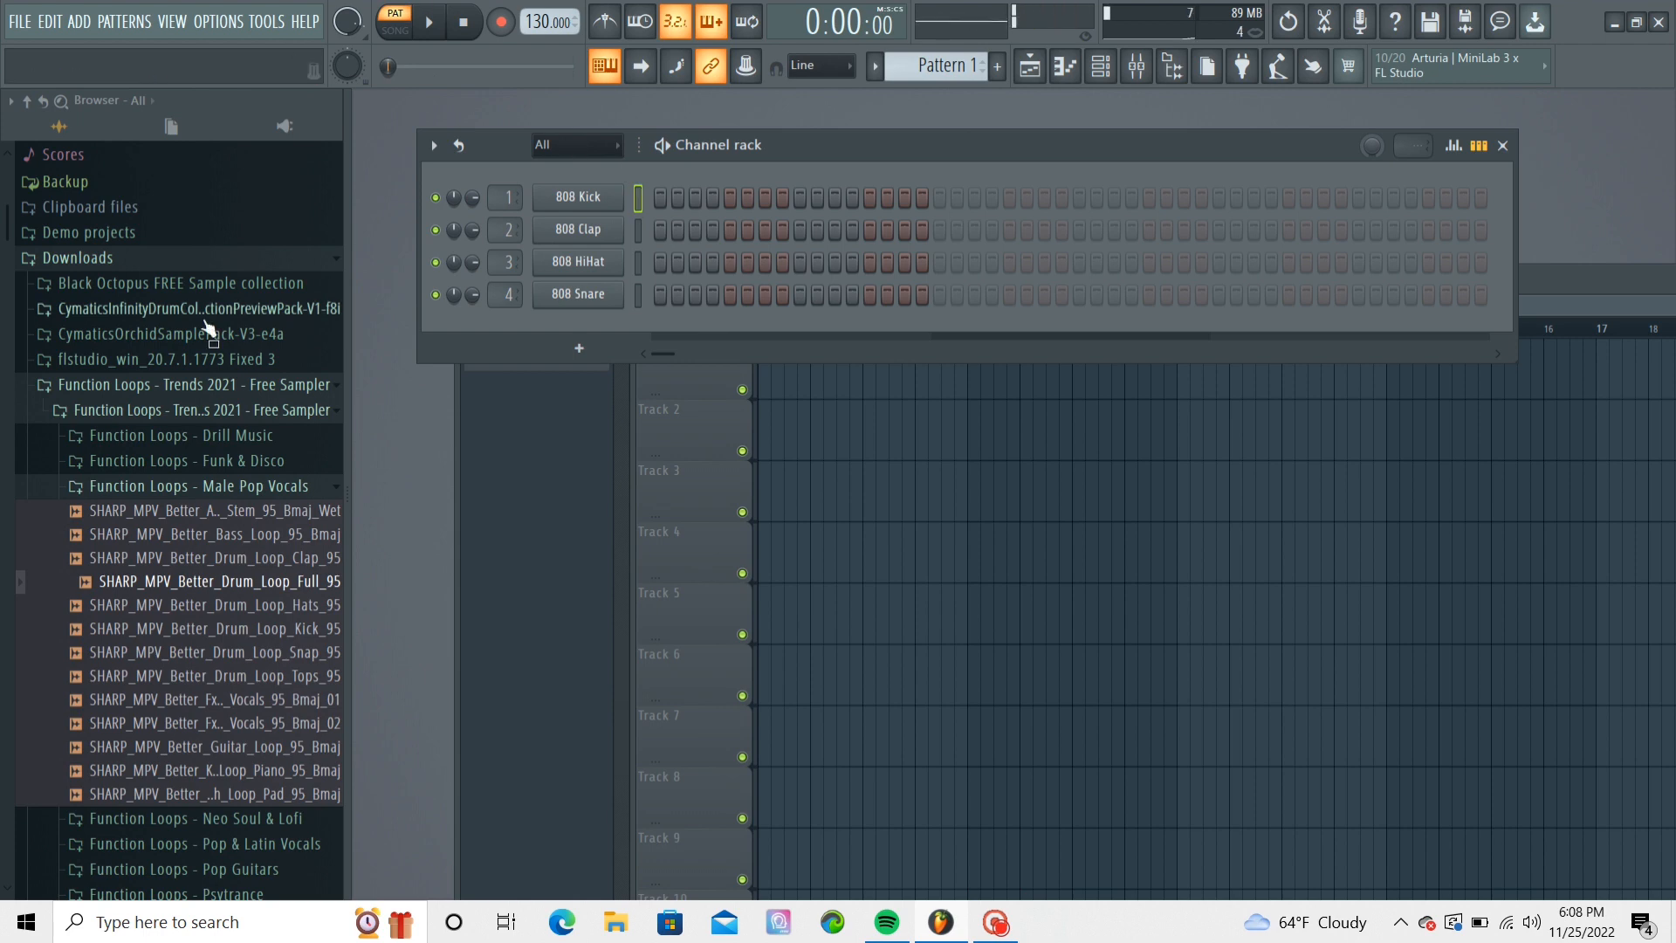
scroll("down", 3)
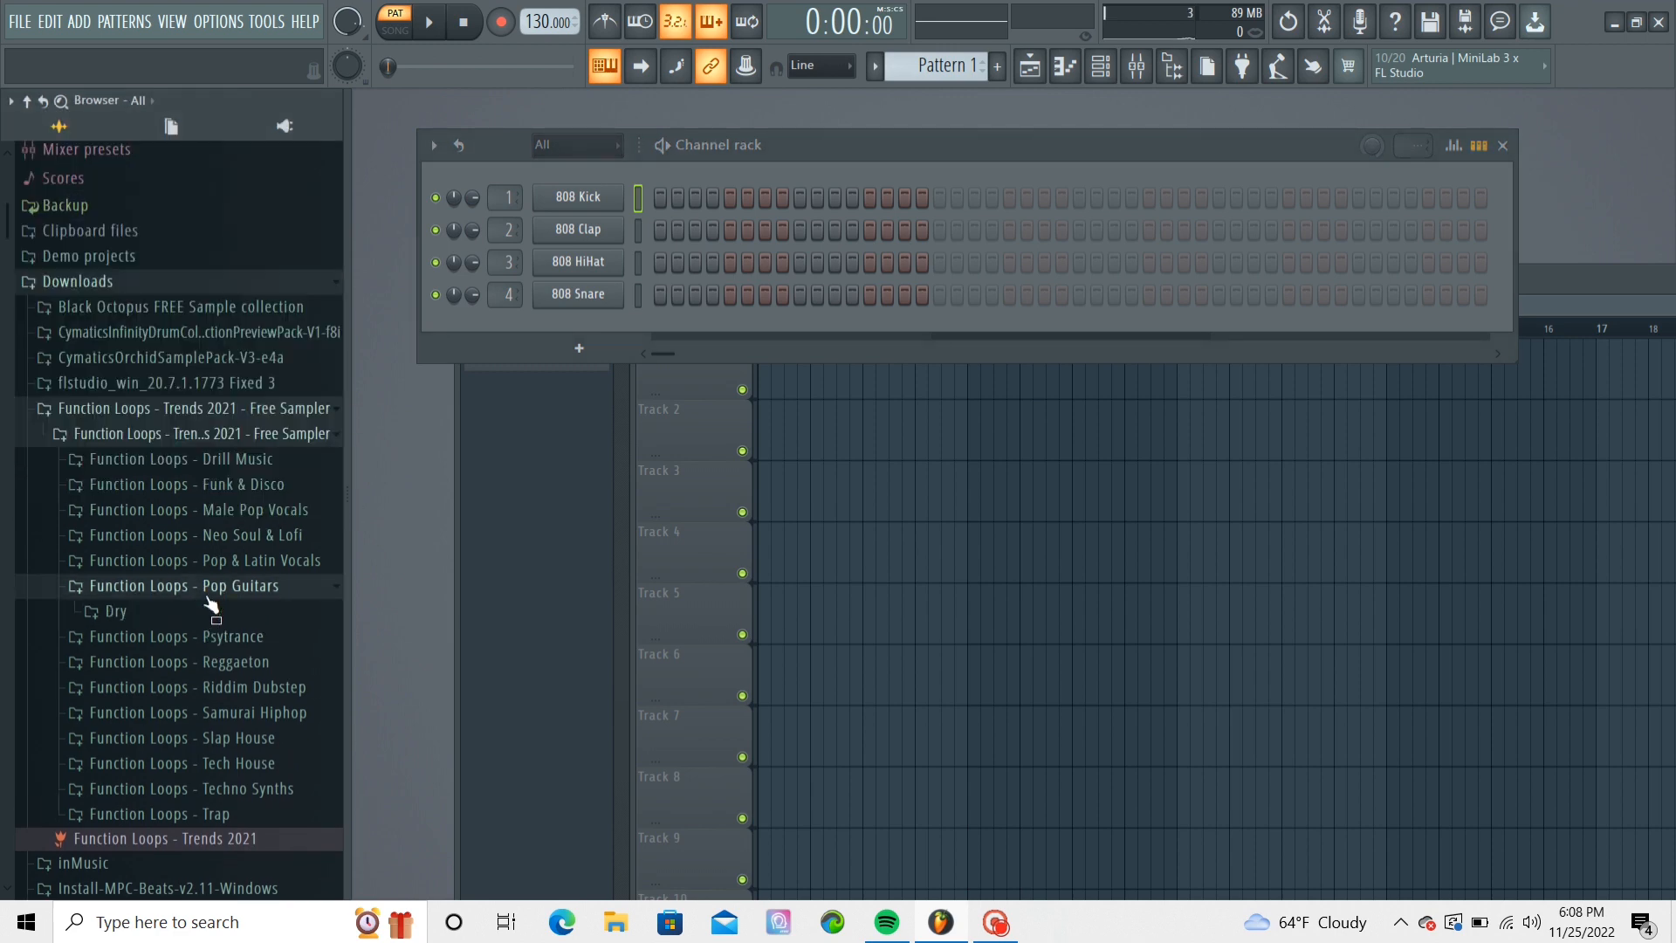
left_click(113, 611)
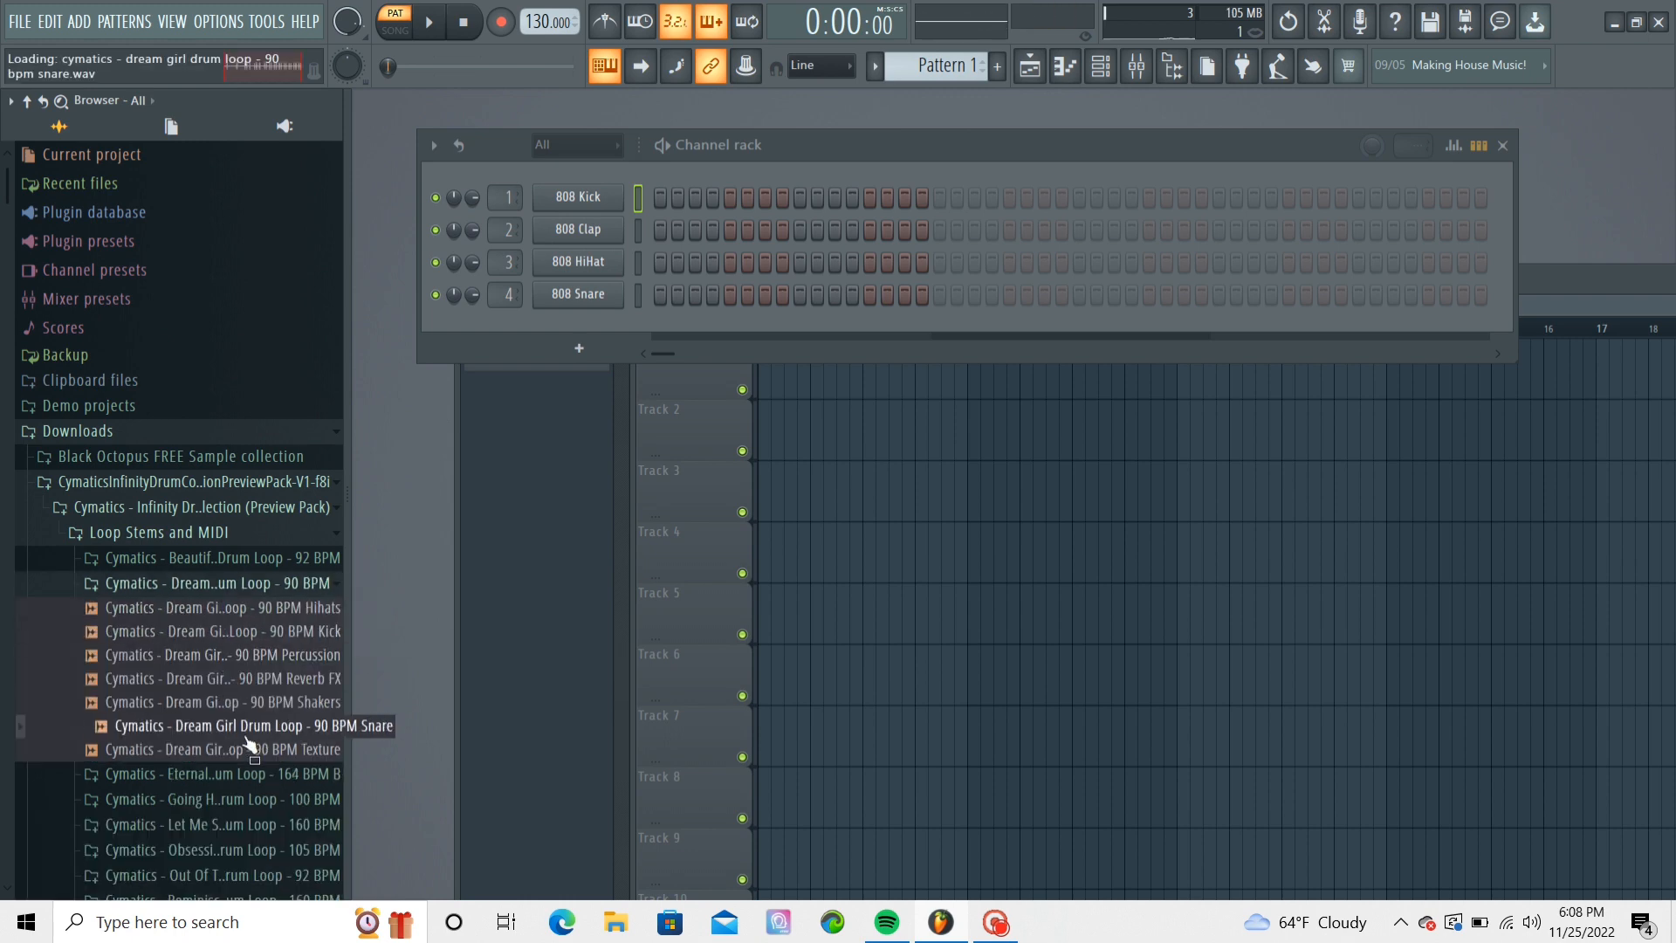
scroll("down", 3)
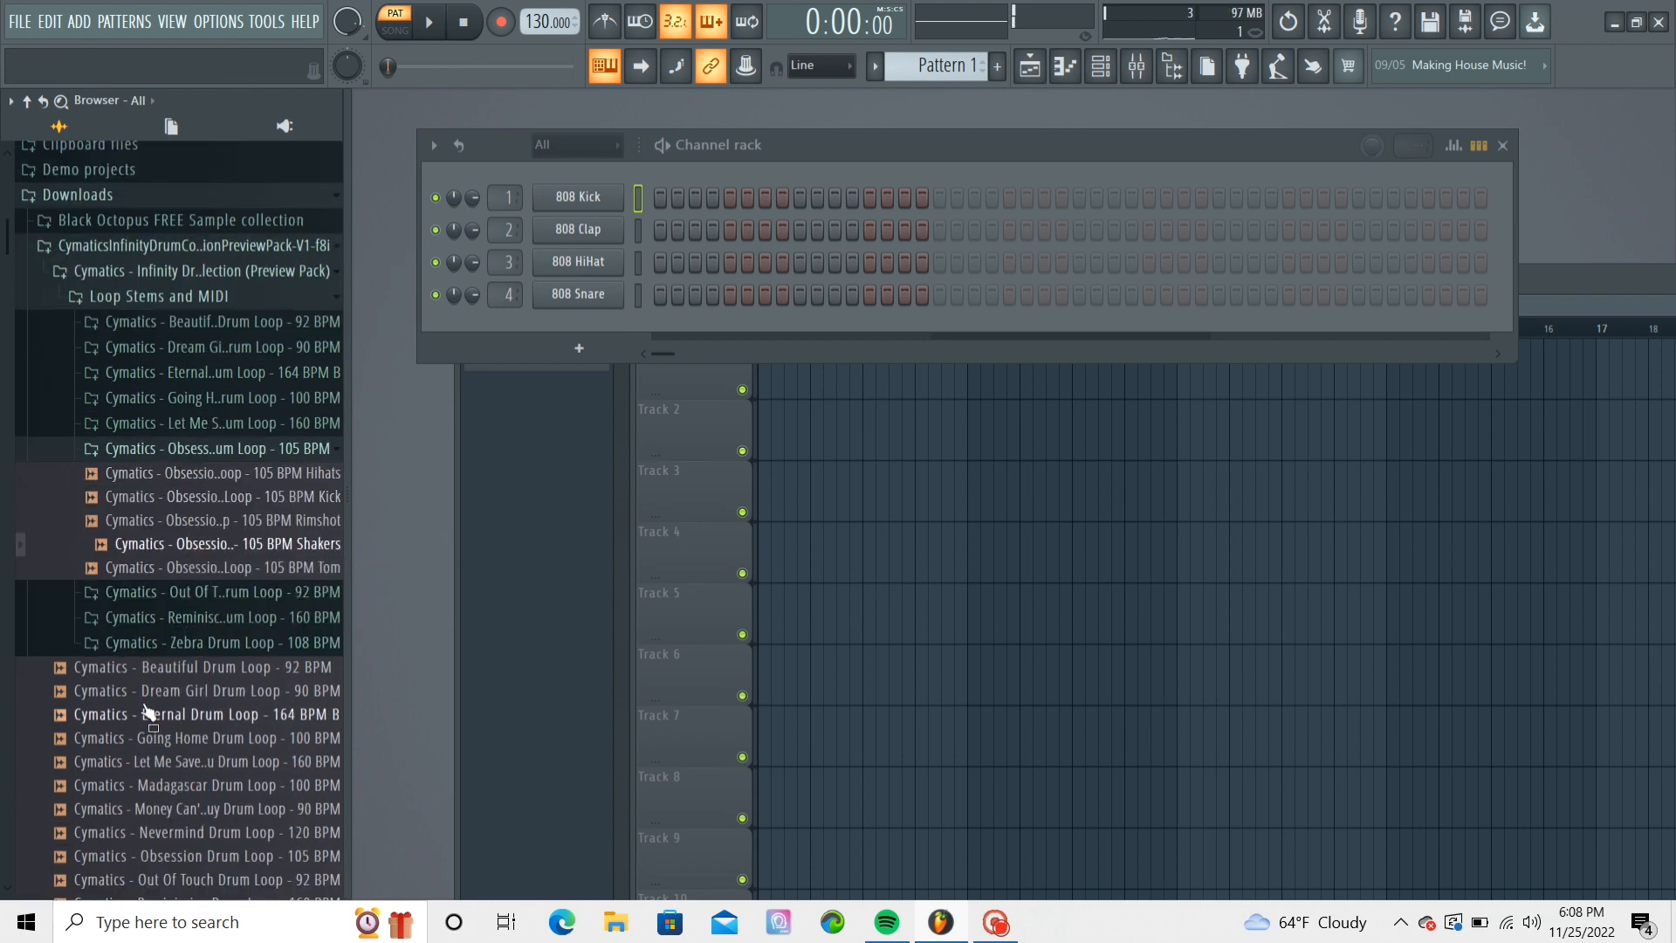
scroll("down", 3)
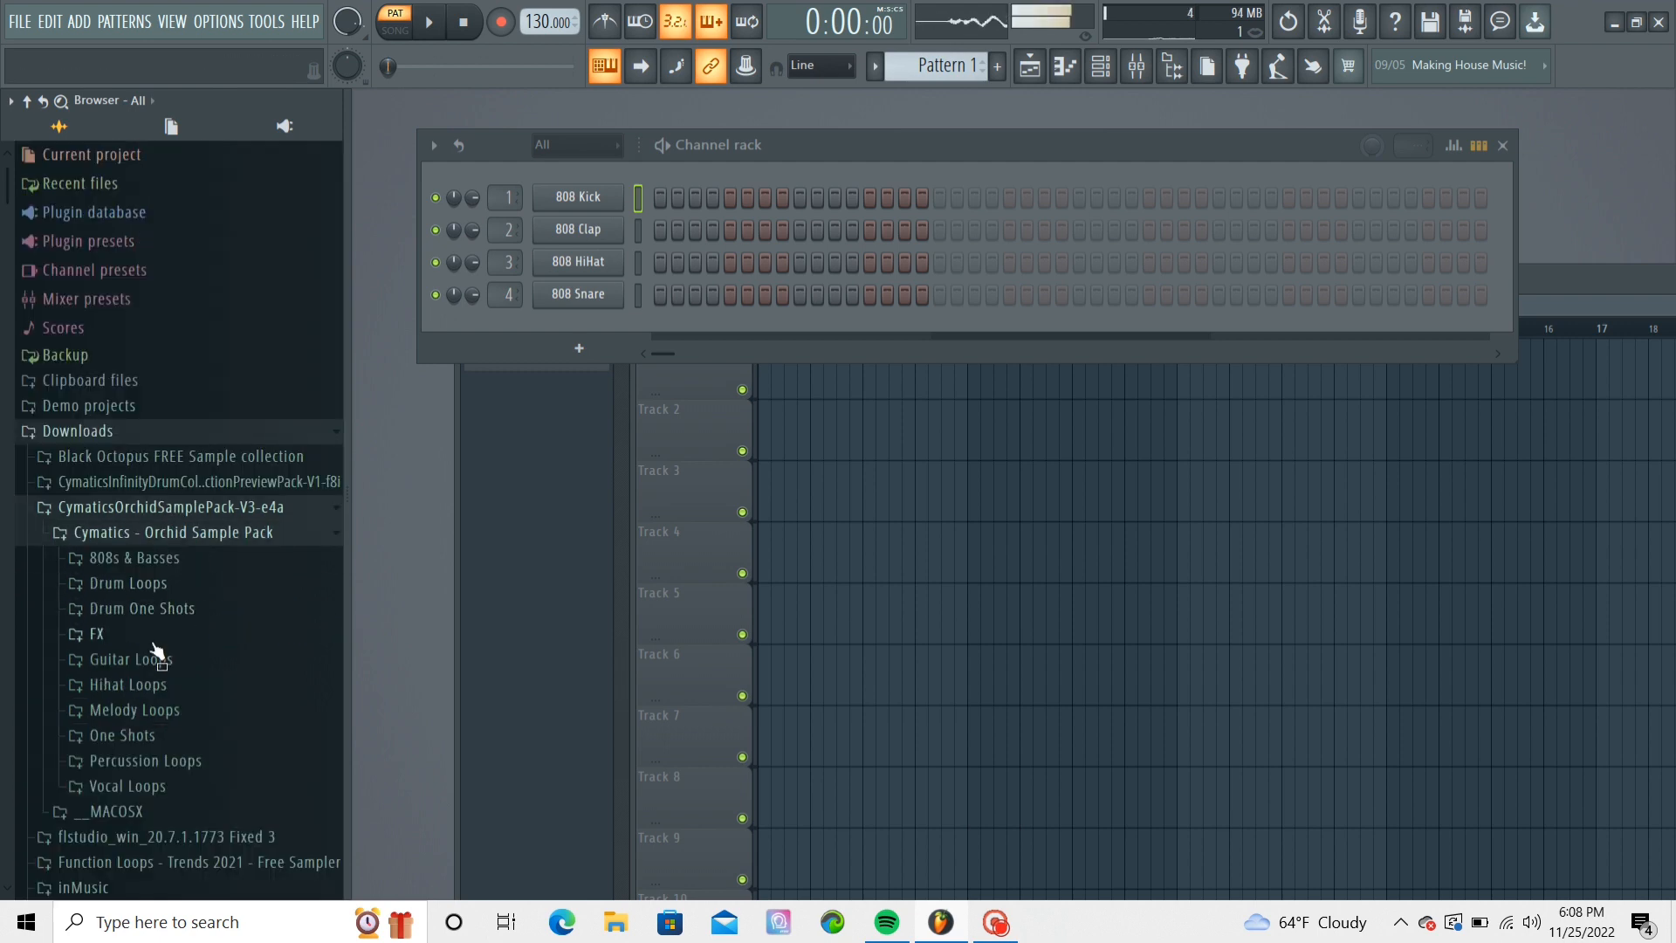
left_click(129, 658)
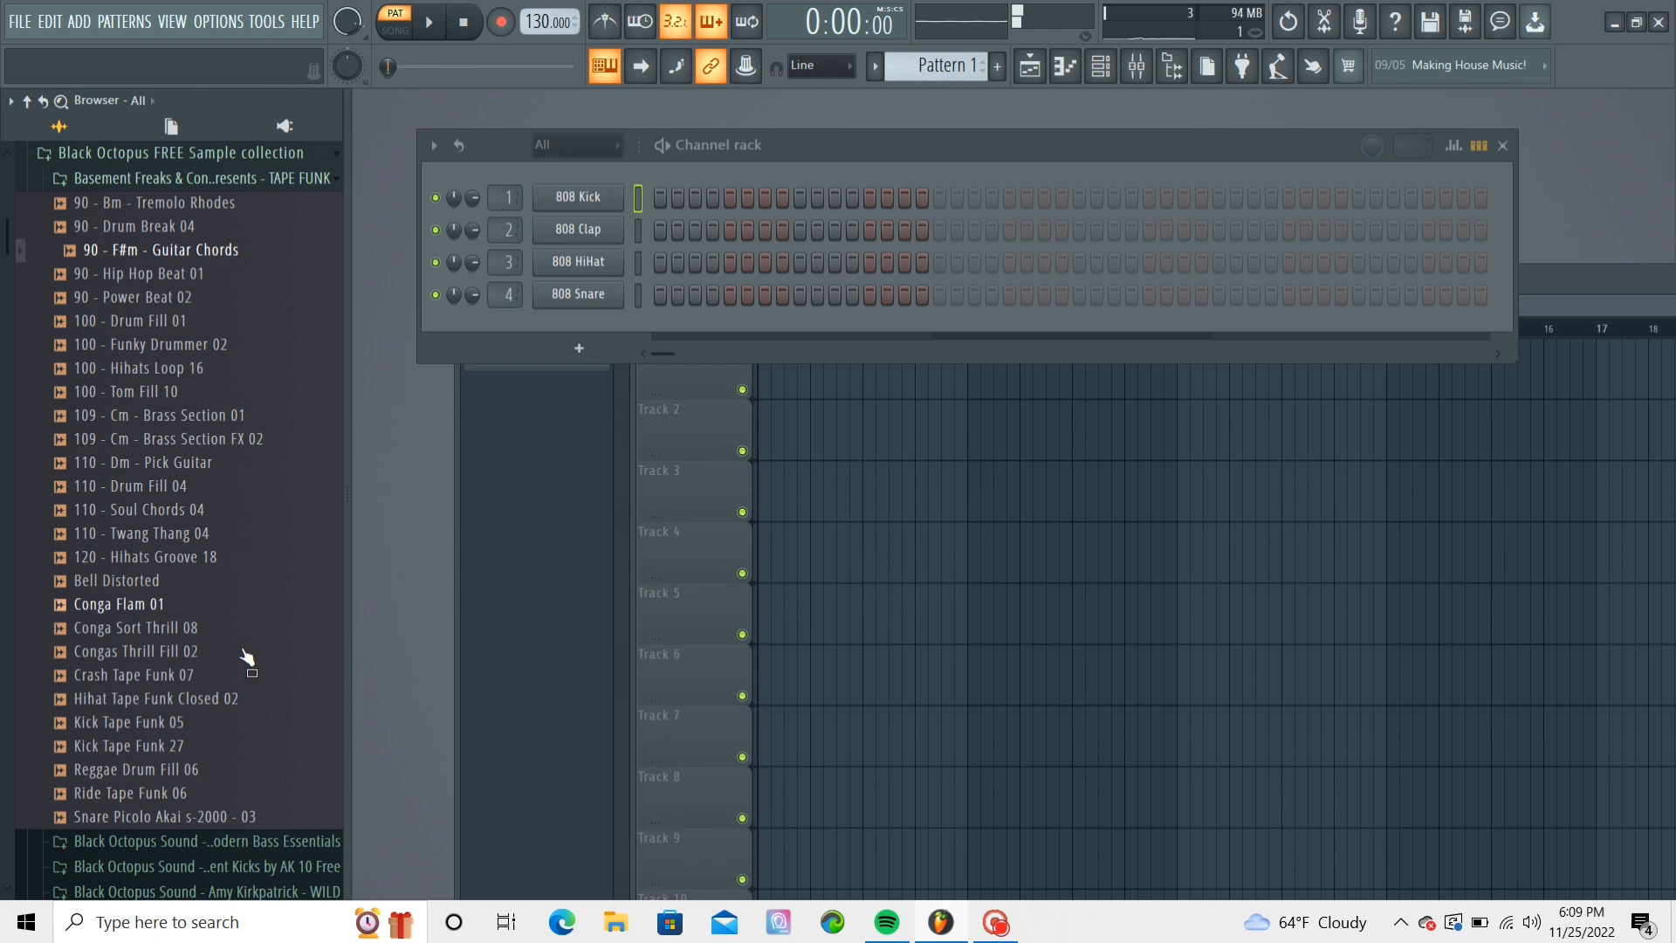
Browse down to the Function Loops Pop Guitars Dry folder for the SHARP_PG_Guitar_Loop_Dry_100_D_02 loop.
scroll("down", 3)
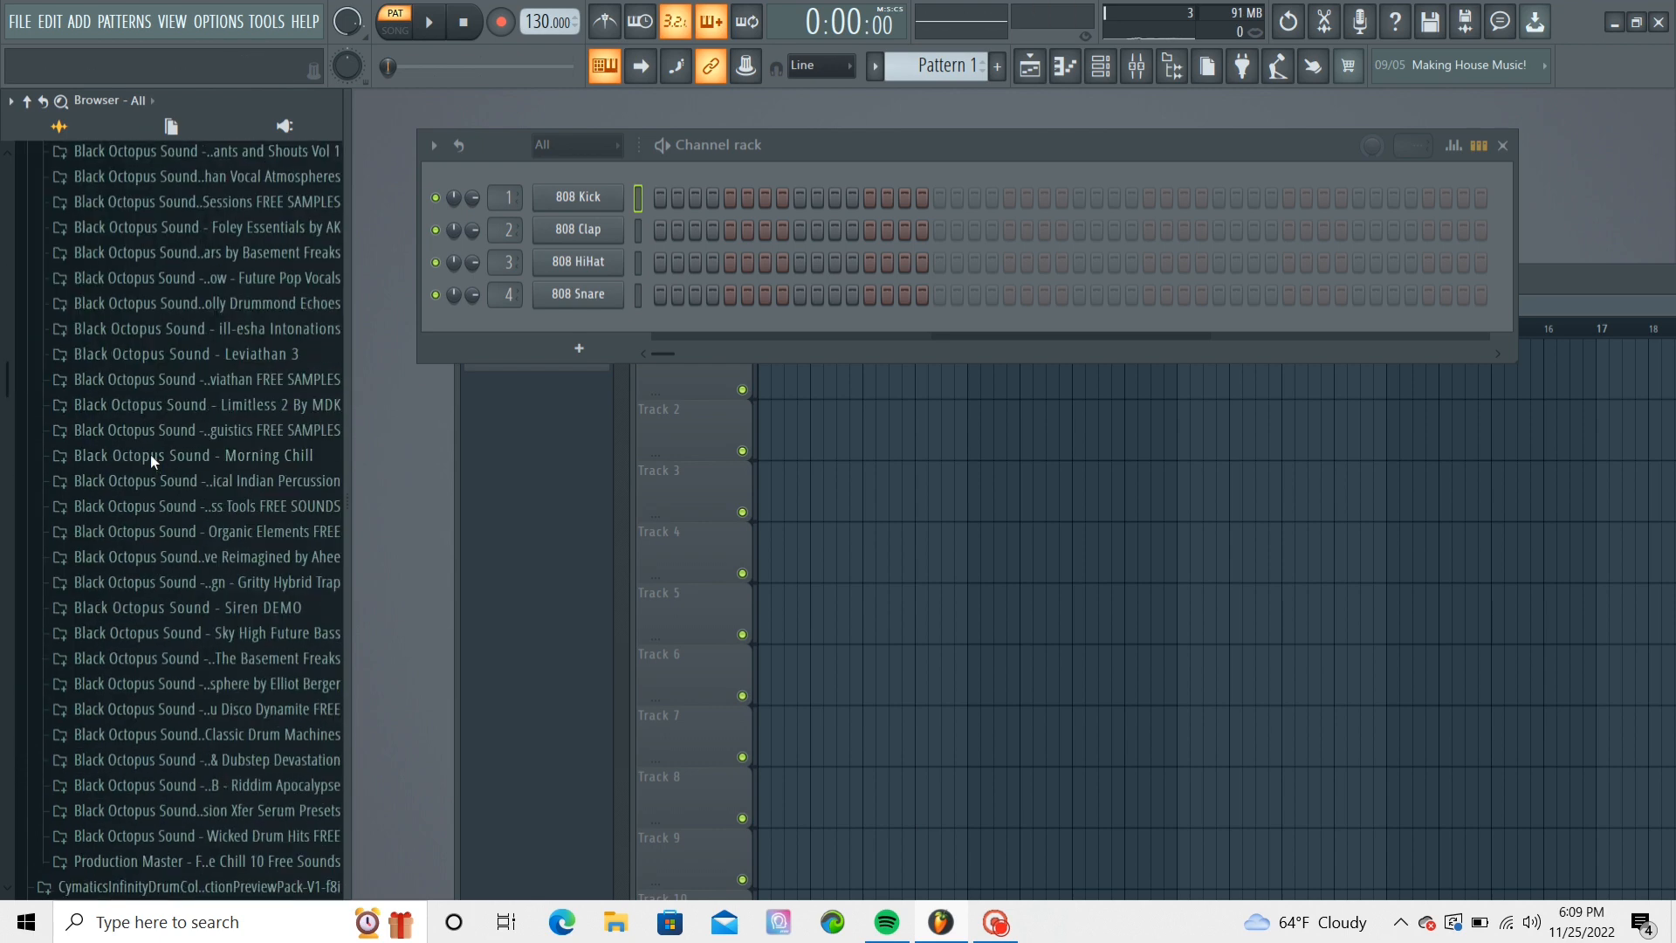
scroll("down", 3)
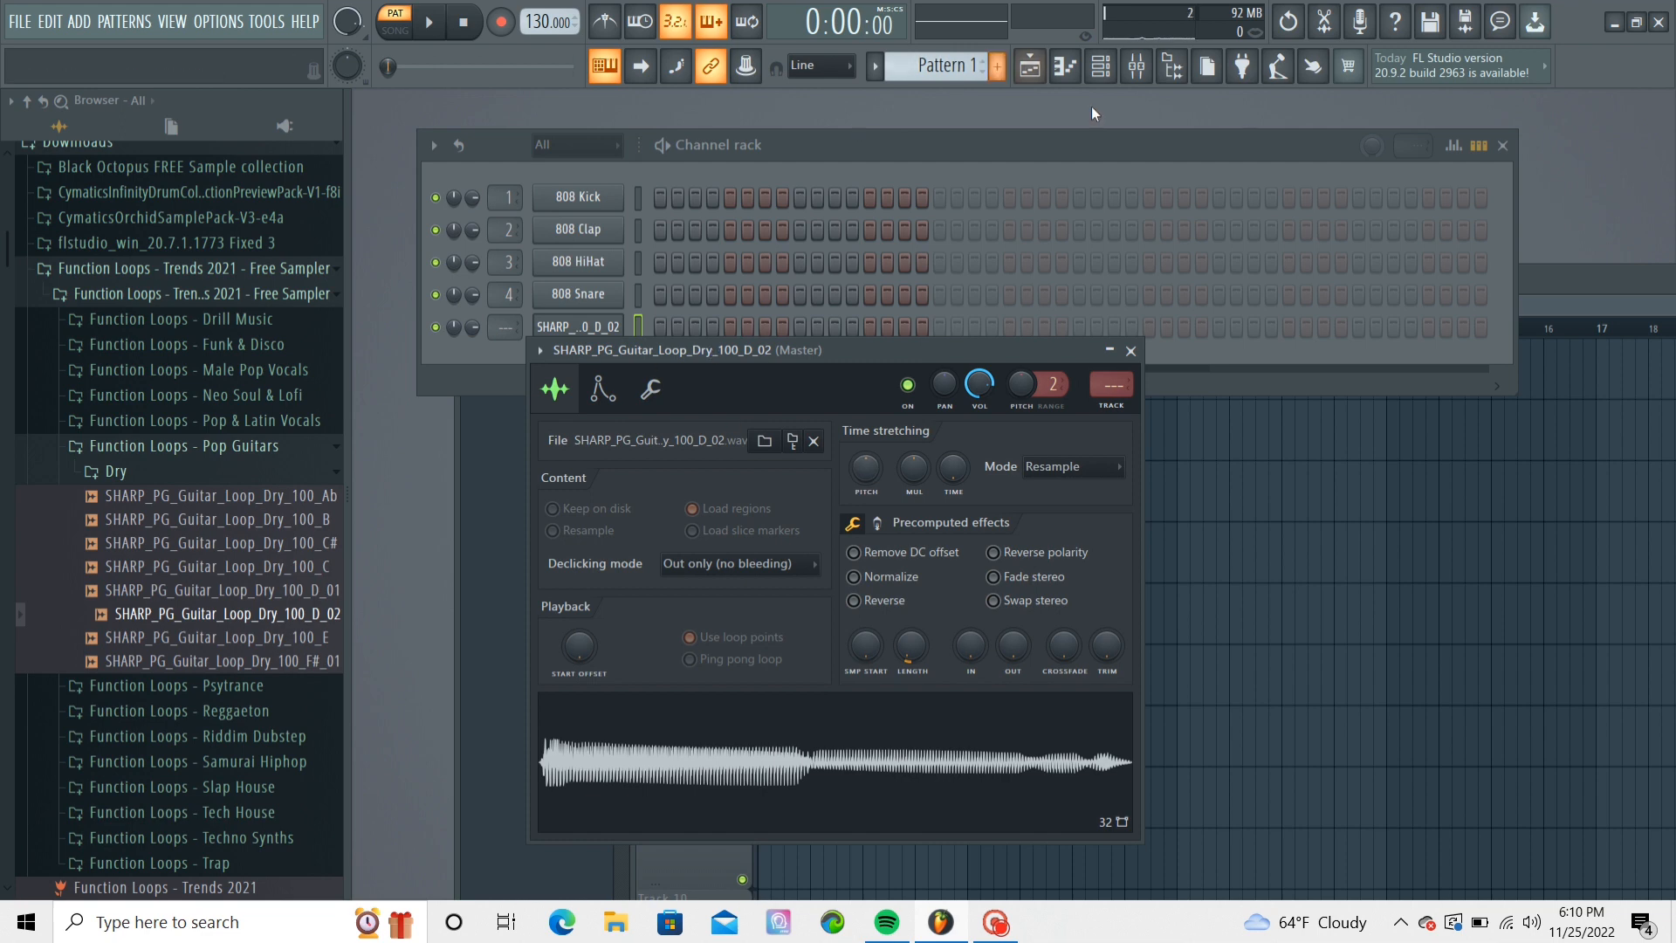
Write an F#4, D#4, C#4 guitar melody in the loop channel's piano roll.
left_click(1063, 67)
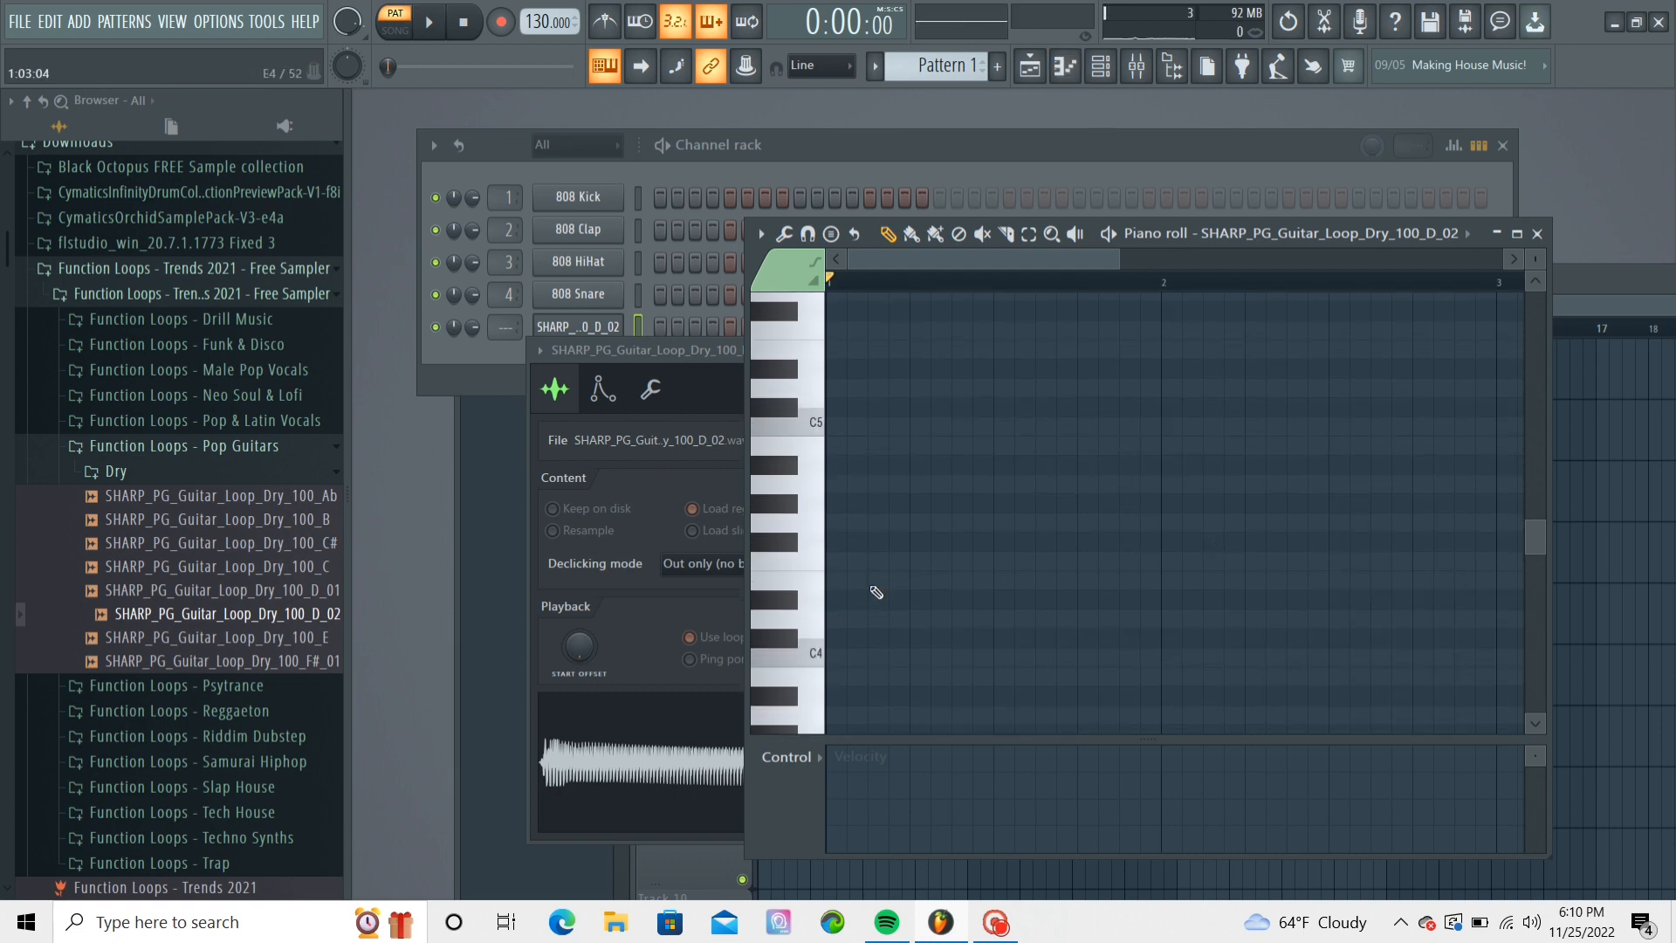
left_click(845, 541)
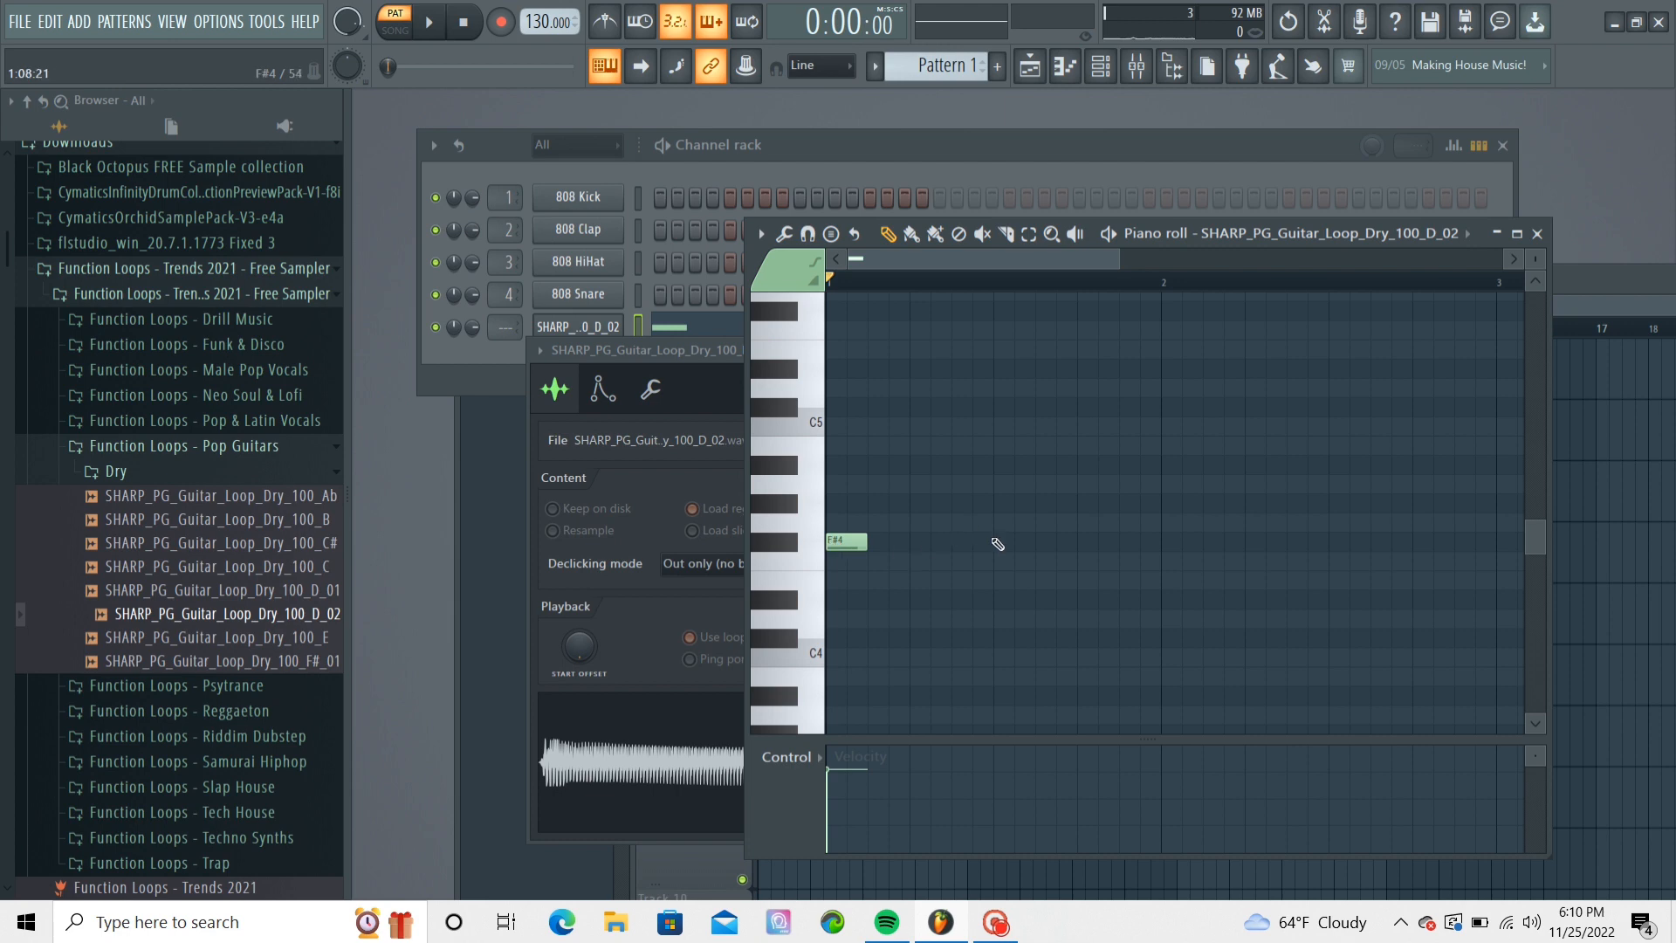
left_click(1011, 541)
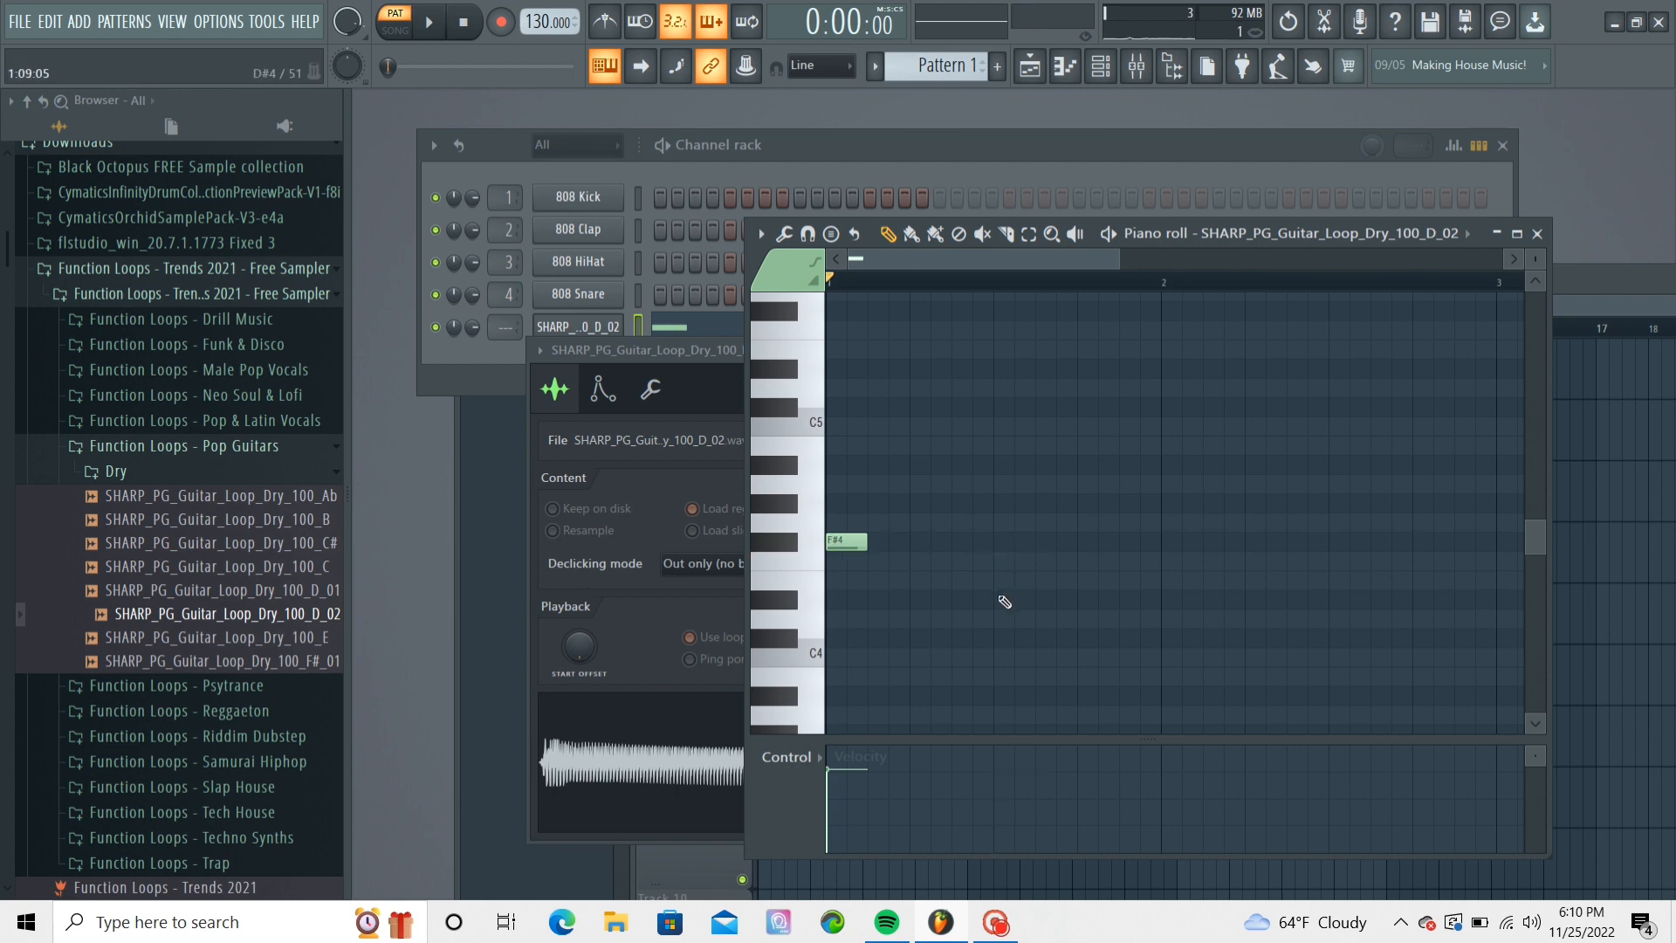
left_click(1011, 599)
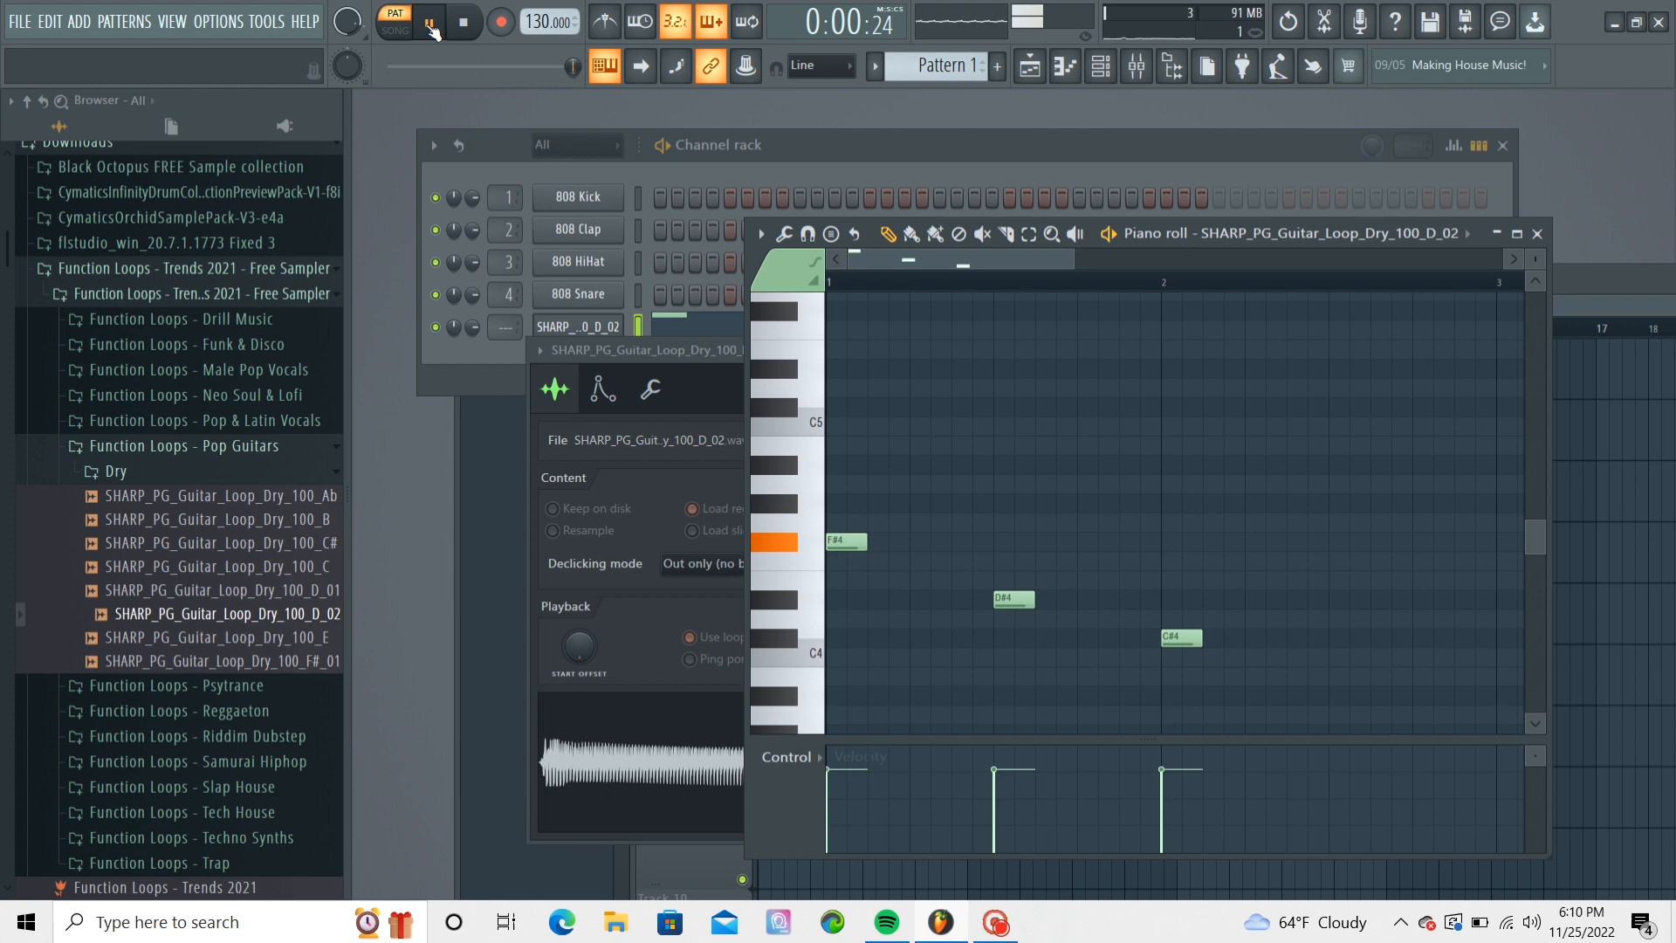
Listen to the guitar melody and adjust a note, ready for the playlist.
left_click(428, 21)
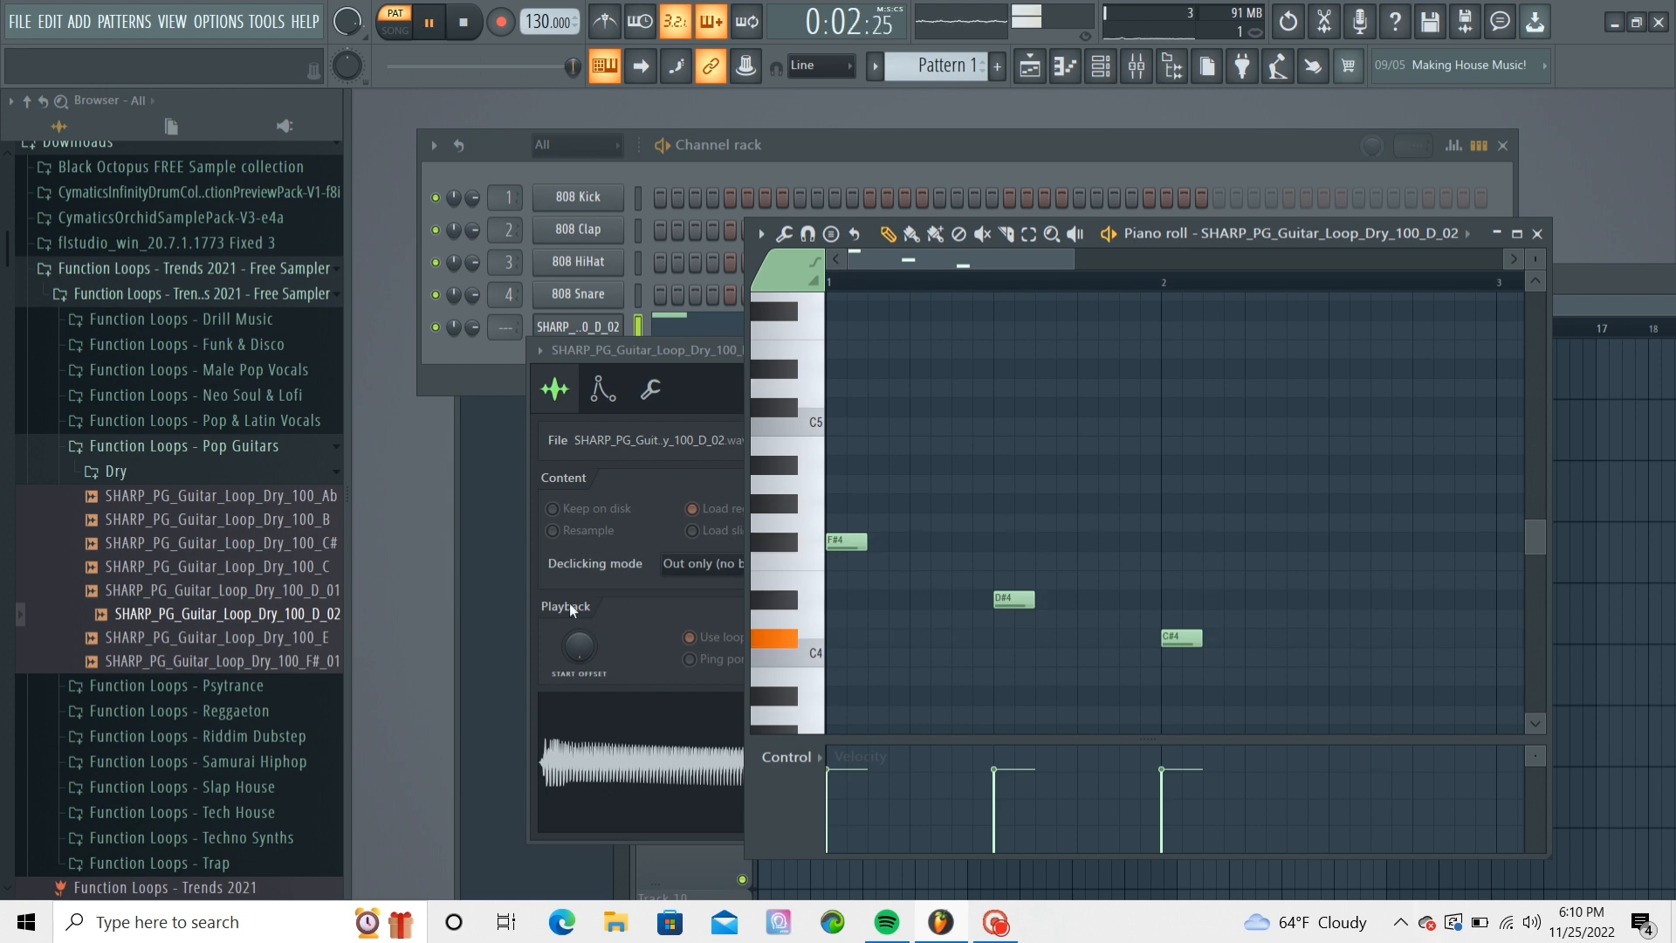
left_click(967, 599)
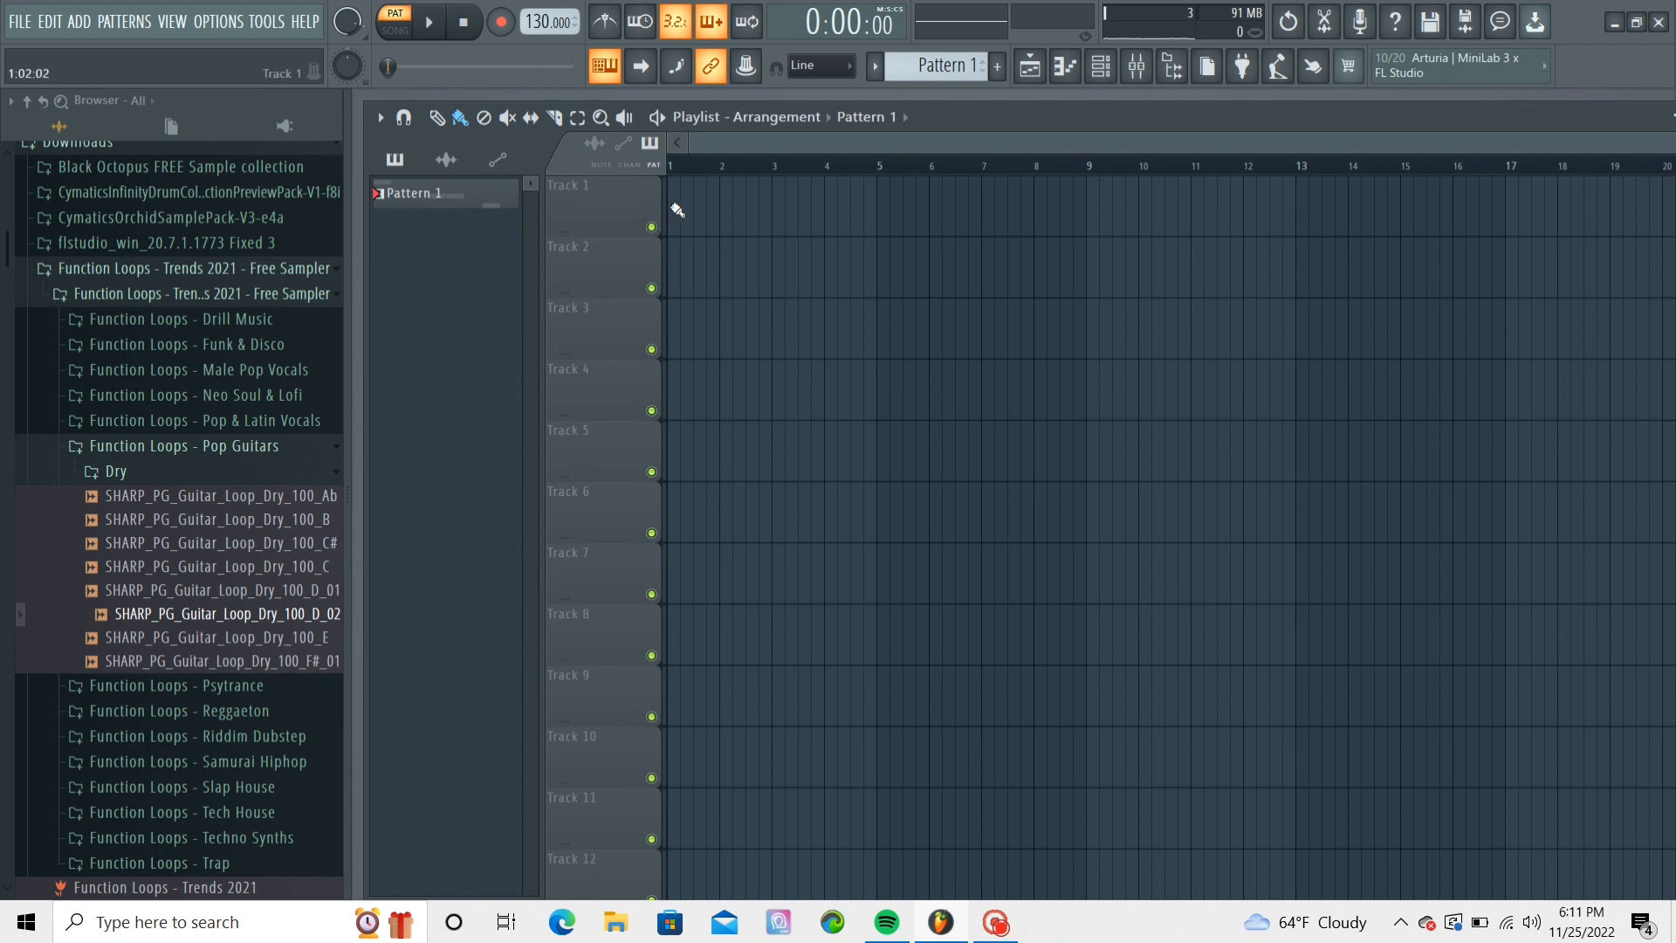
Place Pattern 1 at the start of Track 1 and create a new empty Pattern 2.
left_click(692, 198)
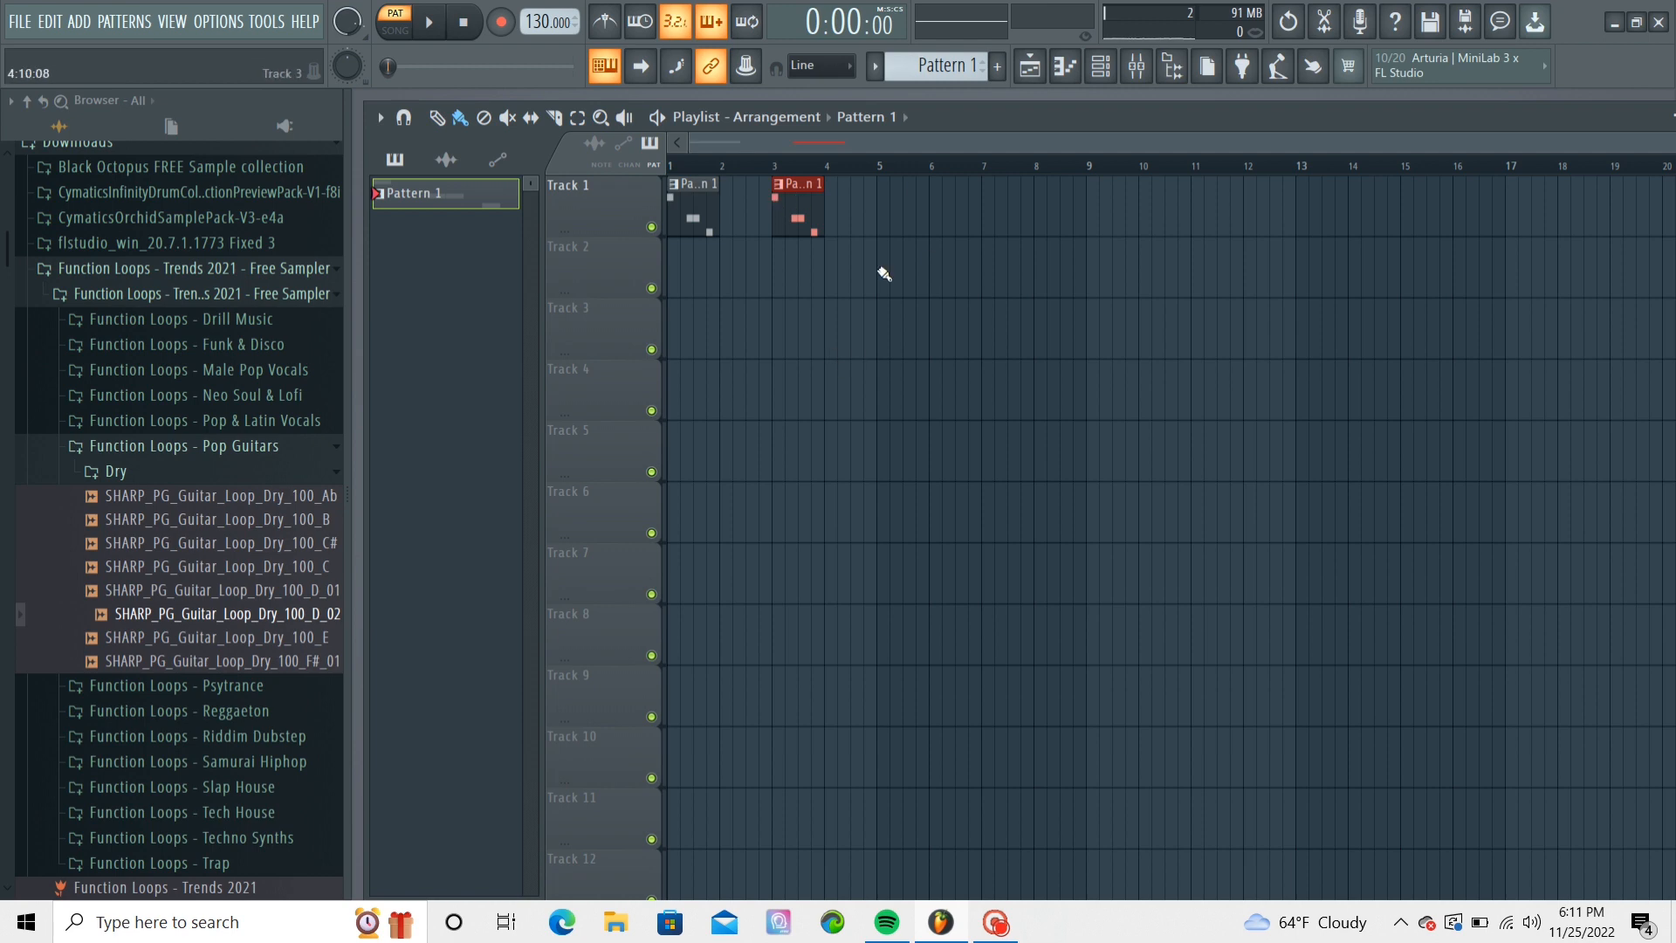
left_click(1100, 66)
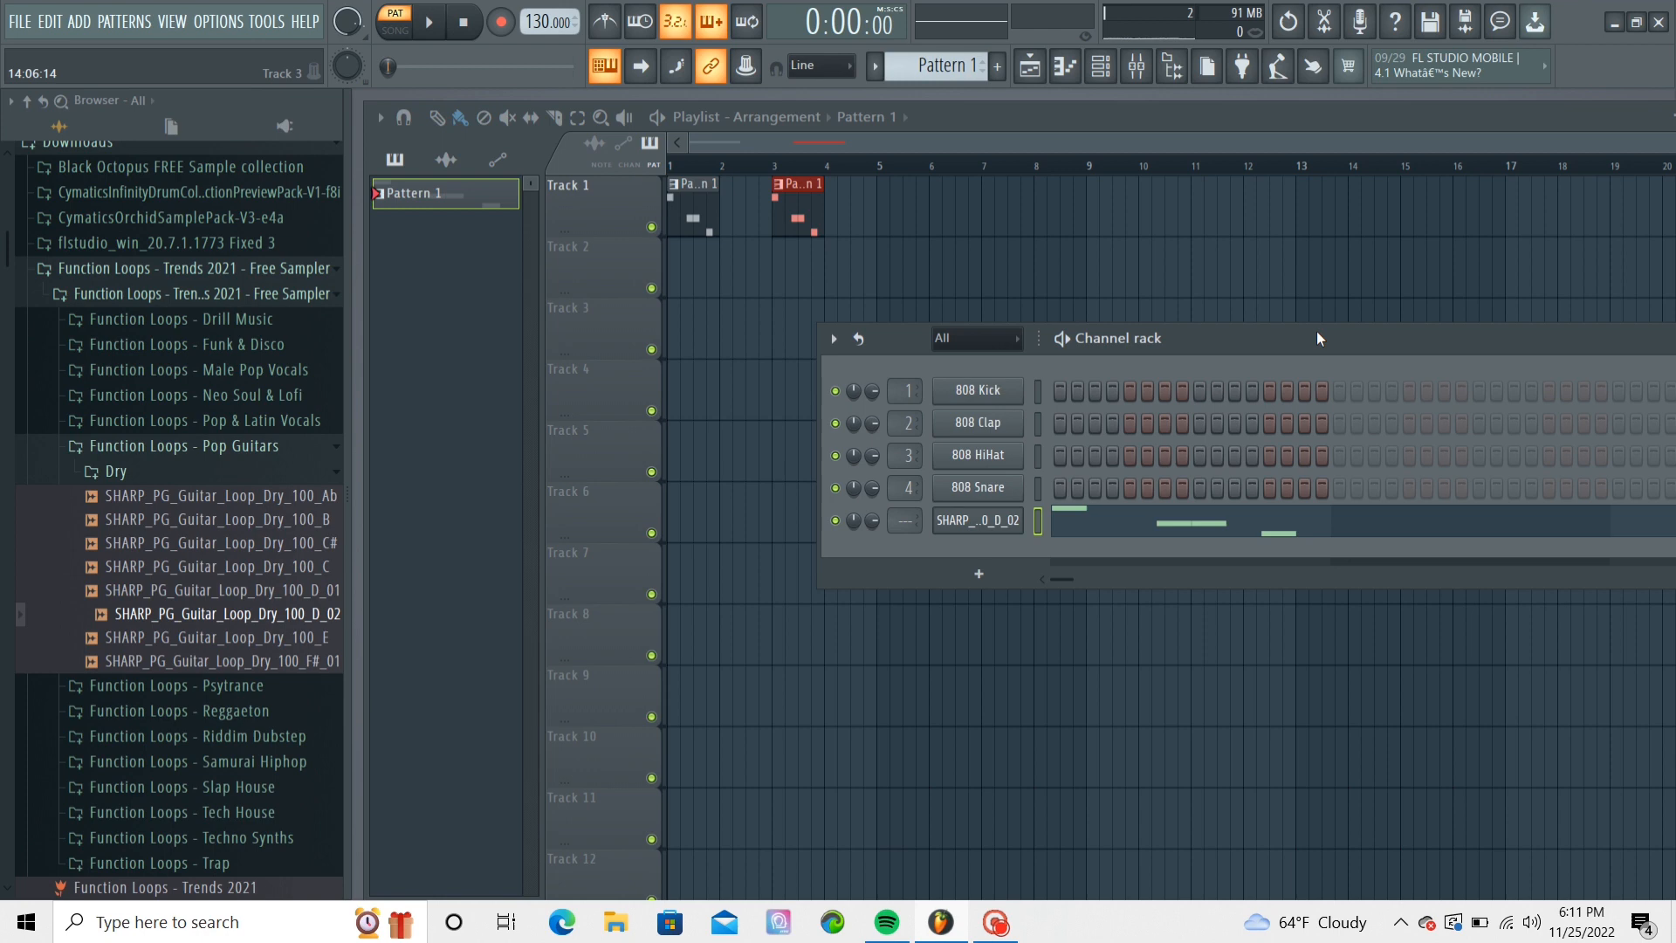
left_click(997, 64)
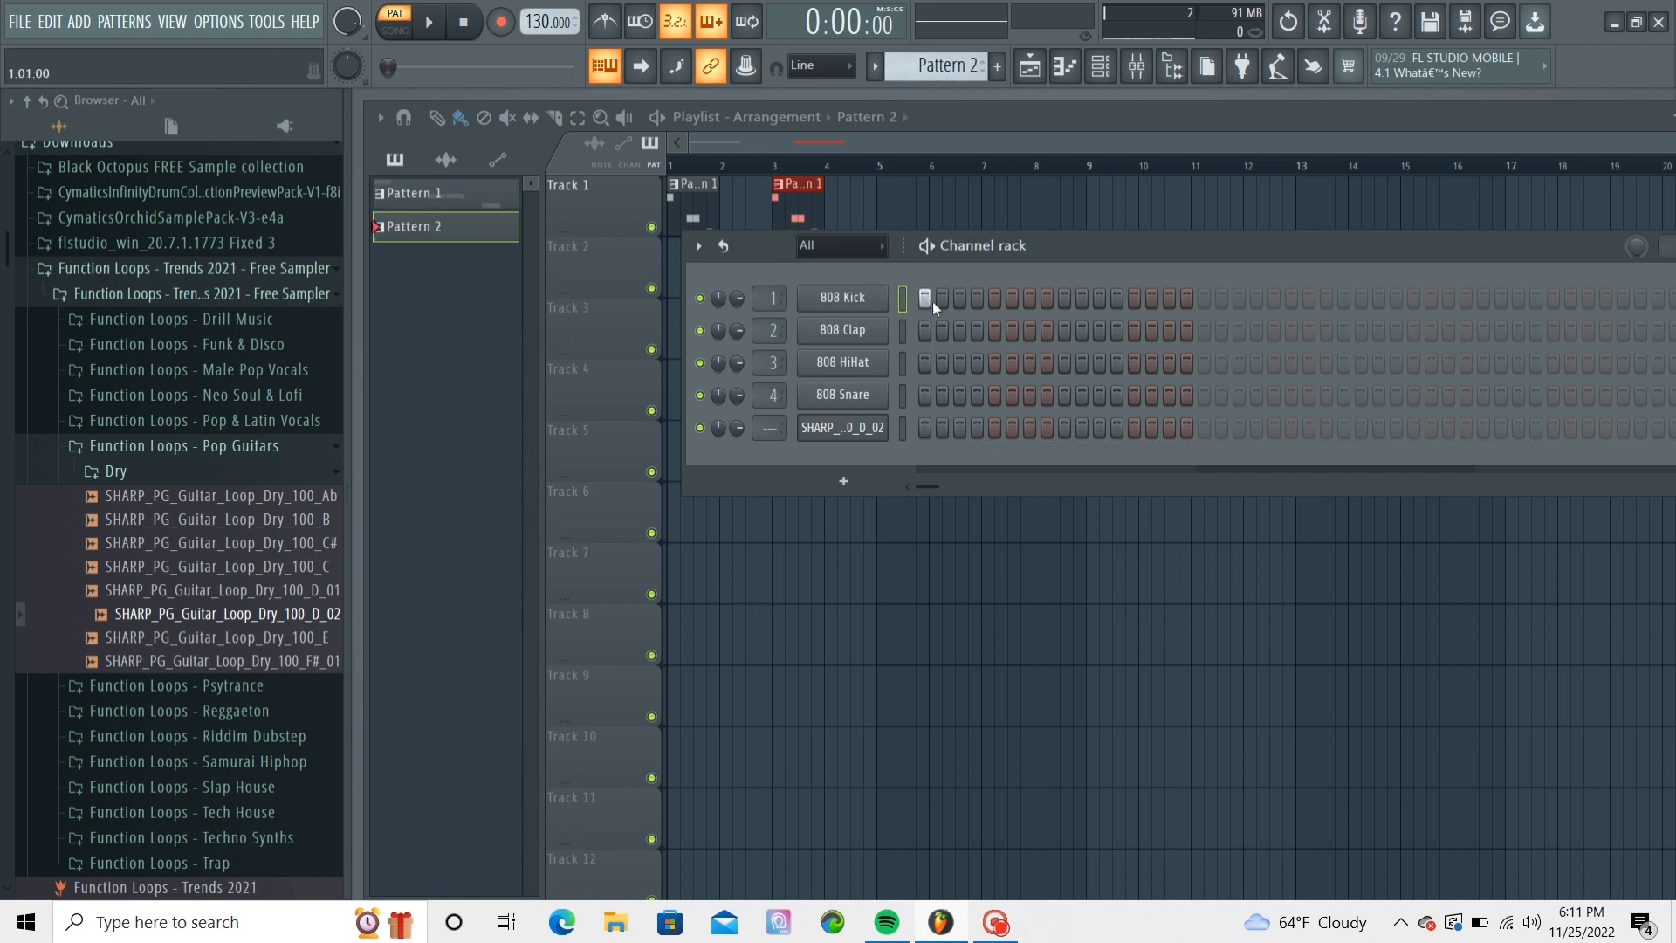
Give Pattern 2 kick hits on beat 2 and early in the bar plus a clap on beat 3, and listen.
left_click(992, 297)
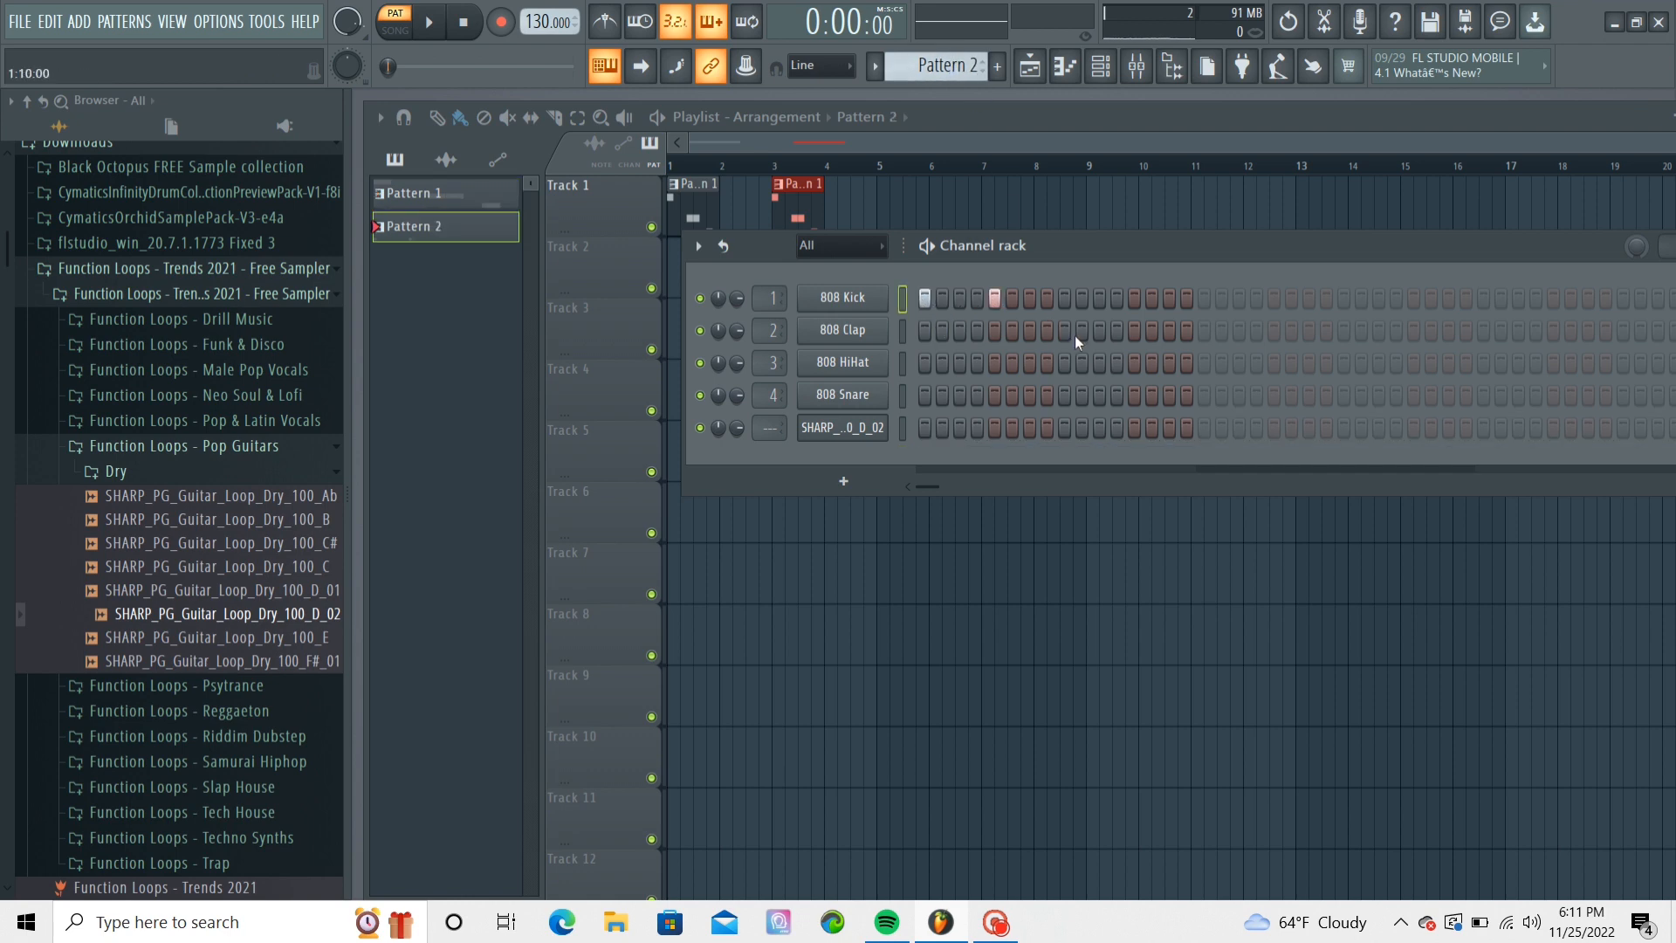
left_click(1061, 329)
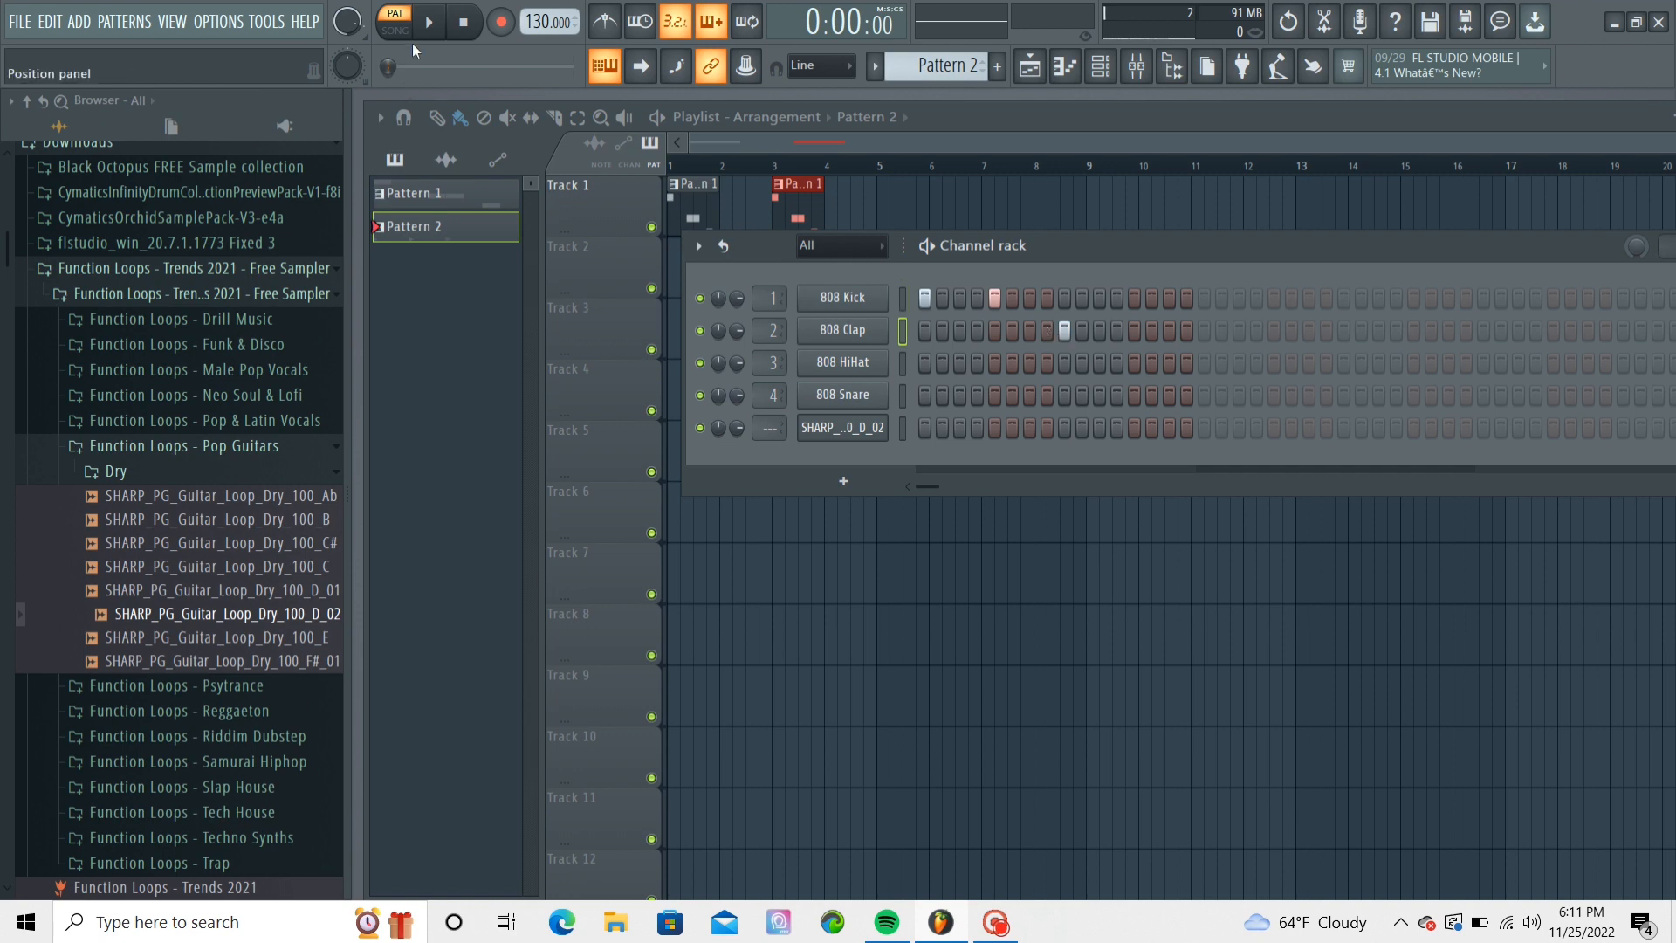
left_click(428, 21)
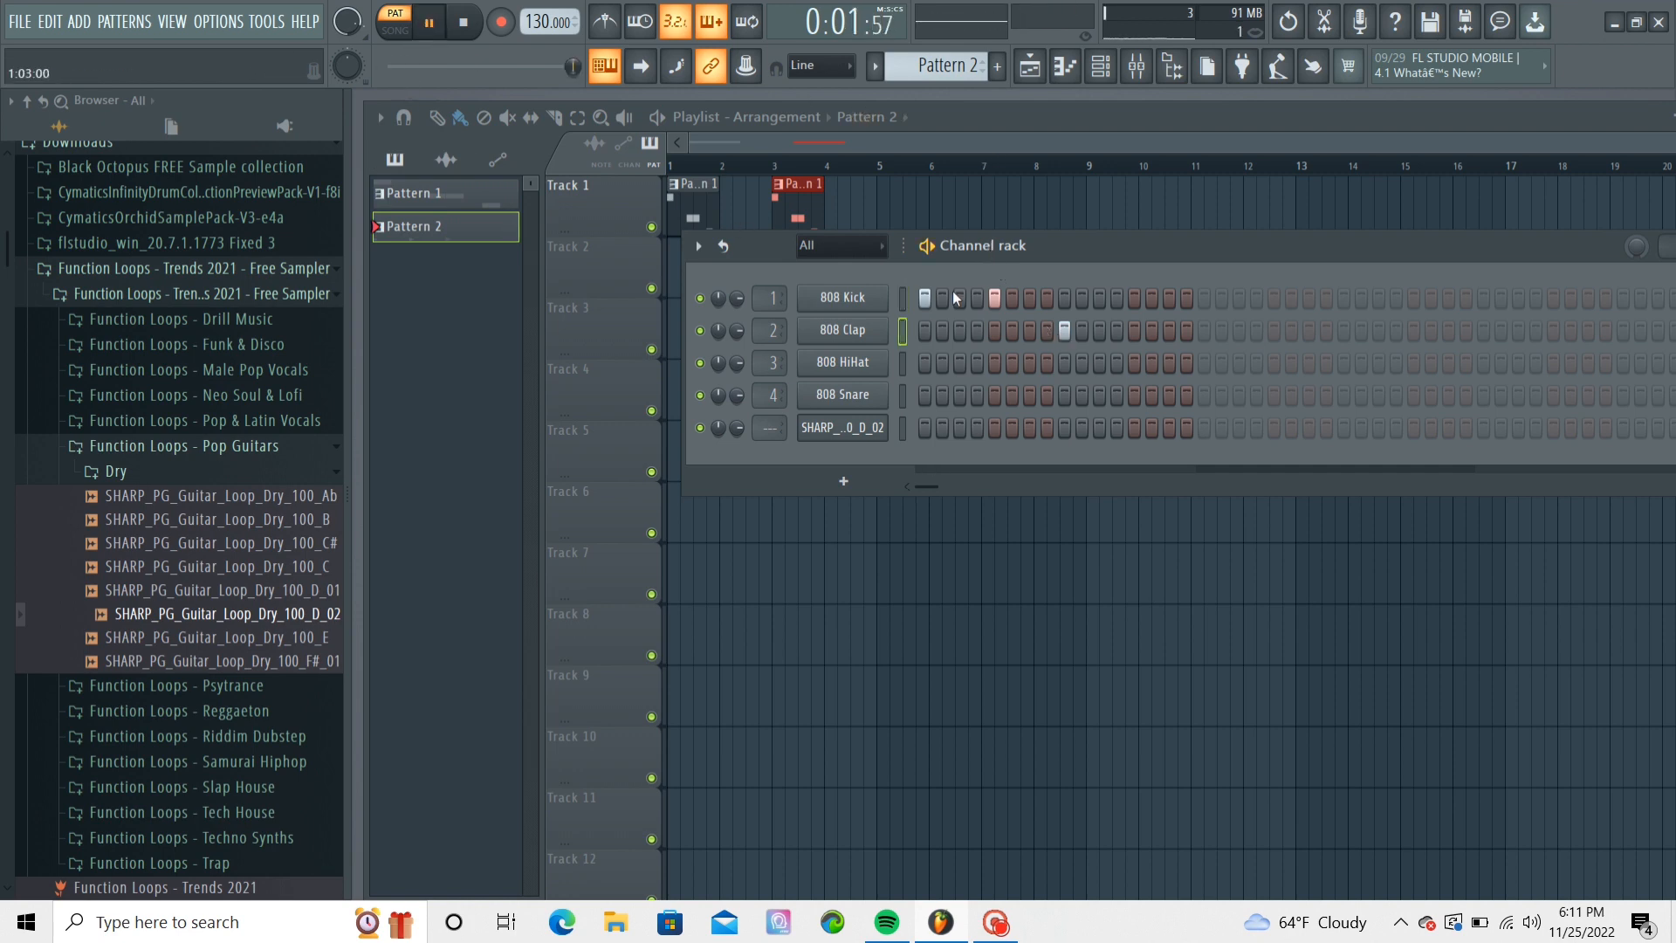
left_click(994, 297)
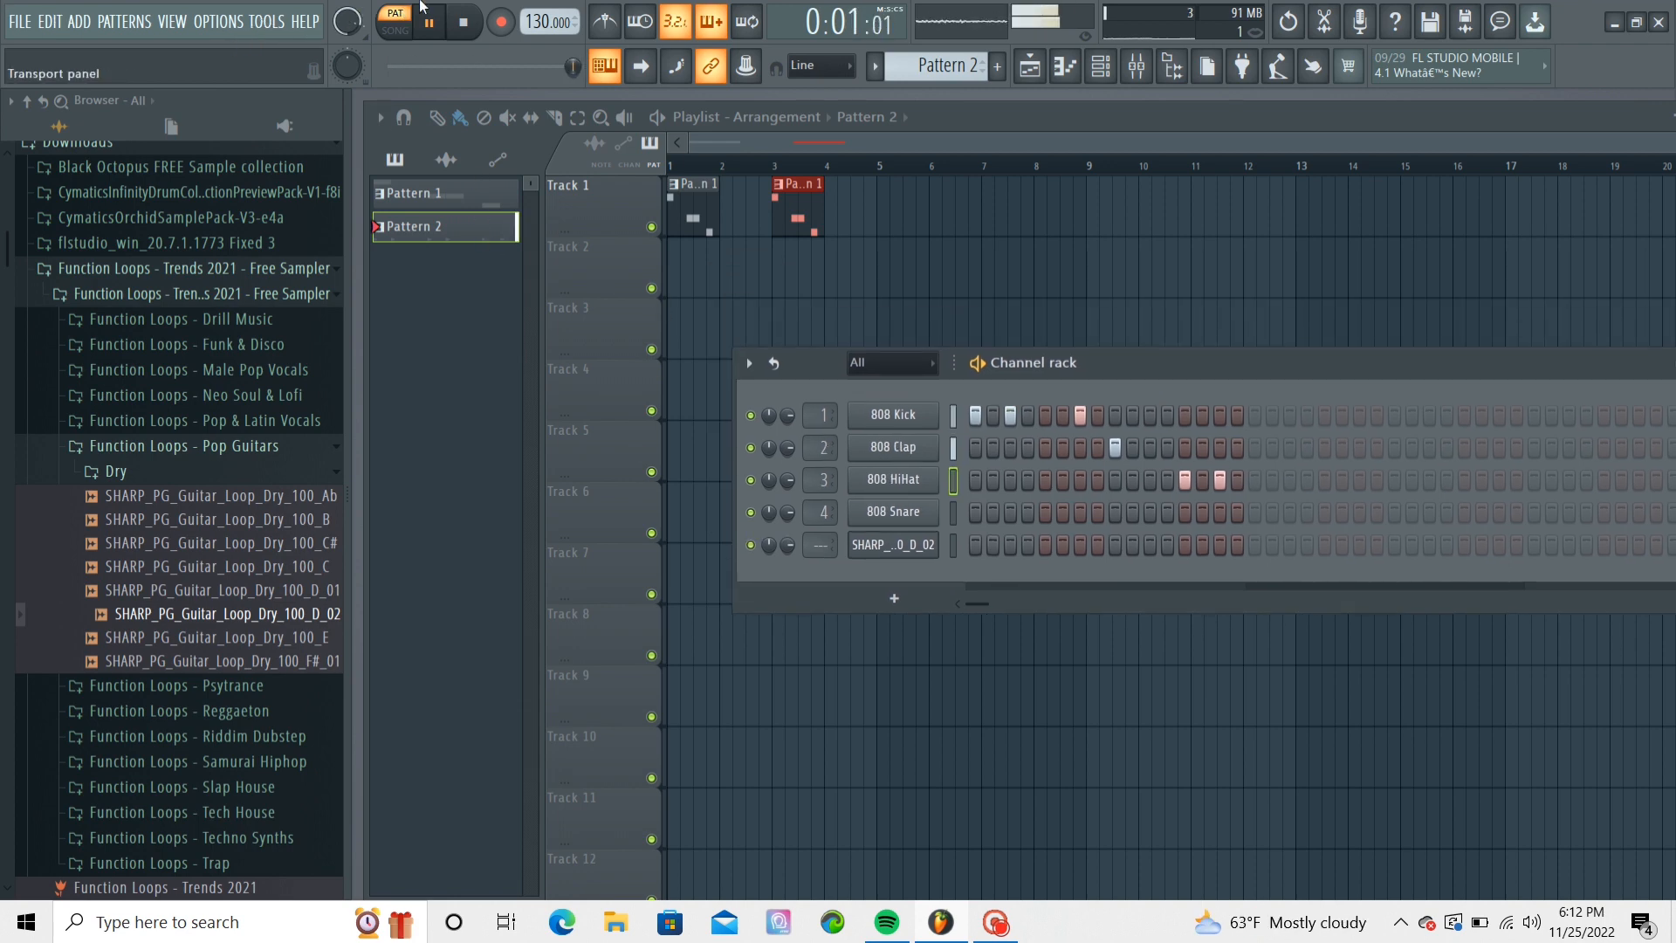
Try Pattern 2 clips on Track 2 in song playback, then stop, leaving only Track 1's clips.
left_click(429, 21)
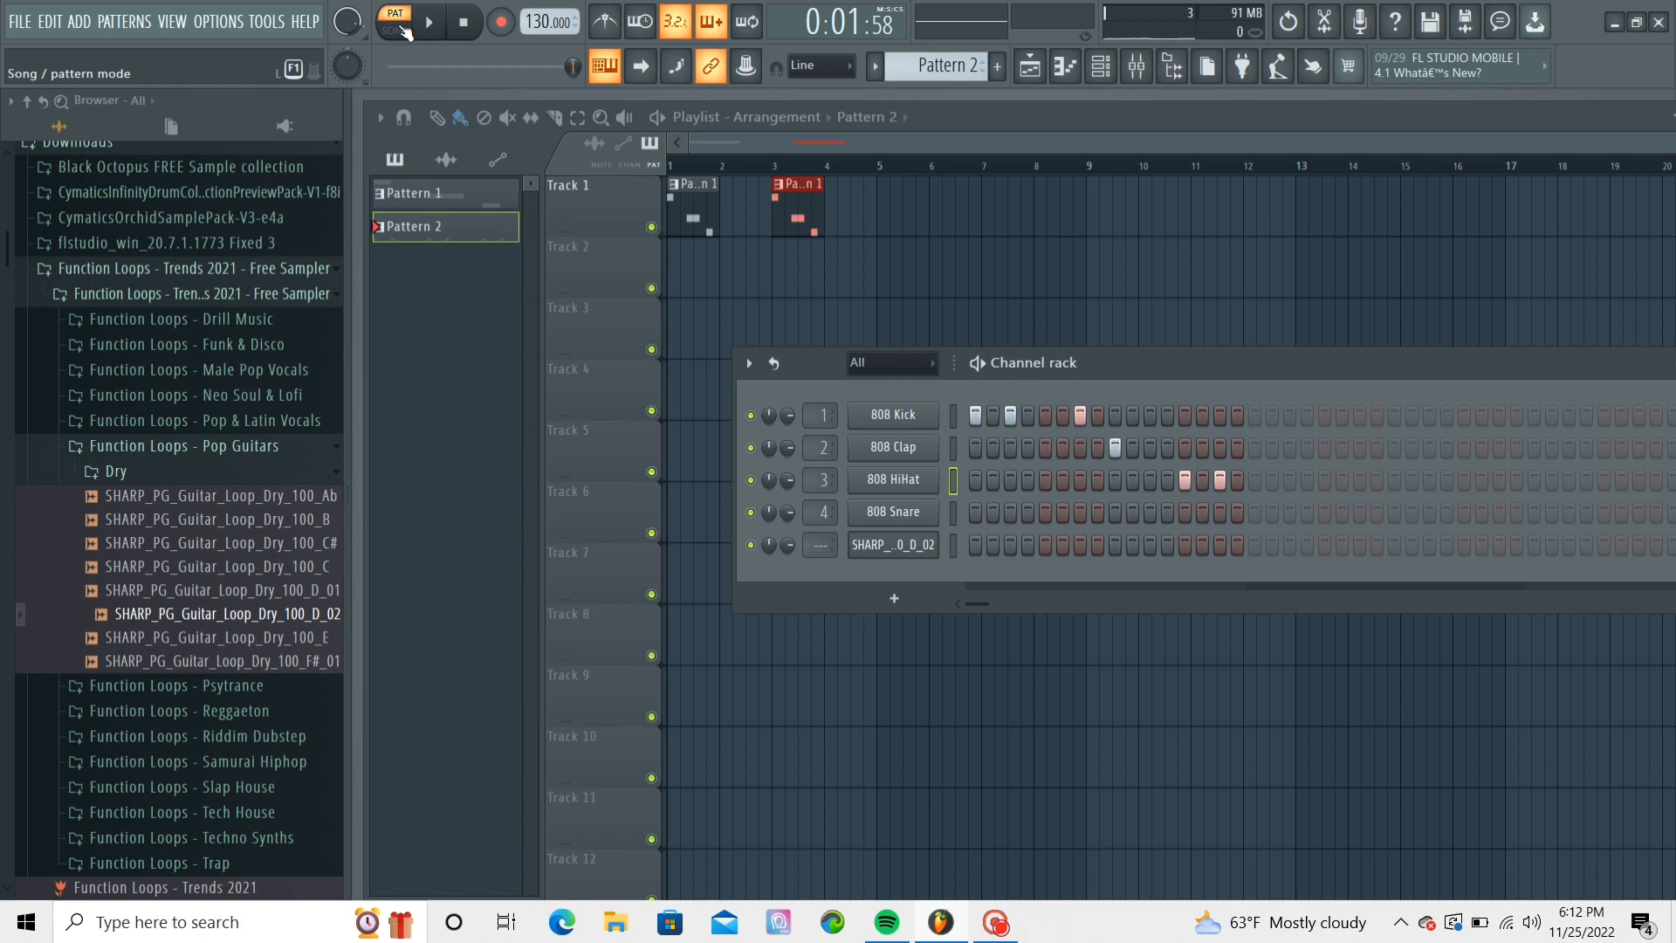
left_click(393, 21)
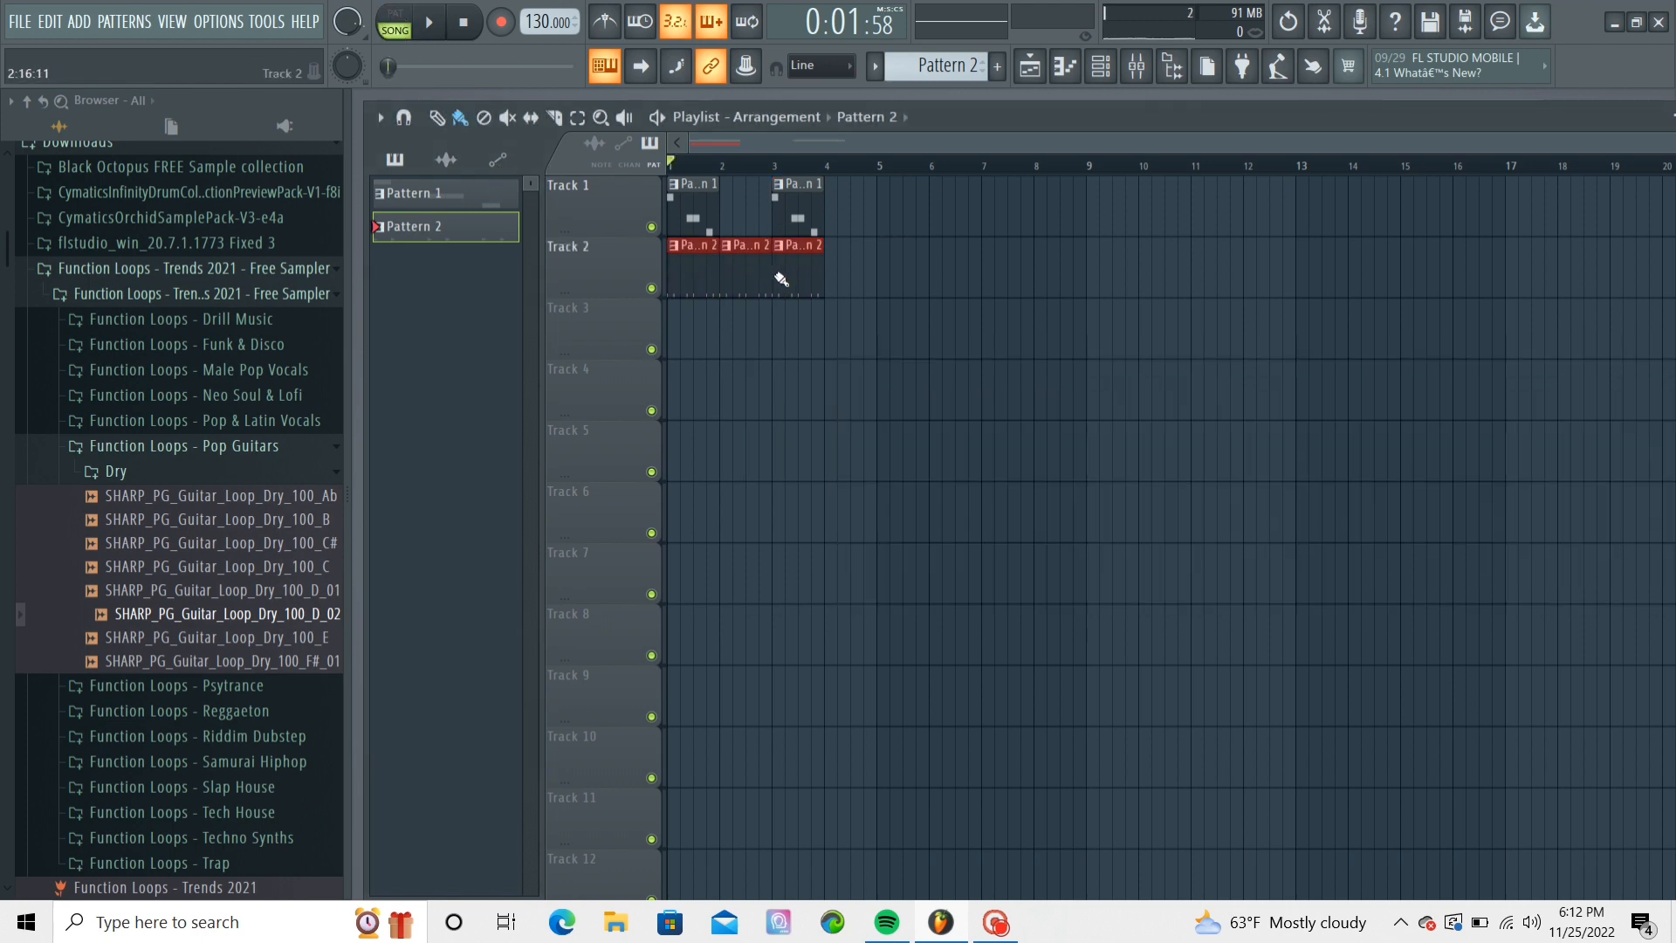
left_click(429, 21)
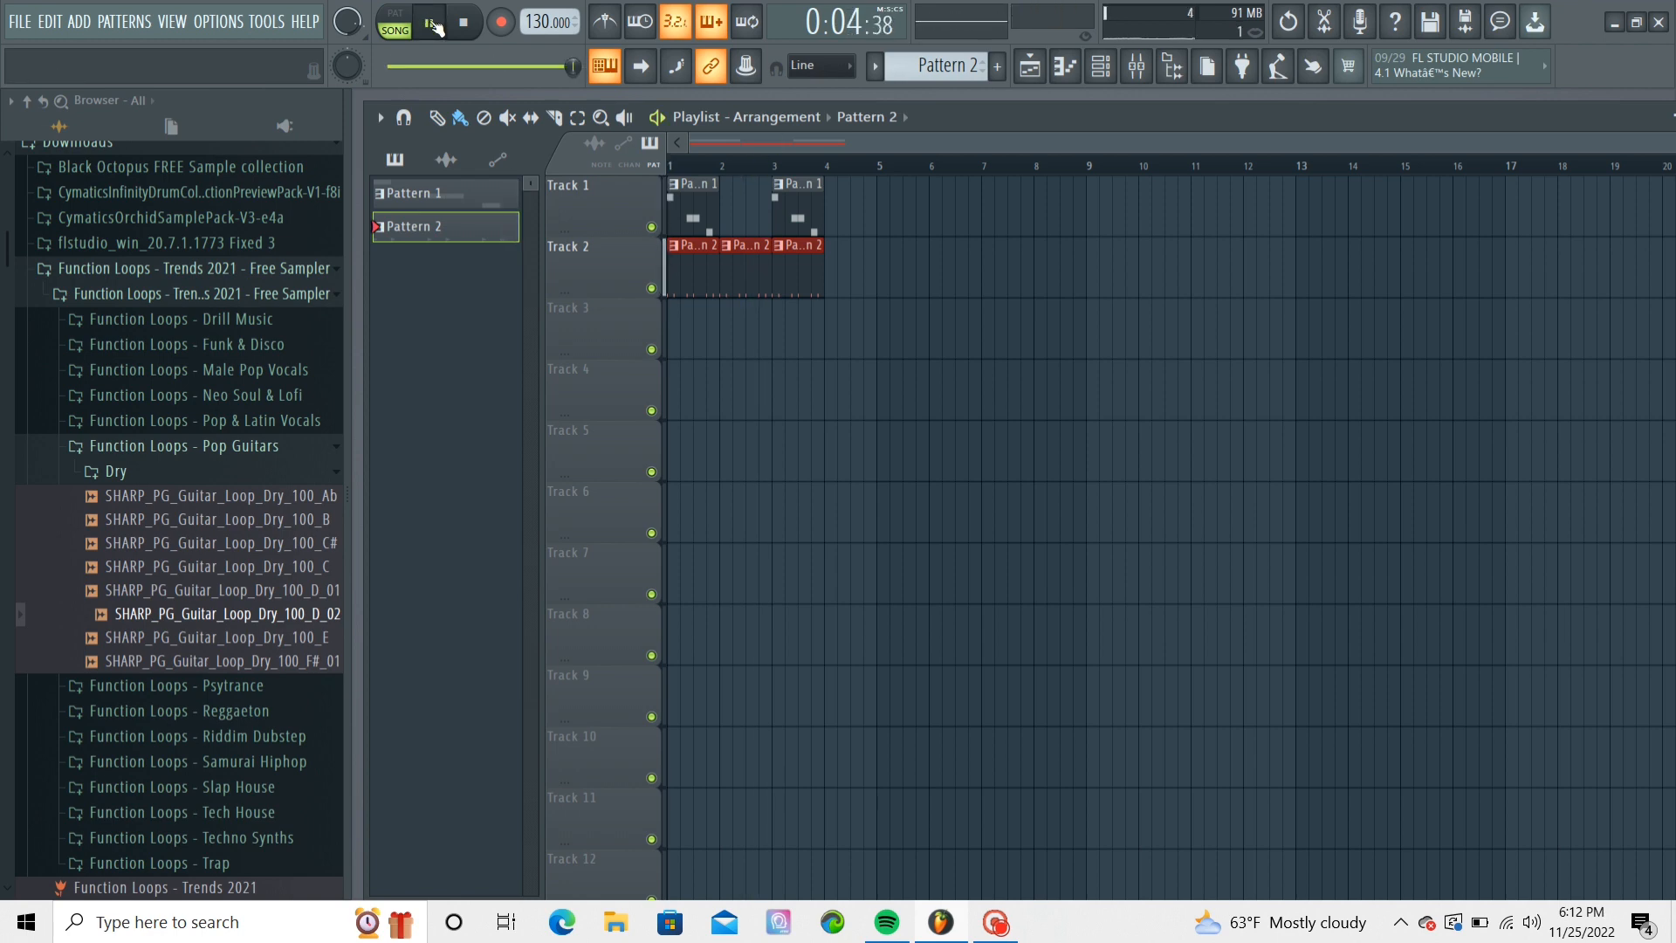
left_click(429, 21)
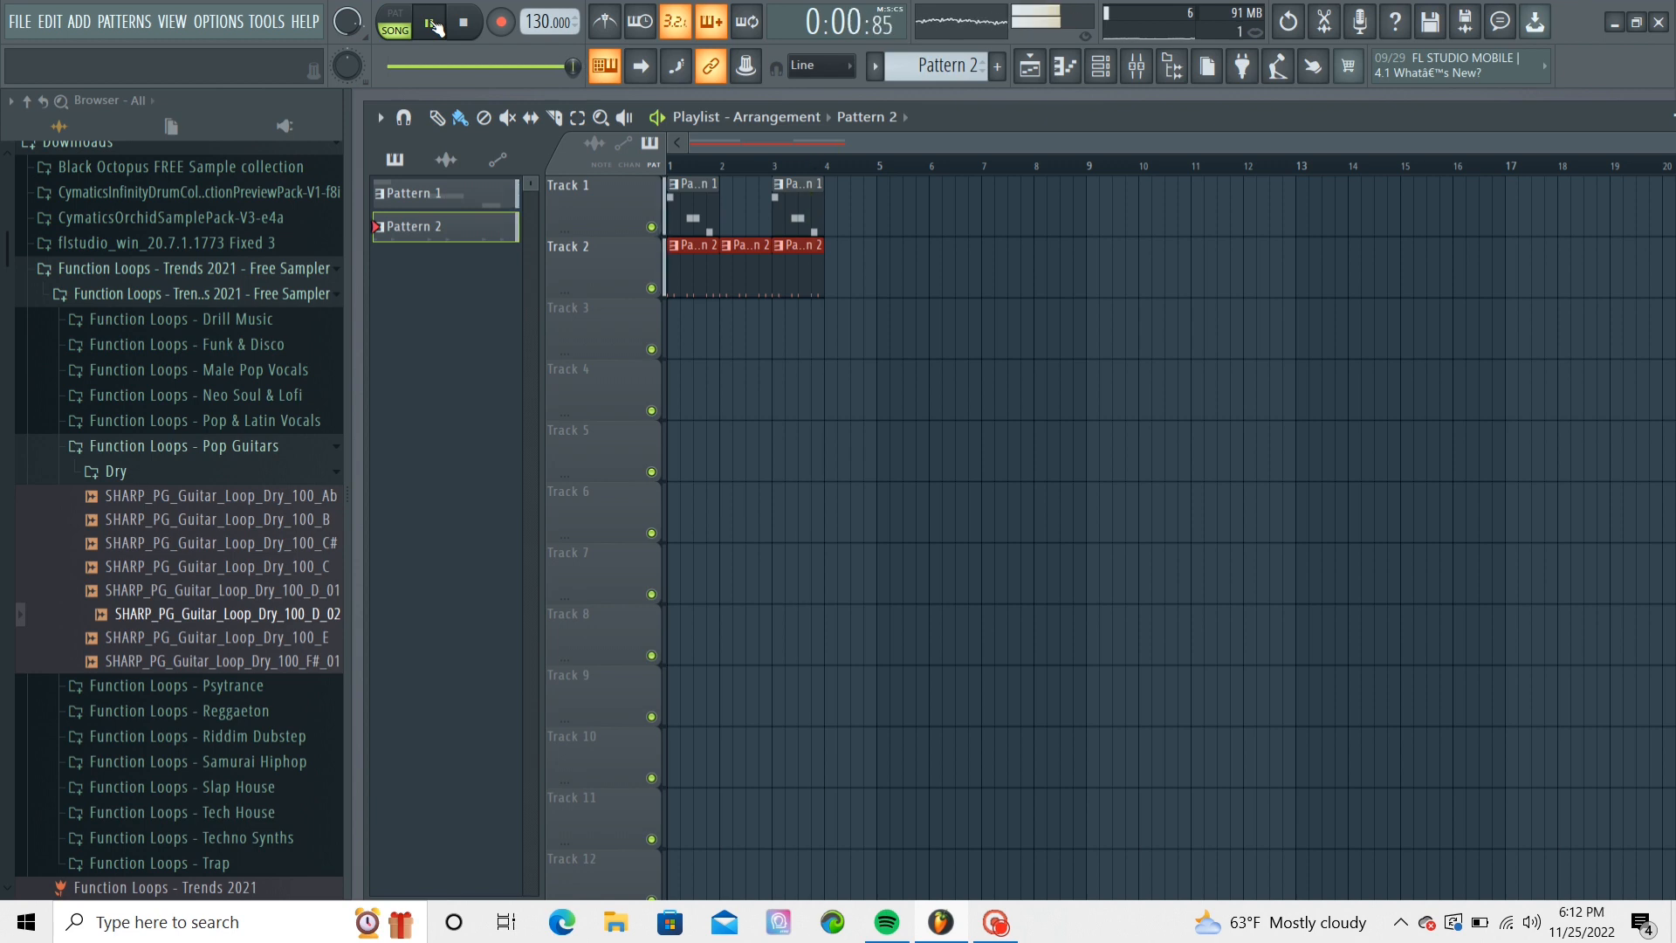
left_click(427, 21)
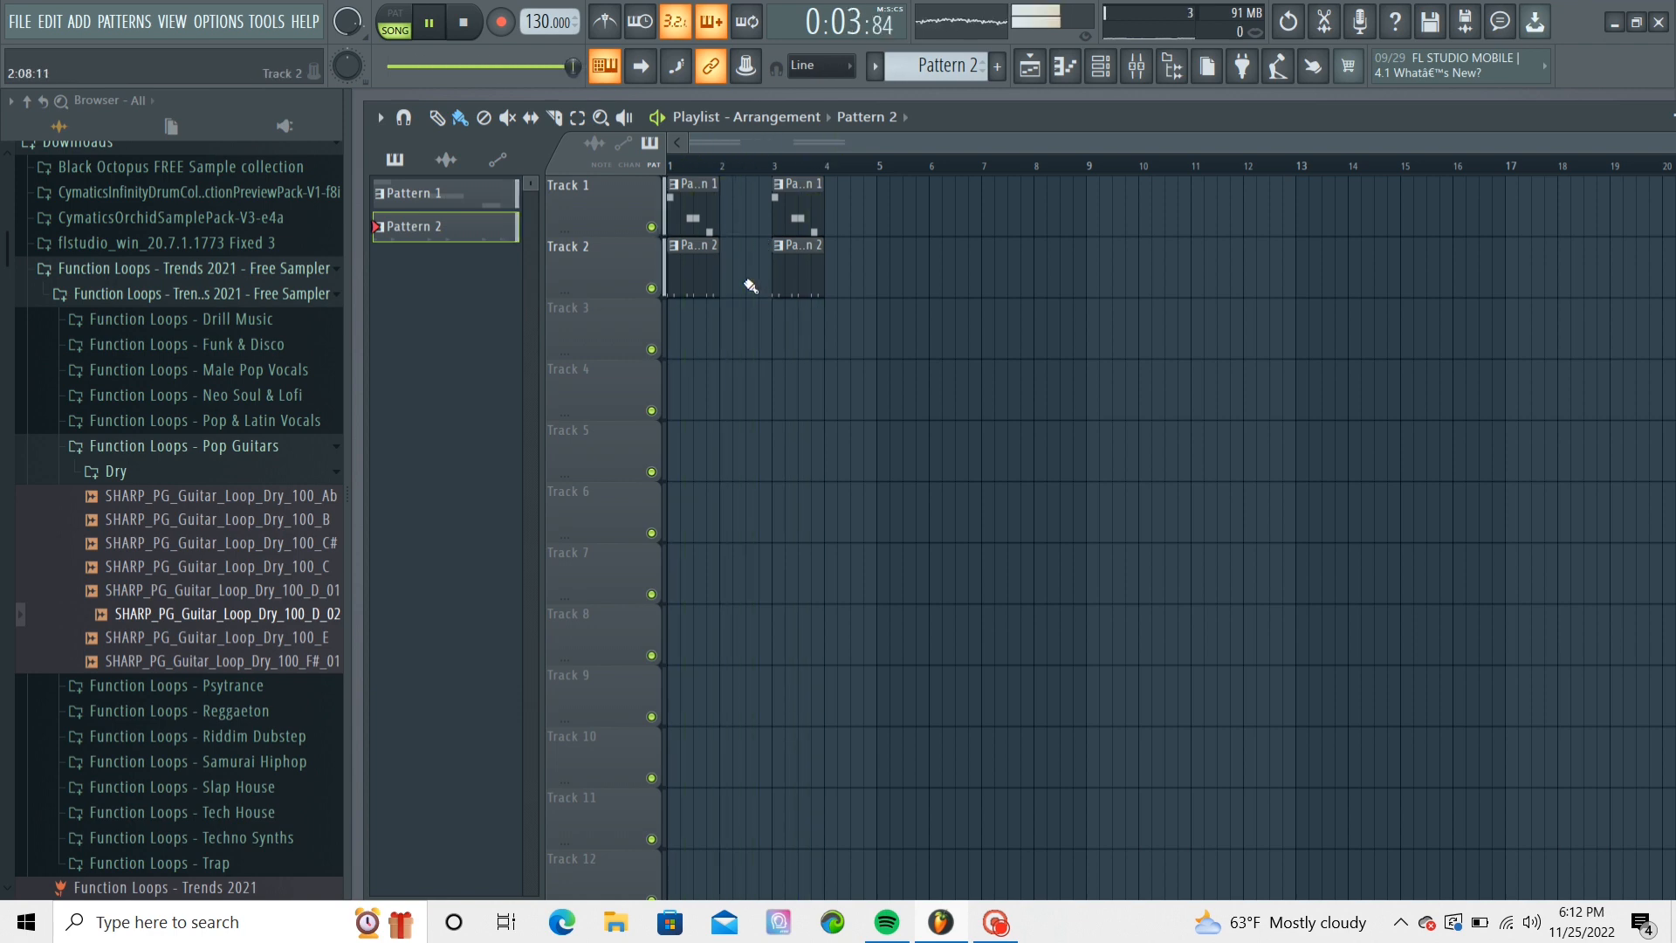
left_click(461, 21)
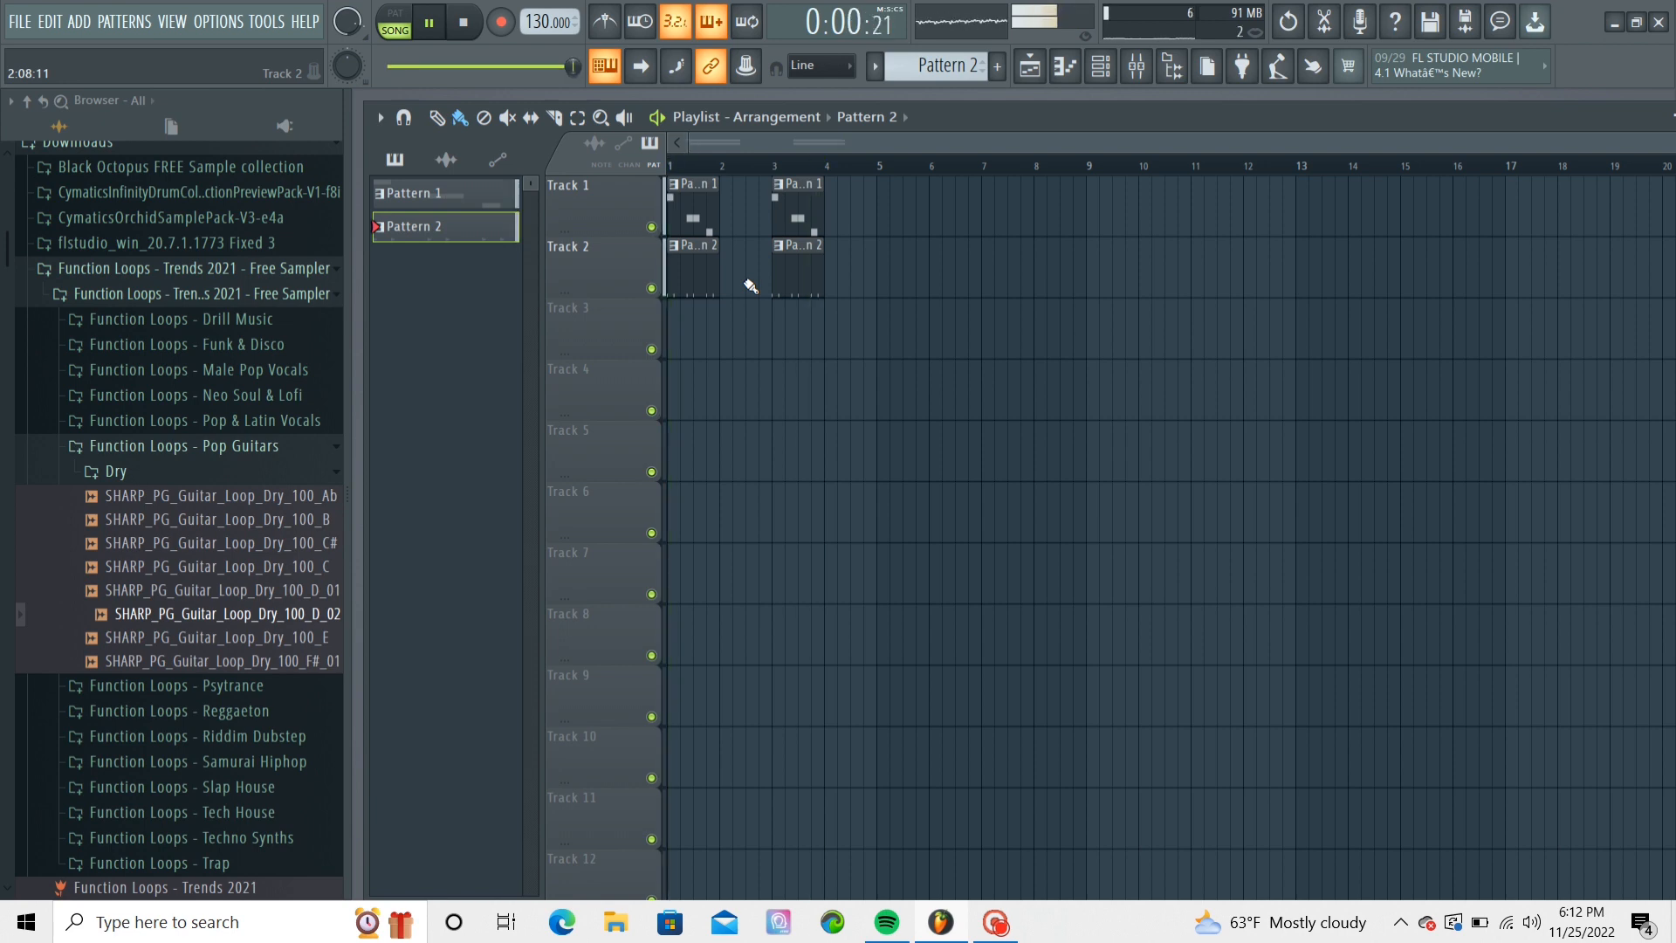
left_click(428, 20)
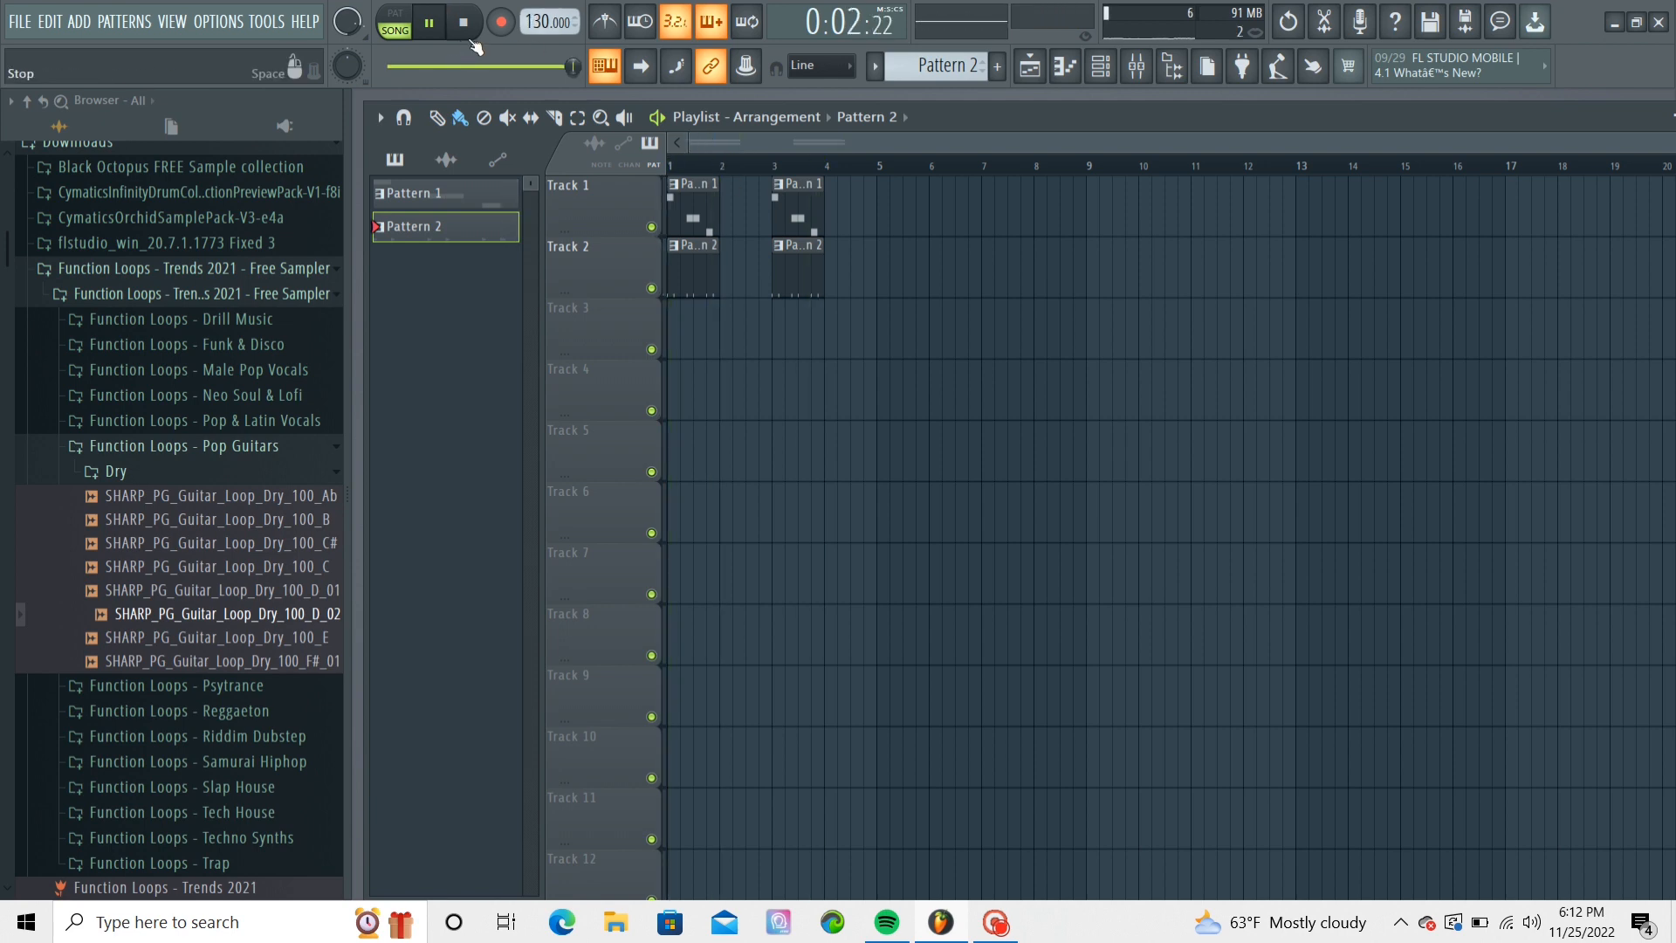
left_click(462, 21)
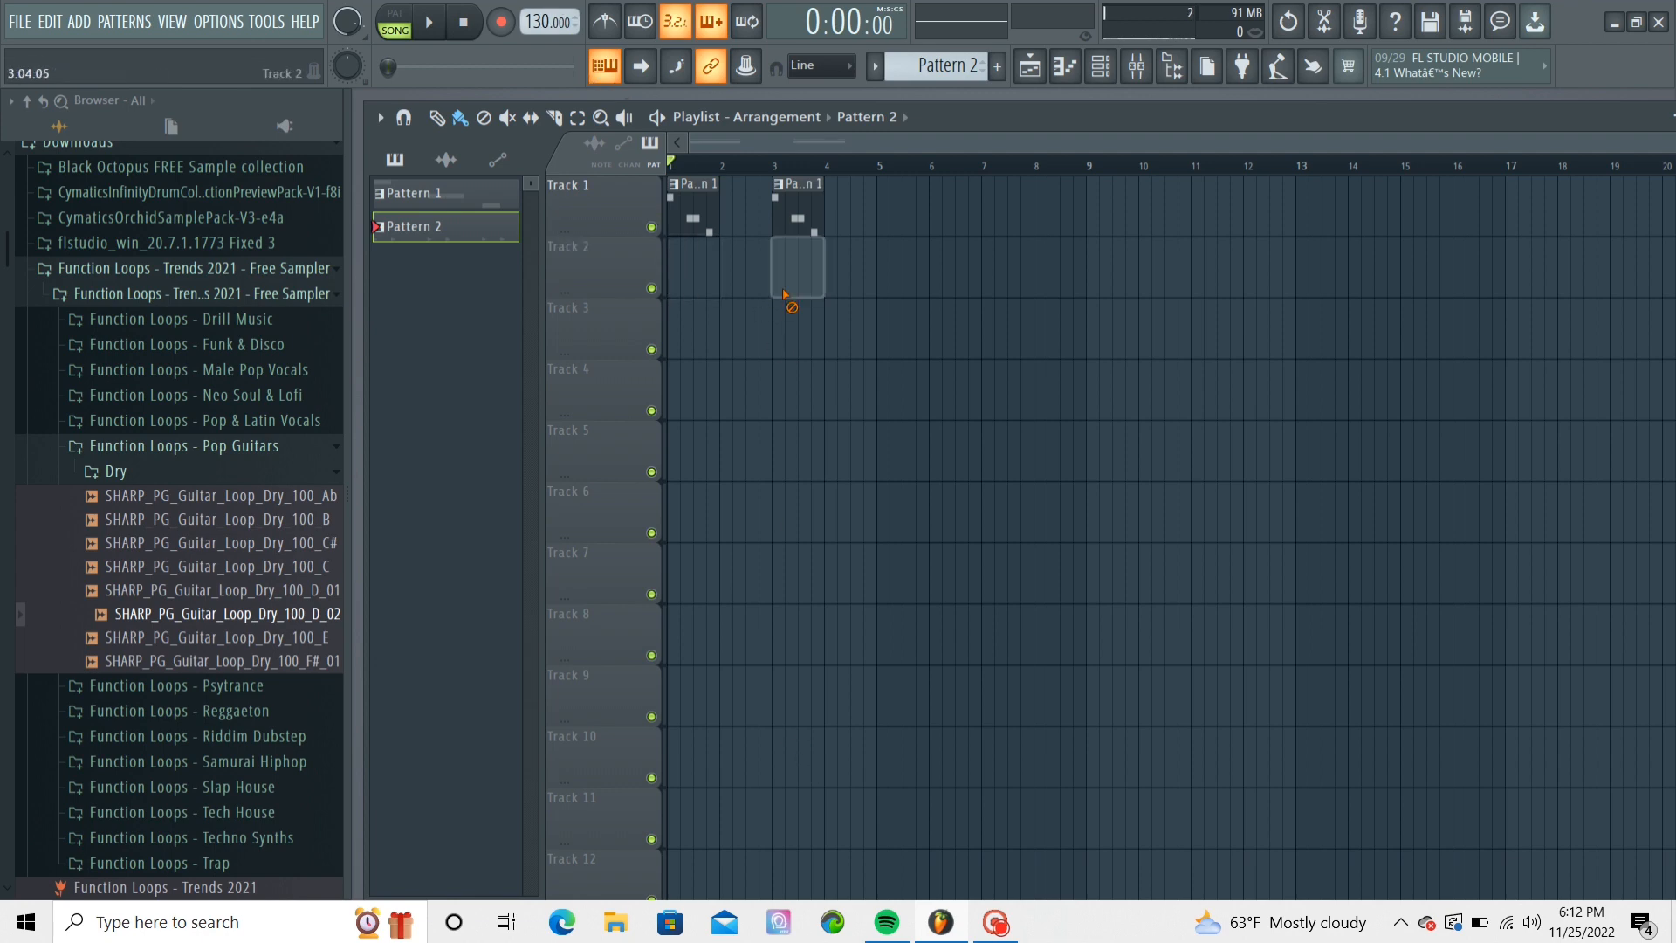
Add Pattern 1 clips on Track 1 at bars 5 and 7, play the arrangement, then stop.
left_click(429, 21)
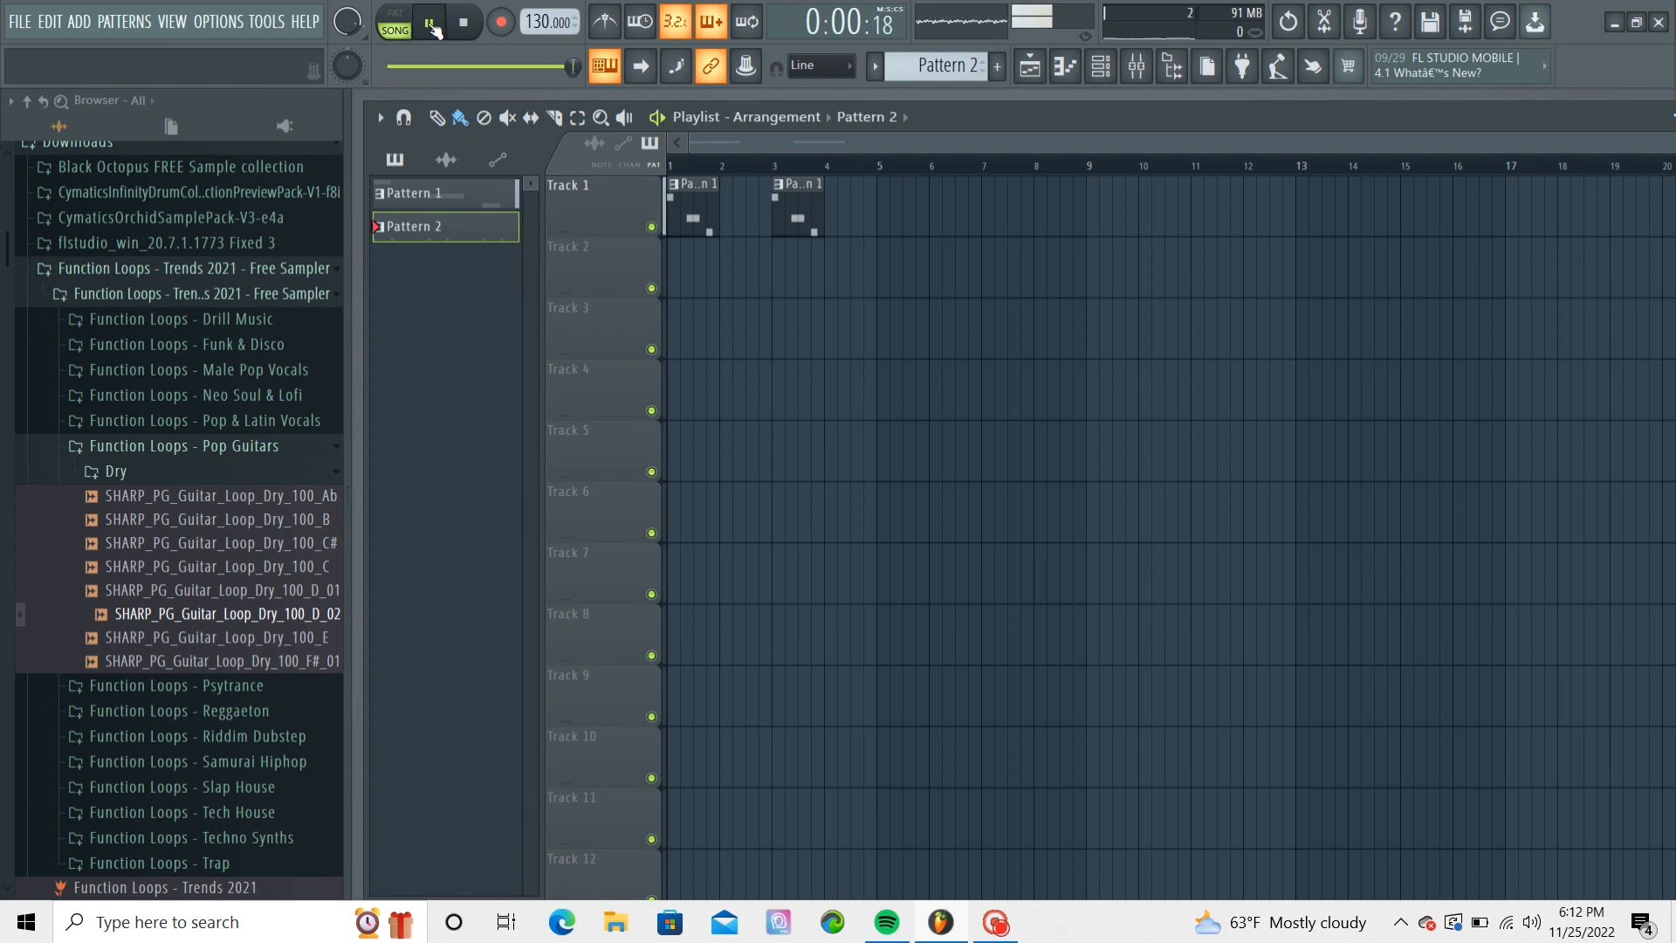
left_click(429, 21)
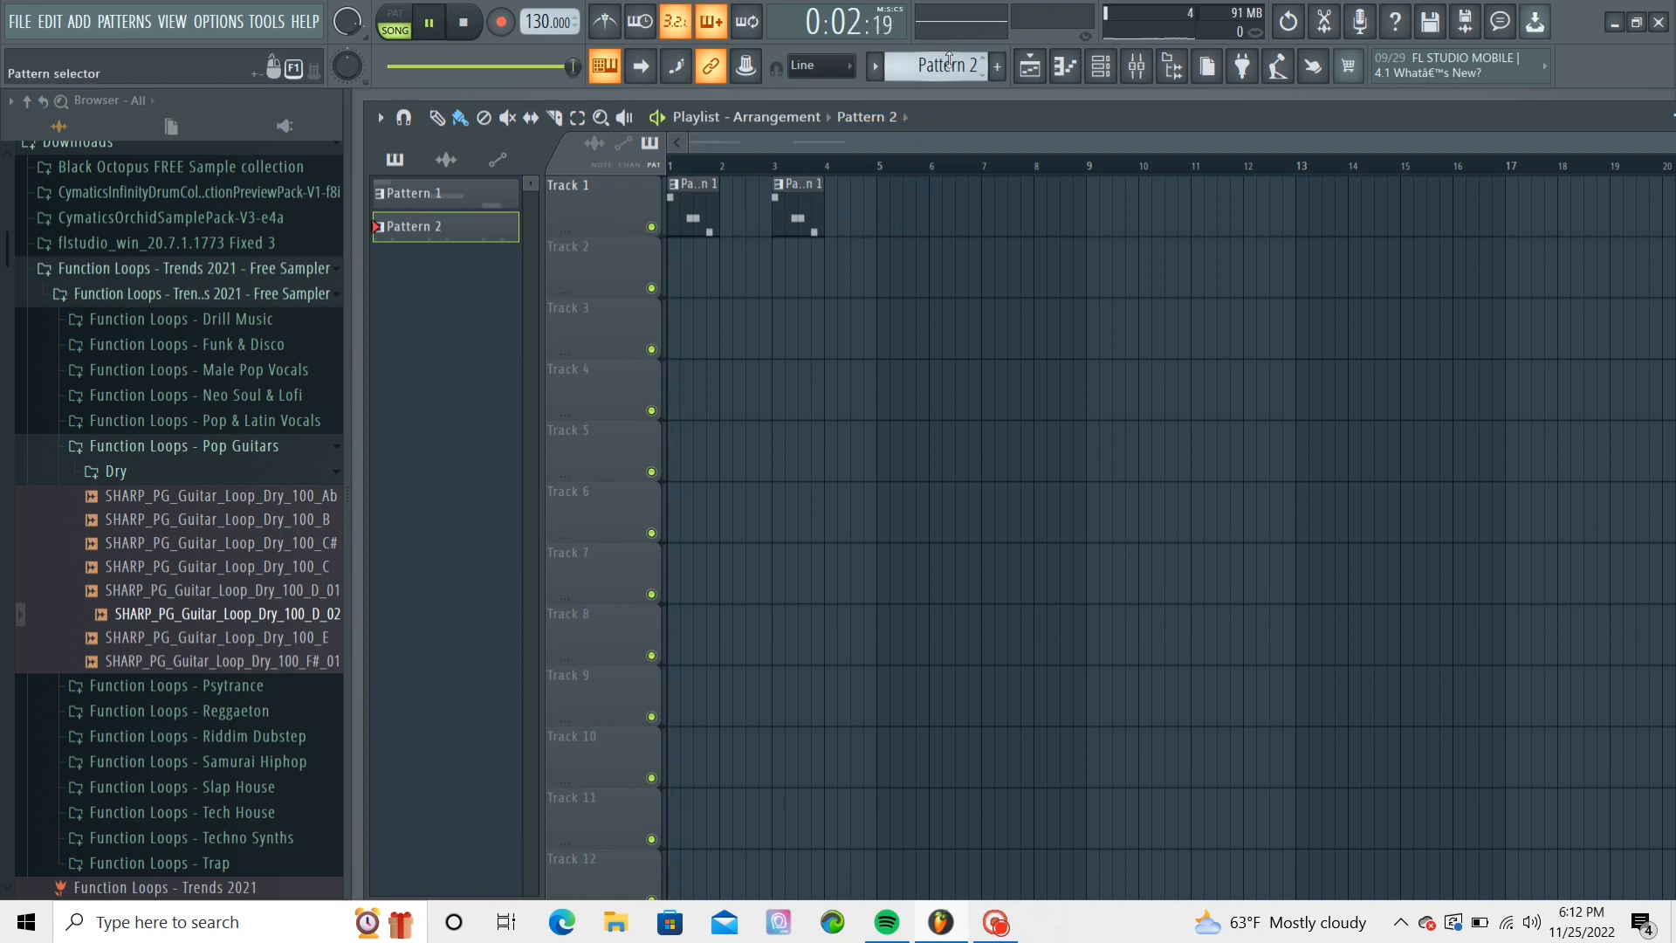
left_click(416, 194)
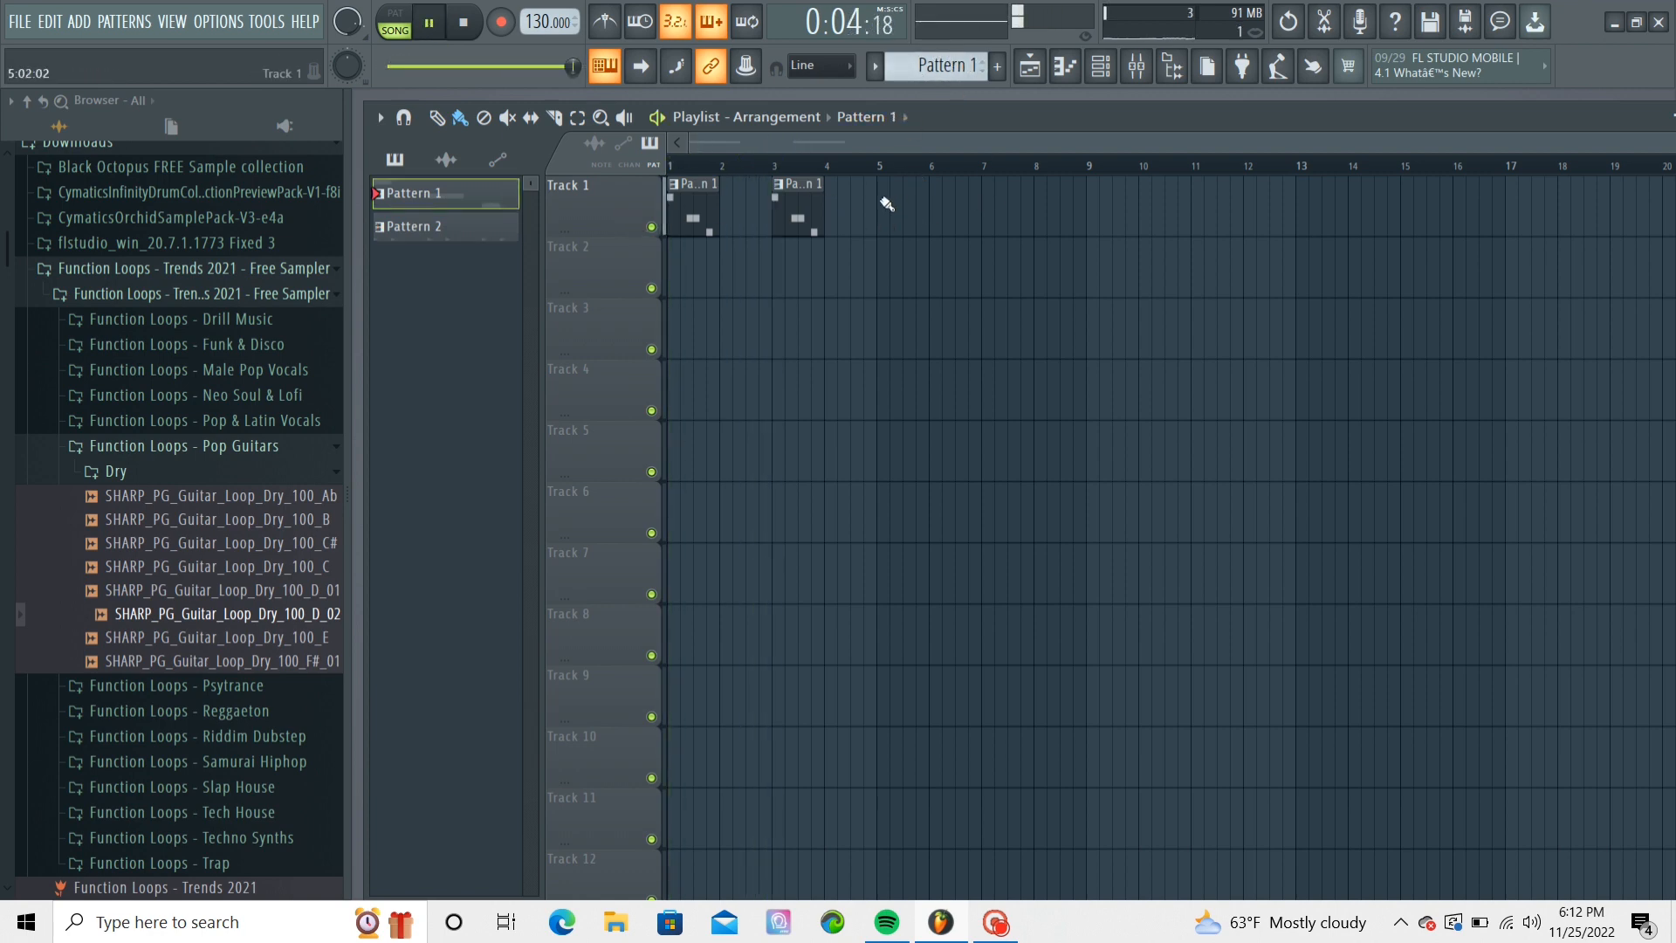
left_click(901, 183)
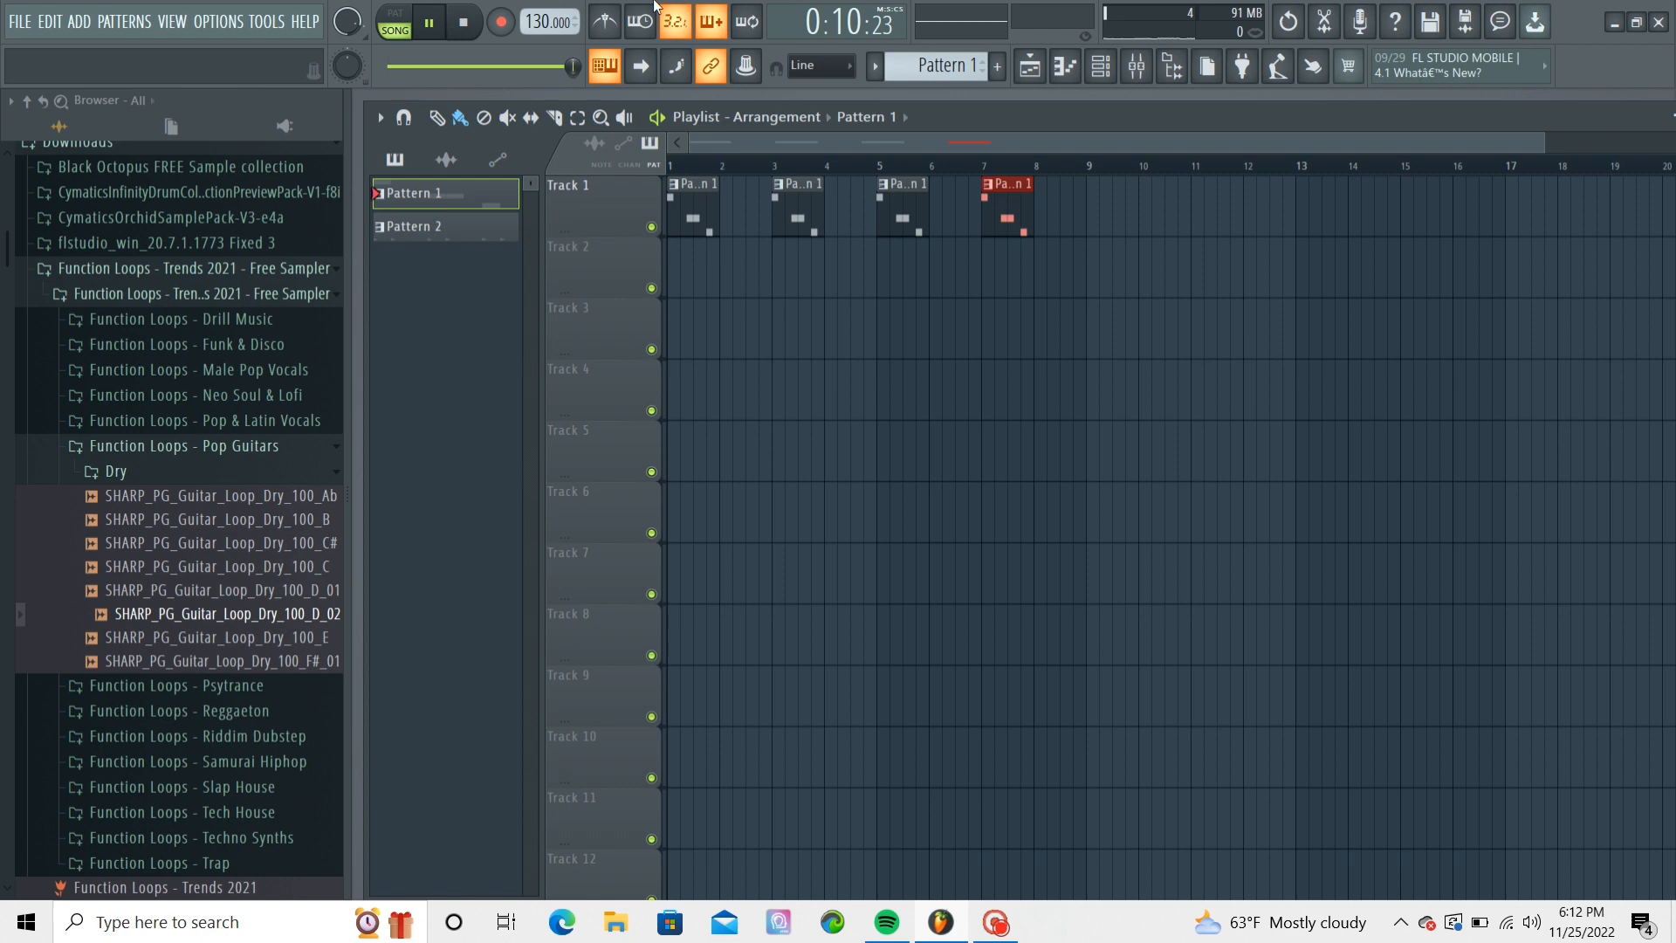
left_click(427, 21)
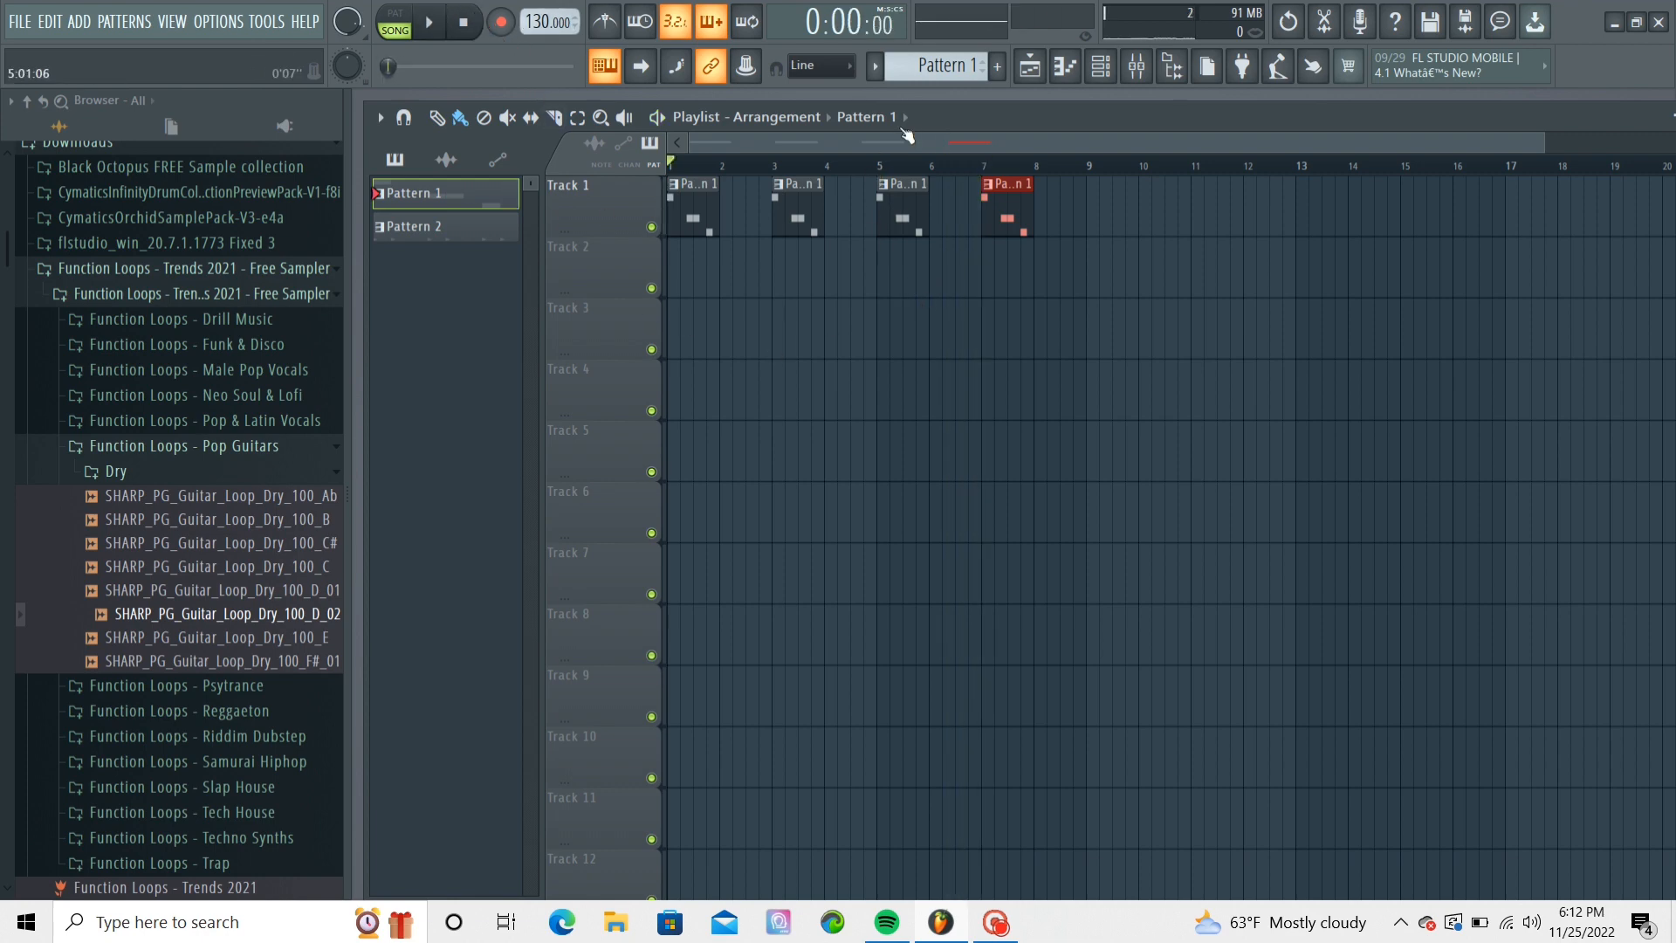
left_click(1100, 67)
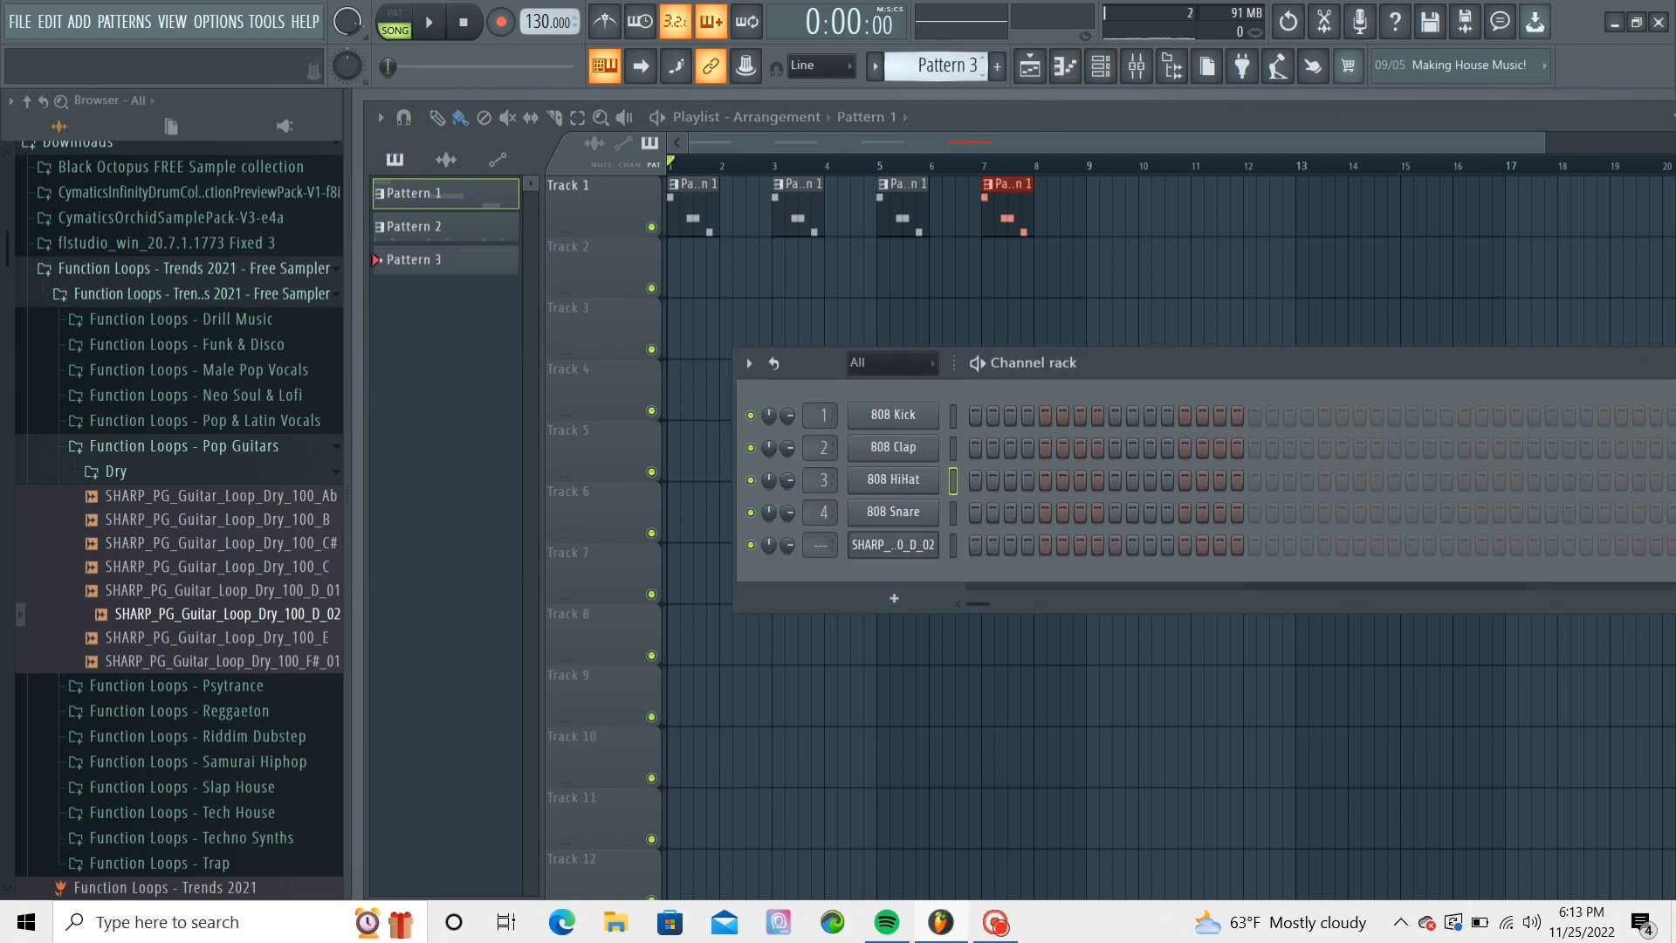
Create Pattern 3 with sparse 808 Kick hits on alternating steps and place it on Track 3.
left_click(414, 226)
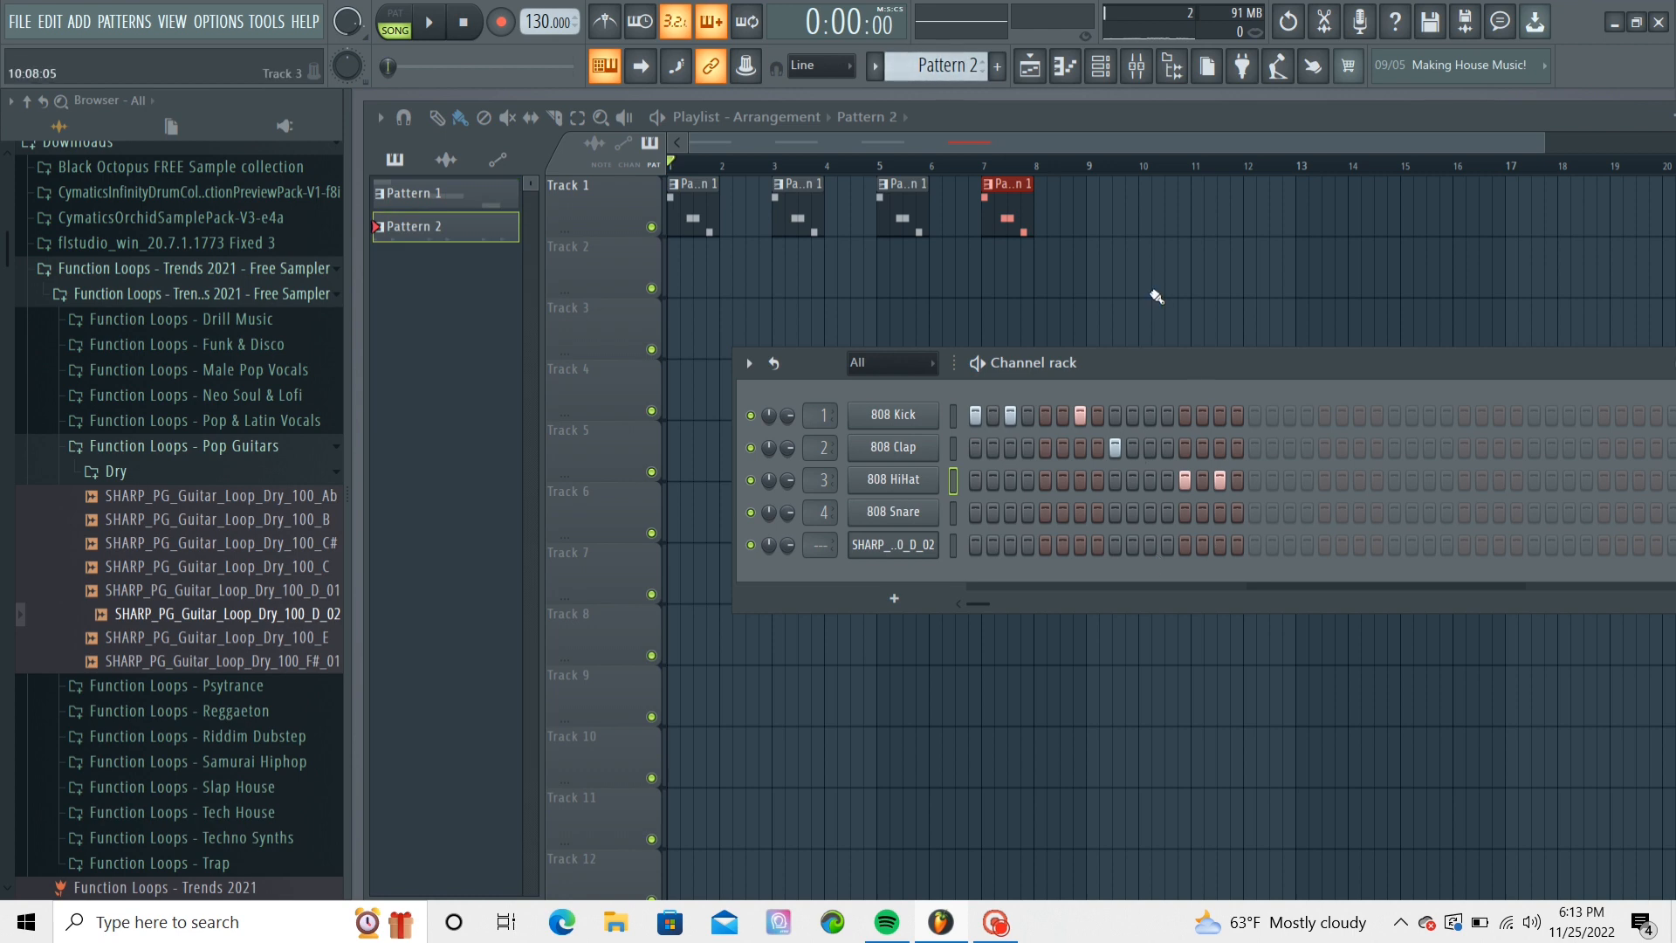
mouse_move(941, 65)
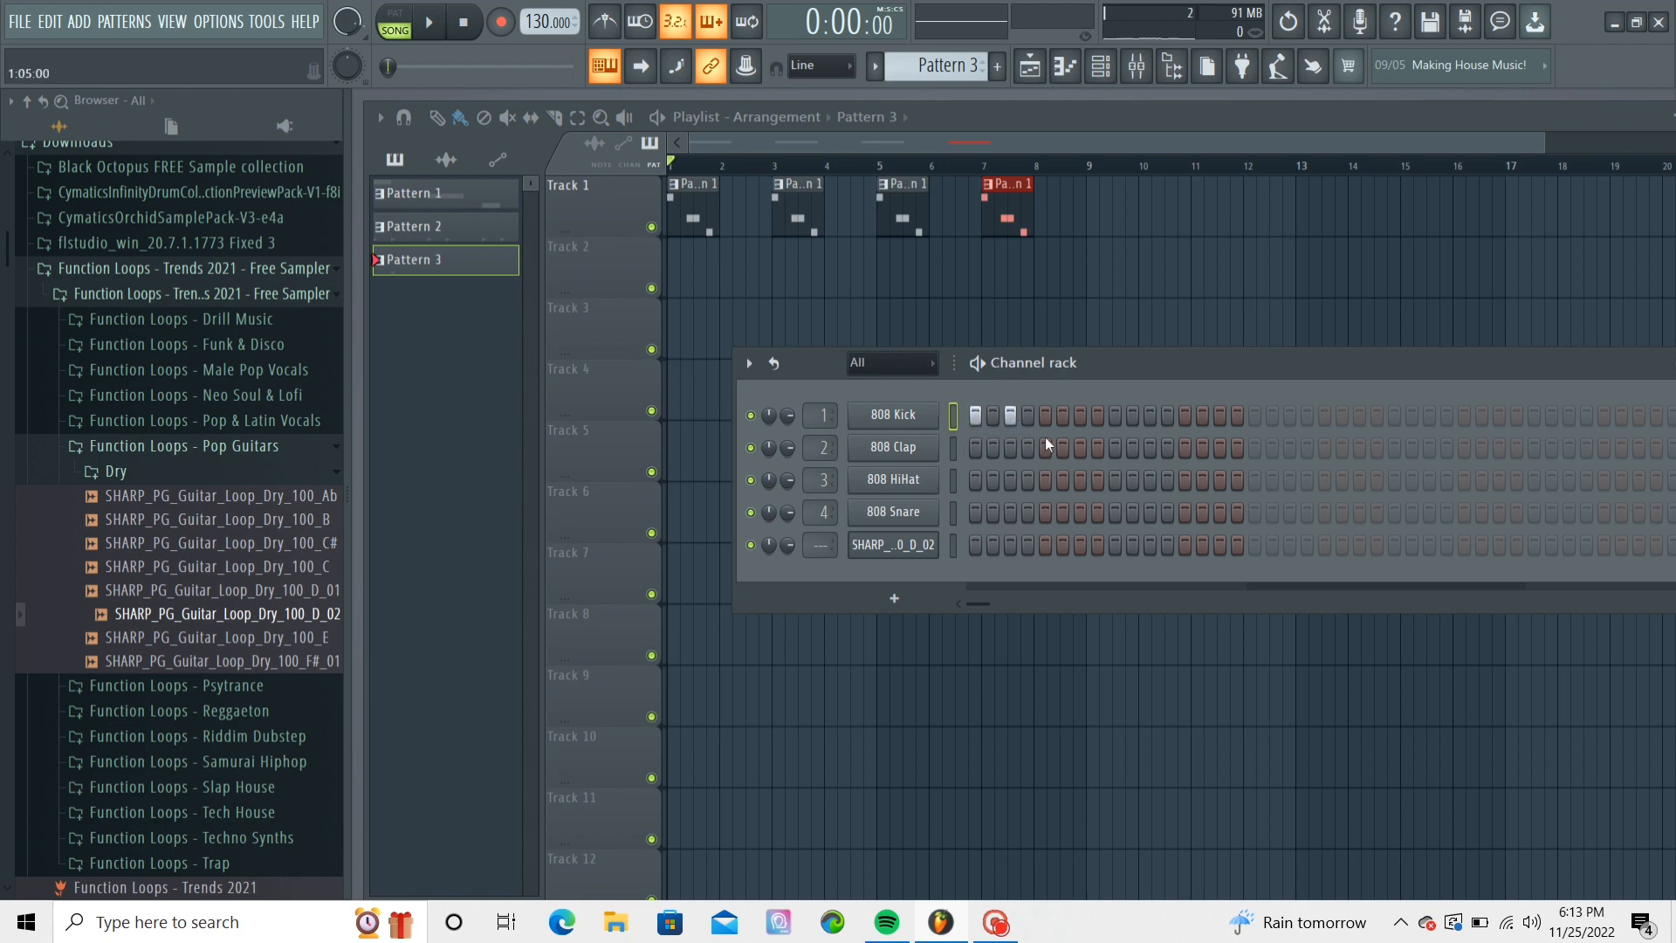
left_click(1046, 416)
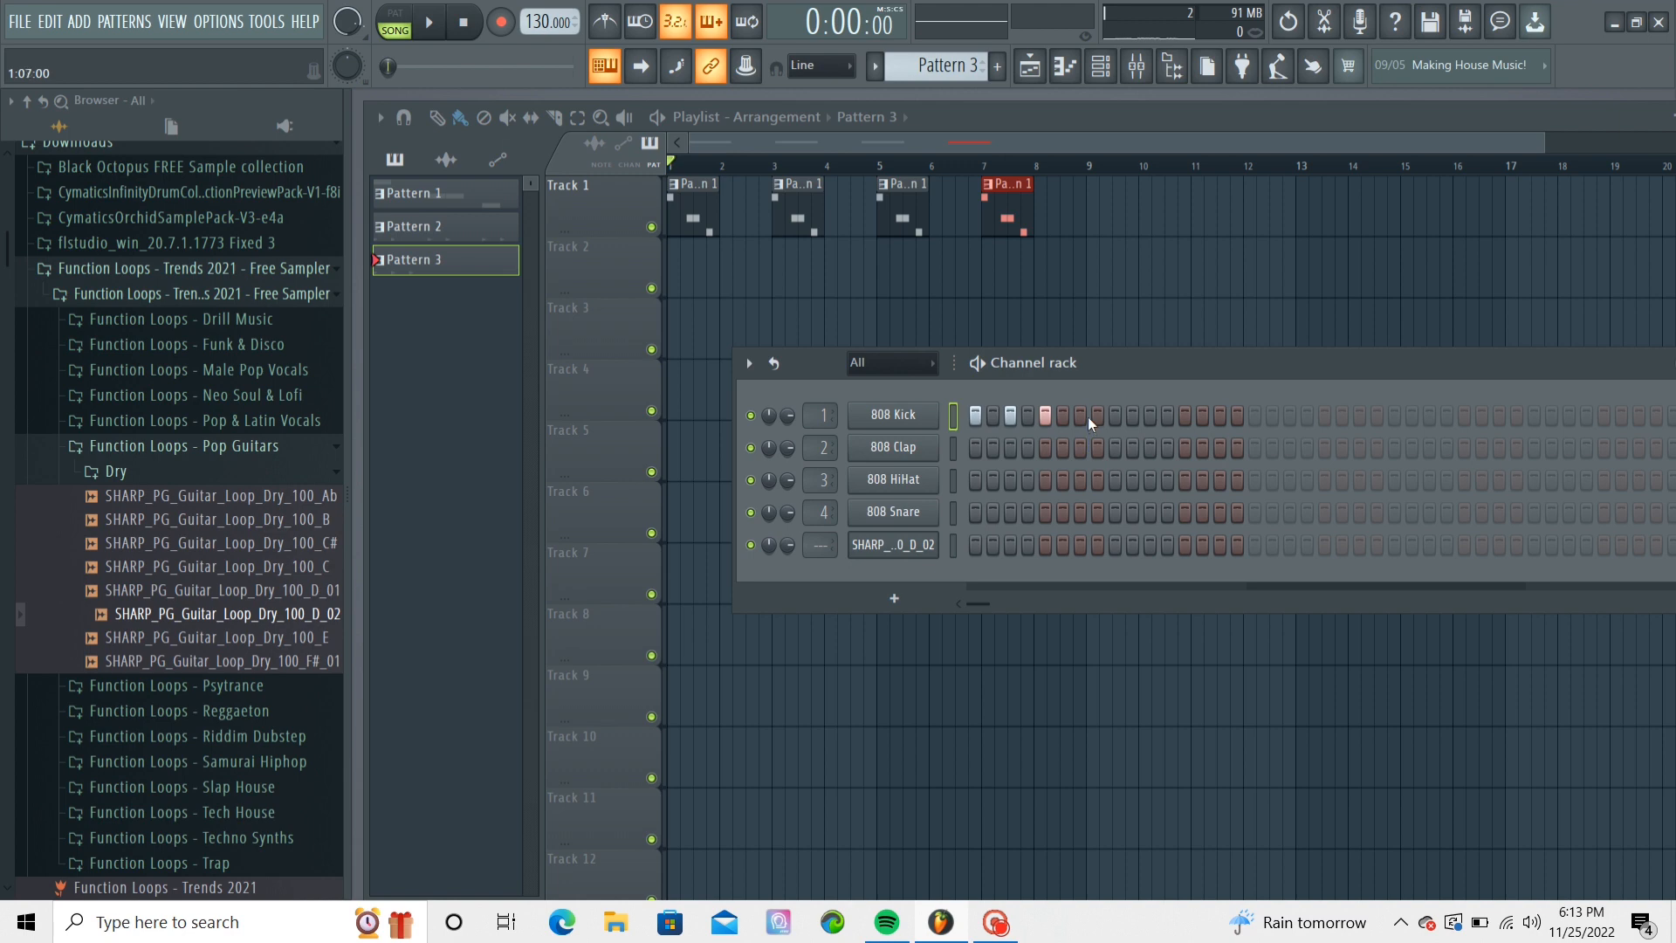
mouse_move(1089, 429)
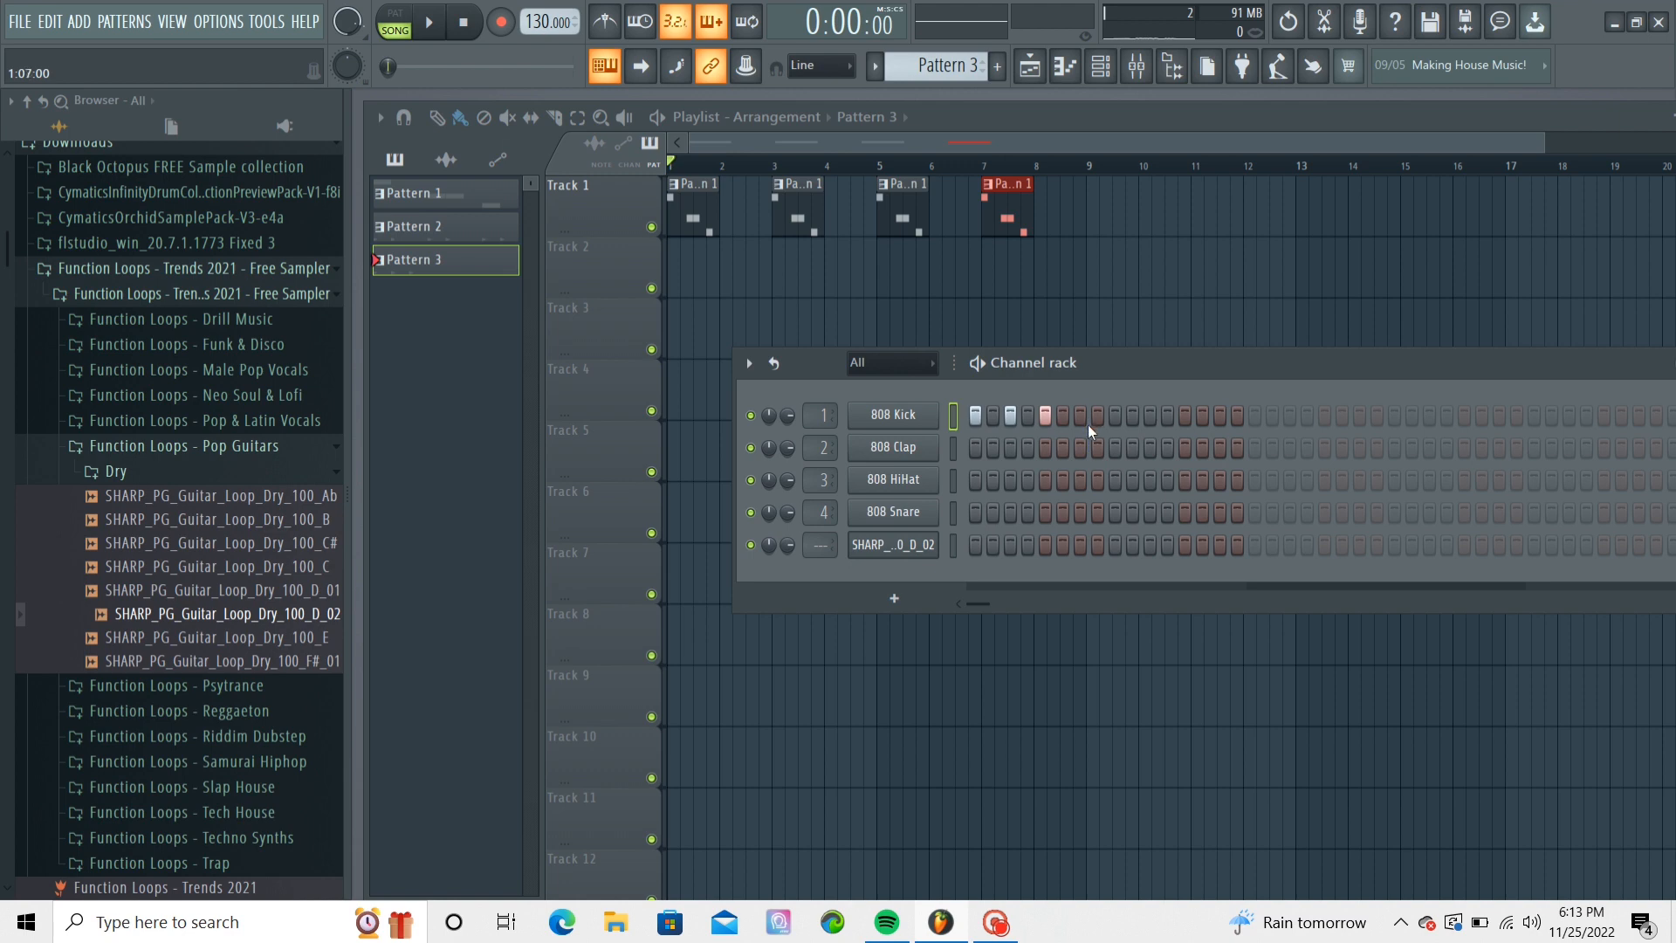
left_click(1079, 416)
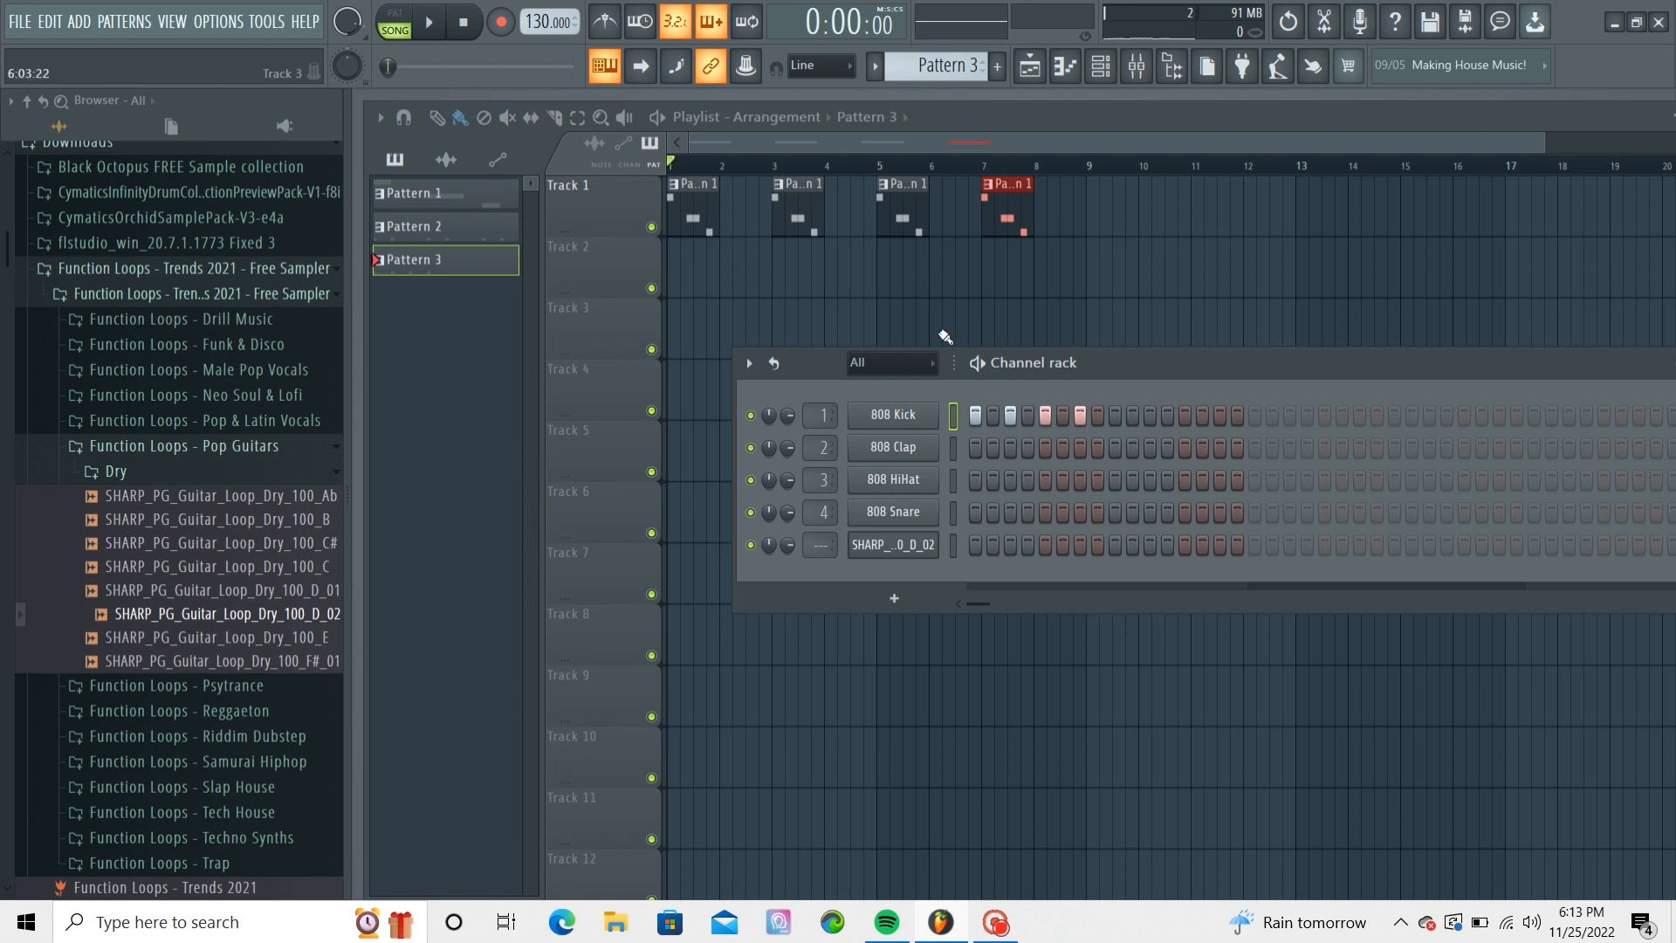
mouse_move(937, 326)
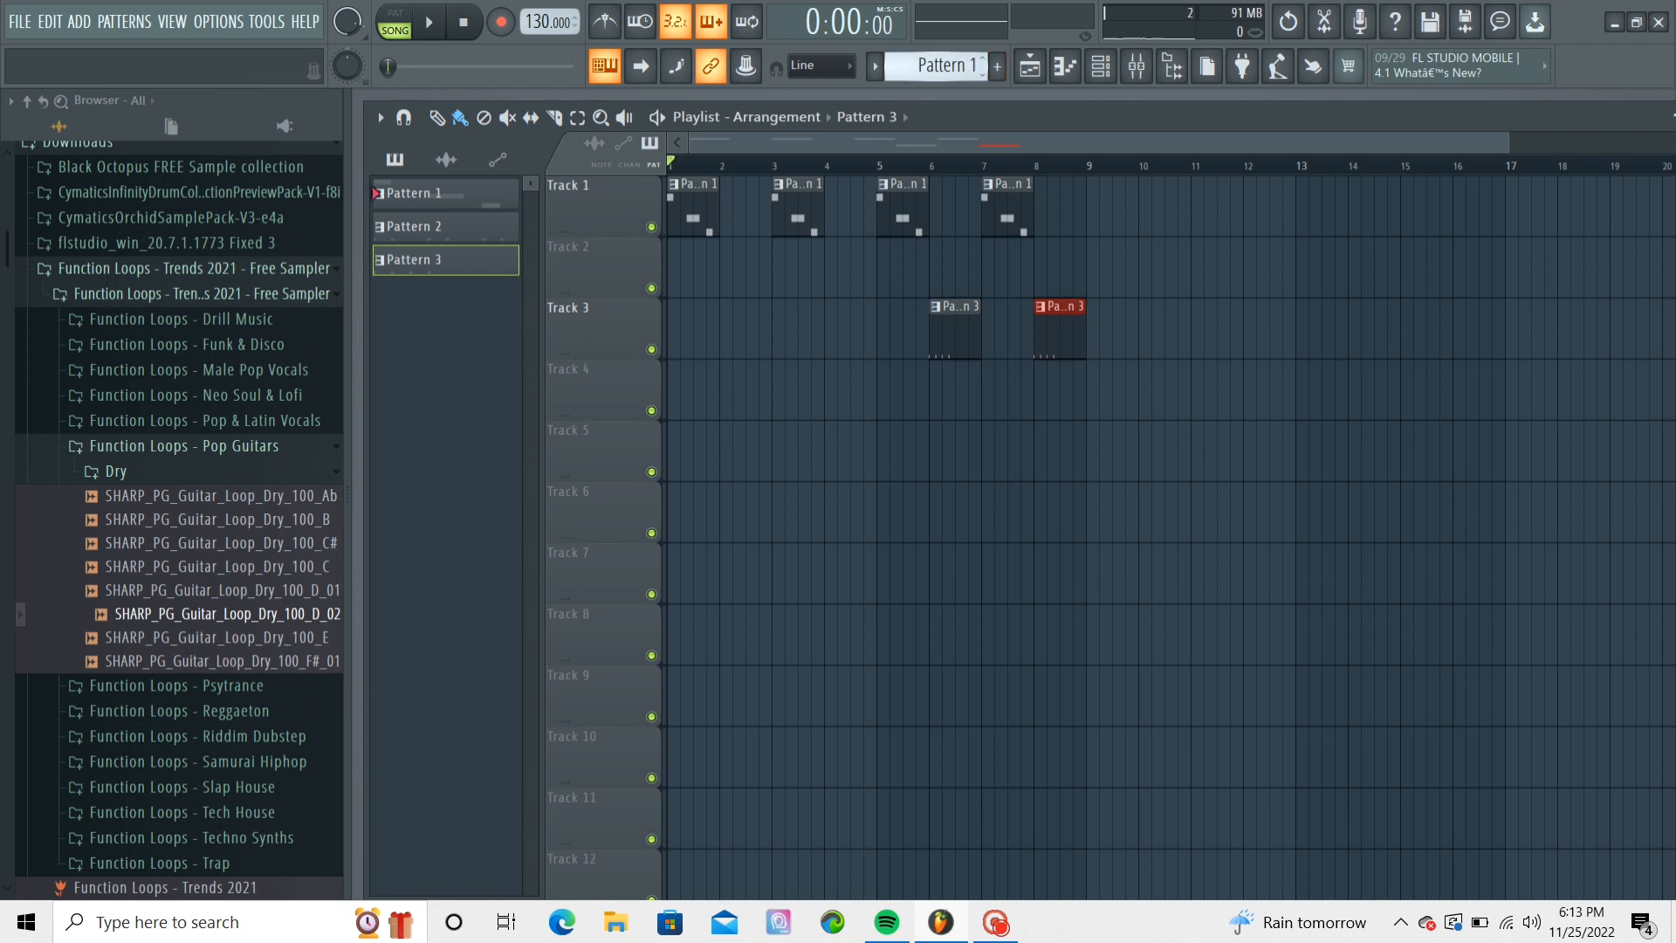
Add a Pattern 1 clip at bar 9 on Track 1 and Pattern 2 at bars 5 and 7 on Track 2.
left_click(416, 193)
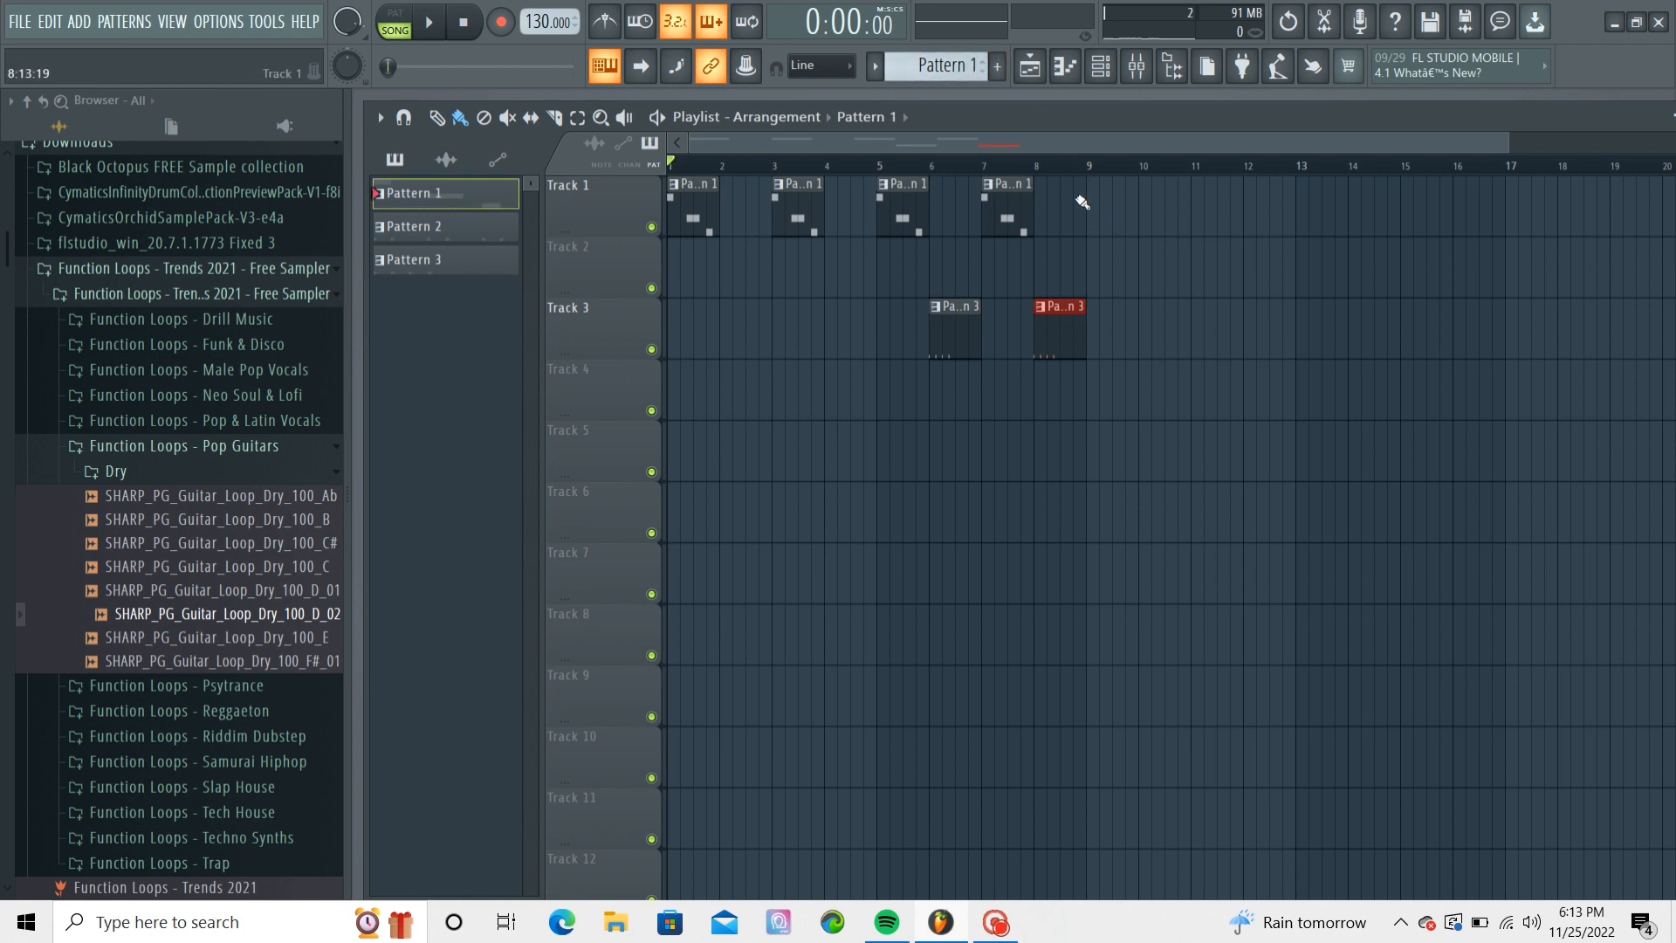
left_click(1108, 183)
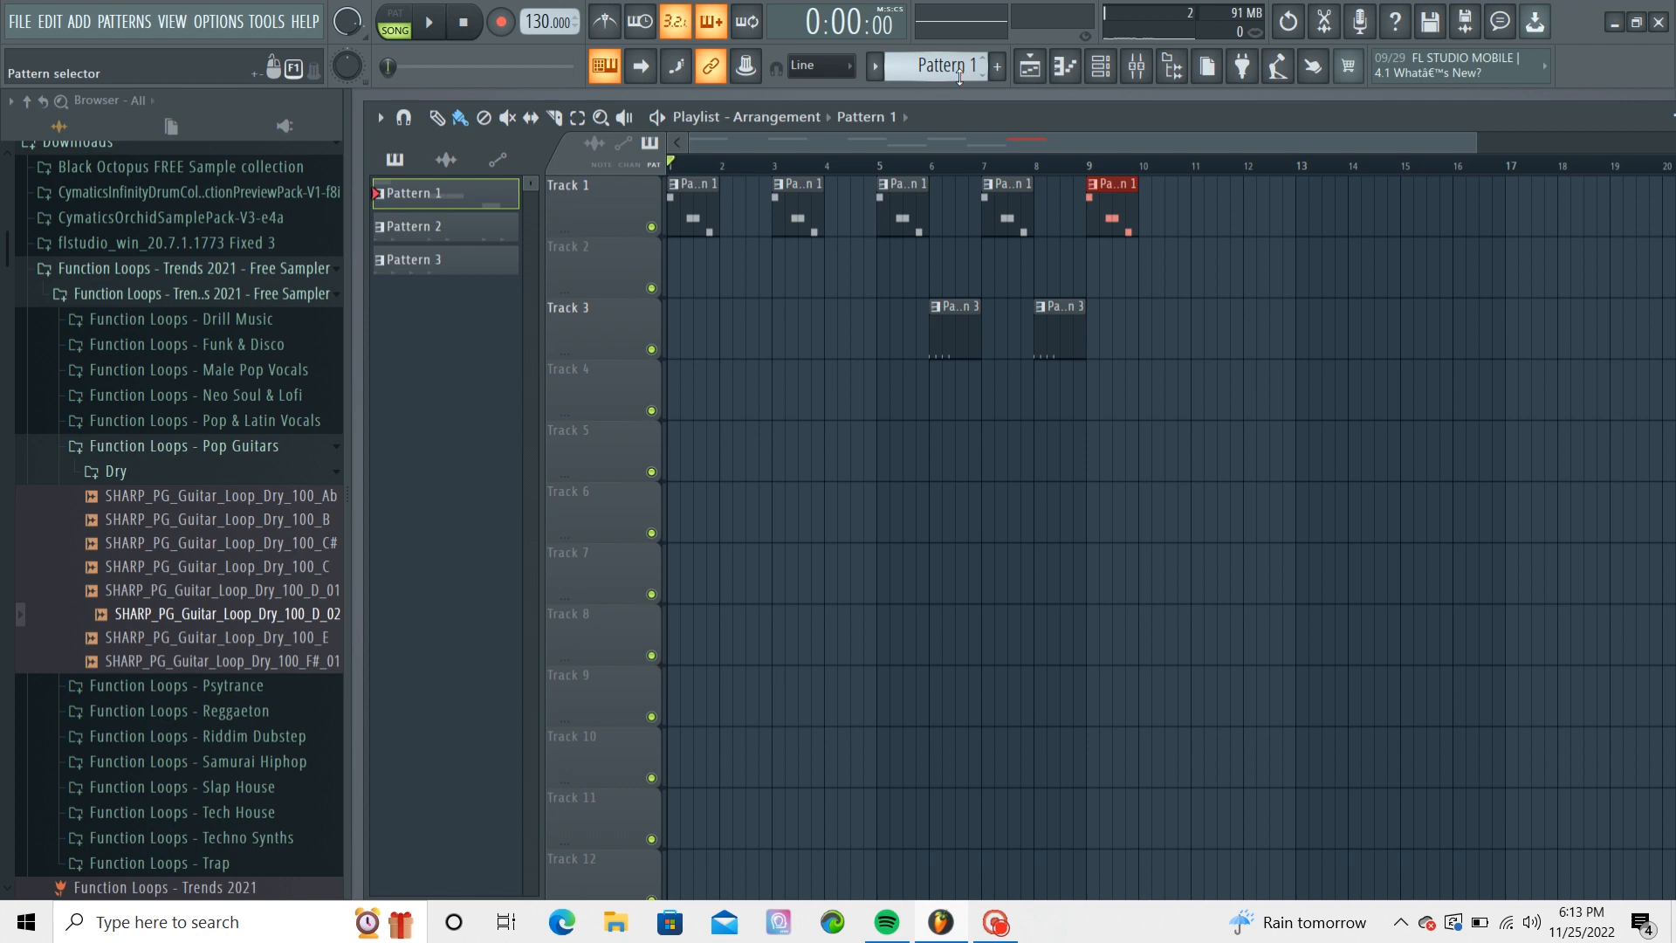
left_click(418, 225)
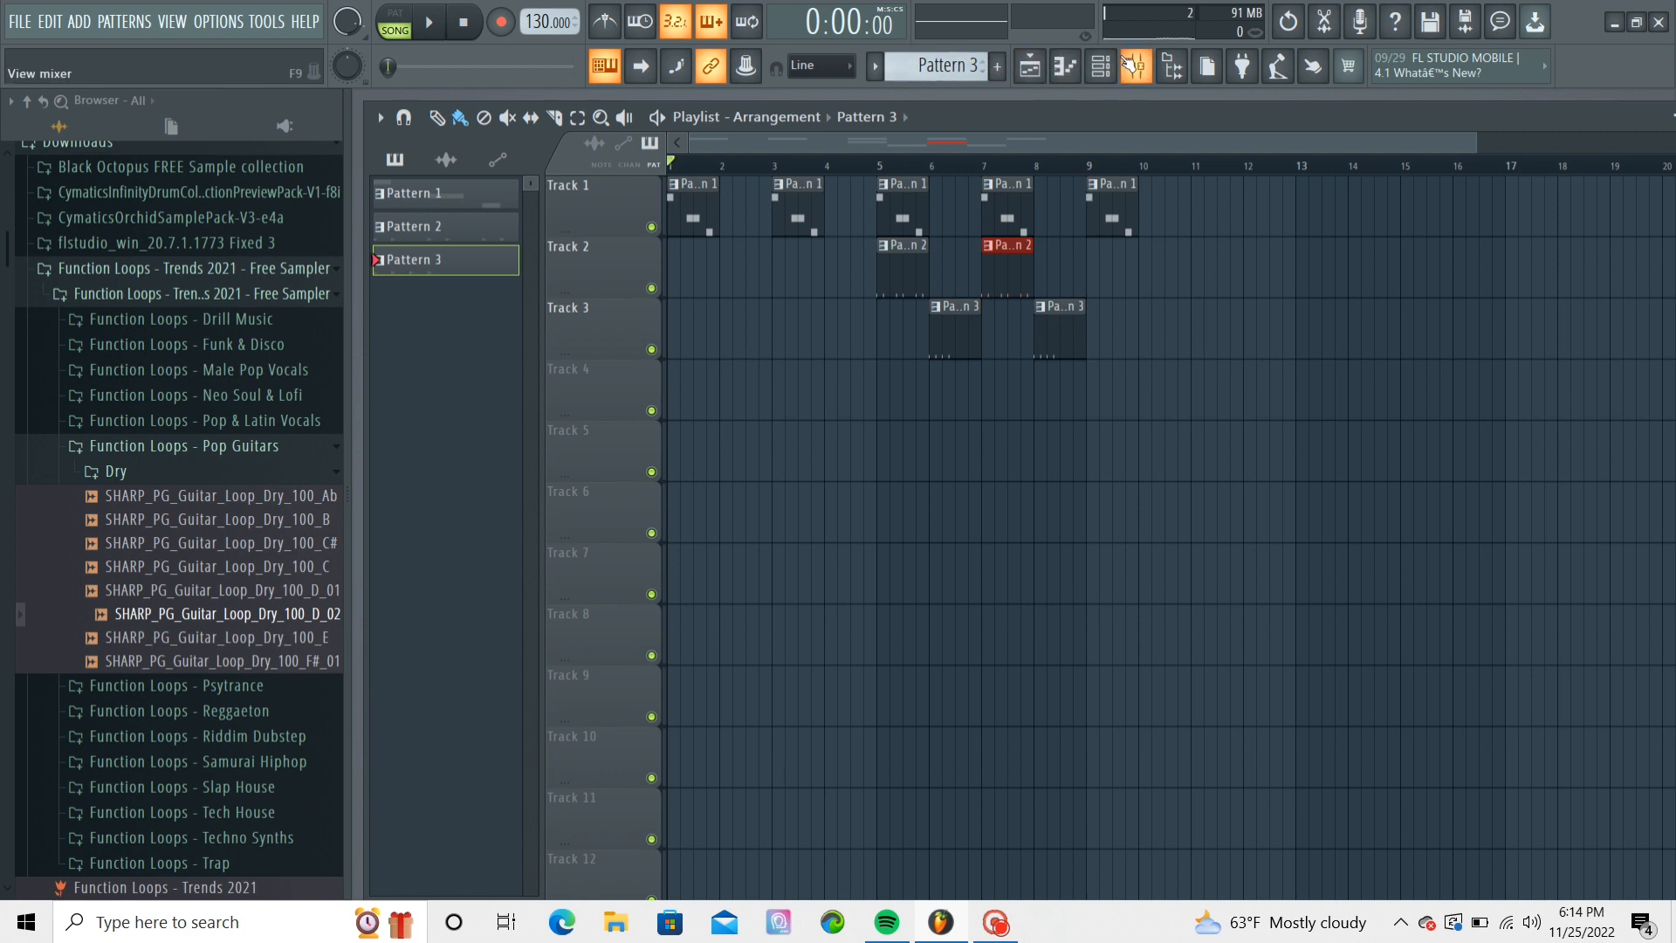
left_click(1133, 64)
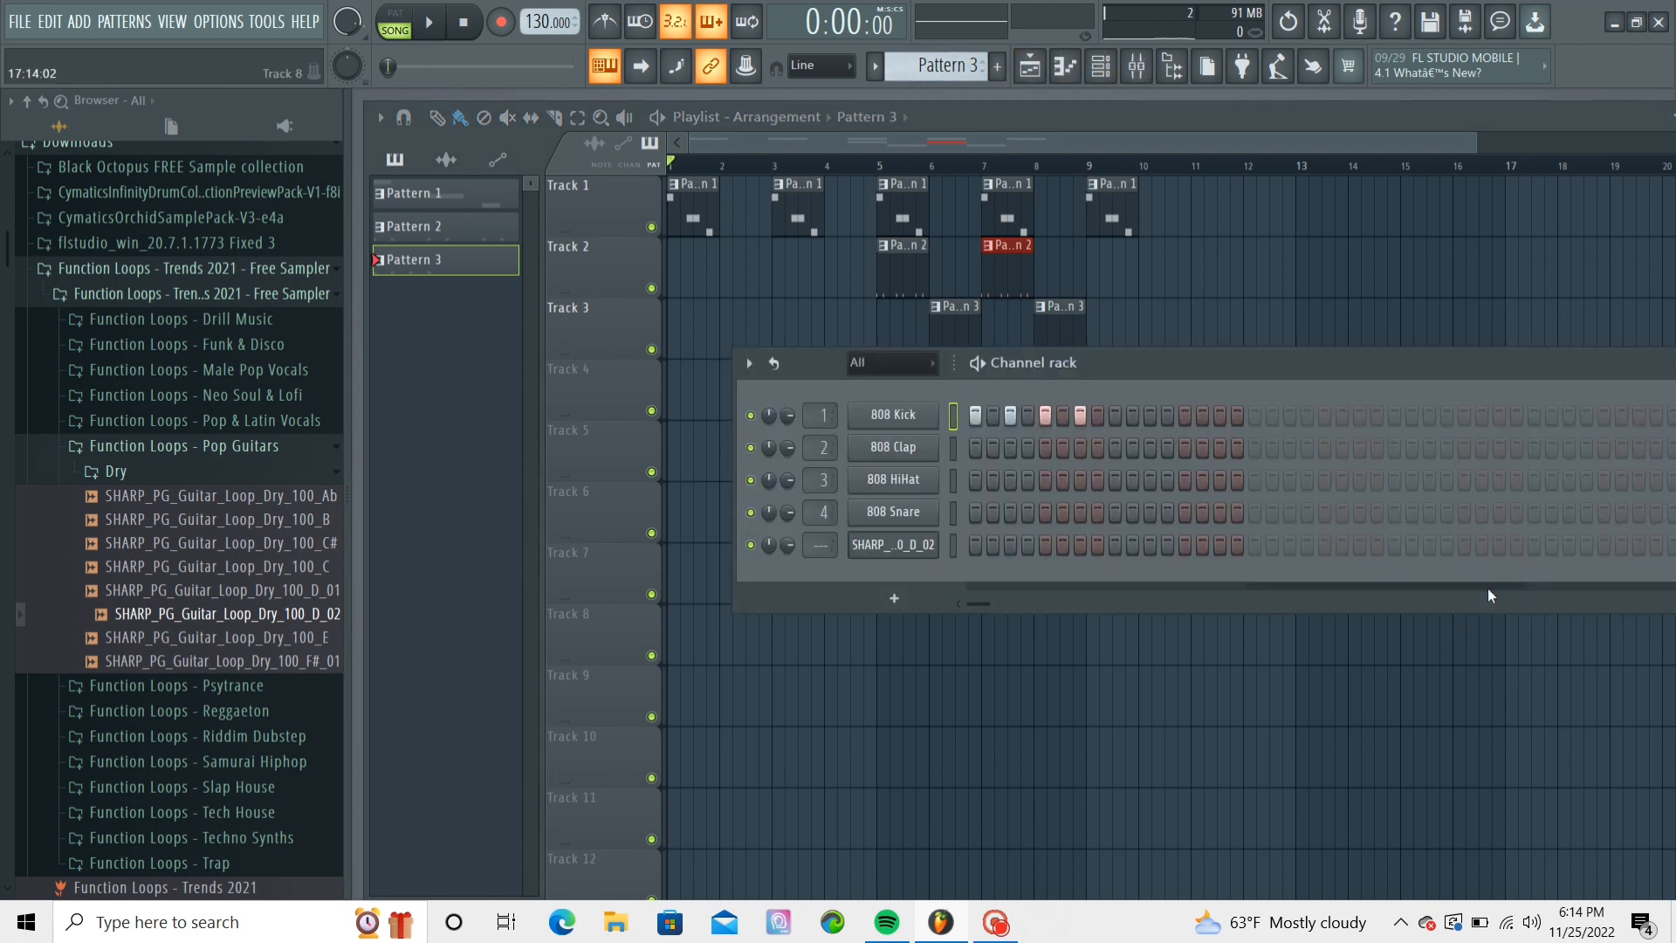